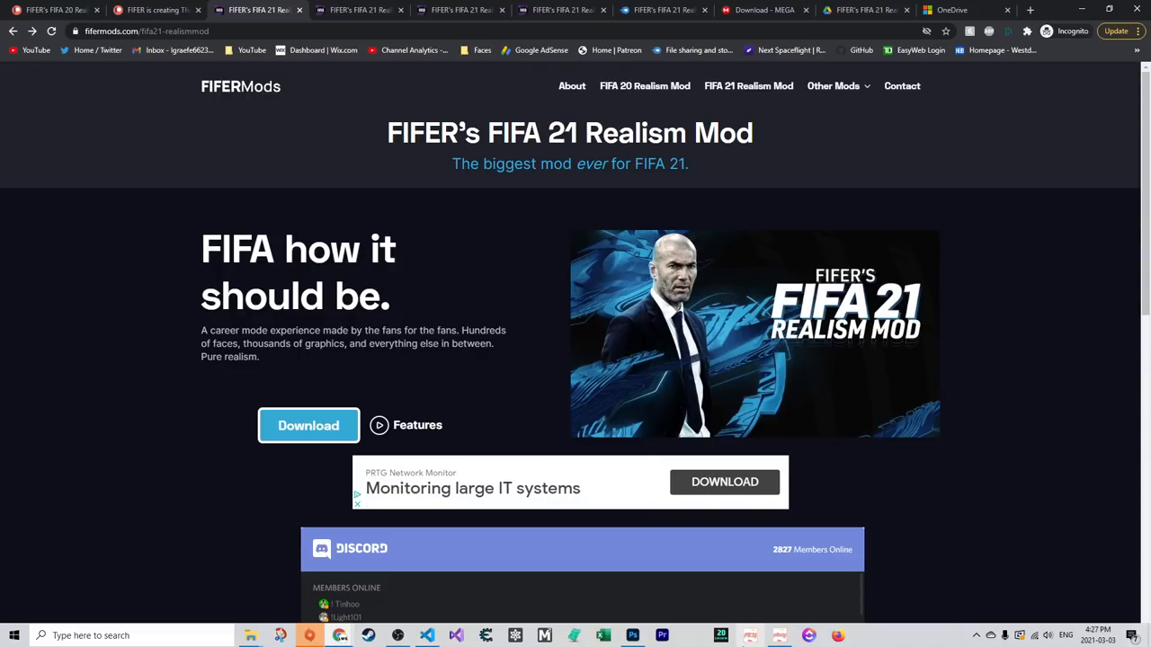
pyautogui.moveTo(722, 633)
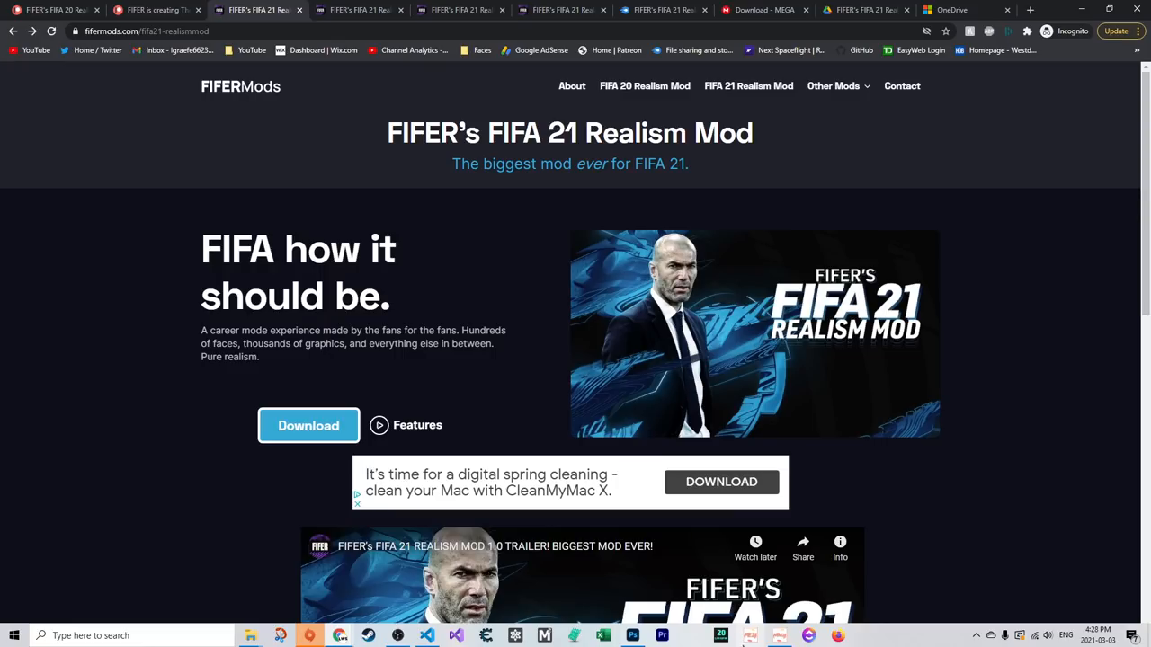
# Scroll through the FIFER Mods page, then switch to FIFER's Patreon membership tiers tab
pyautogui.scroll(-3)
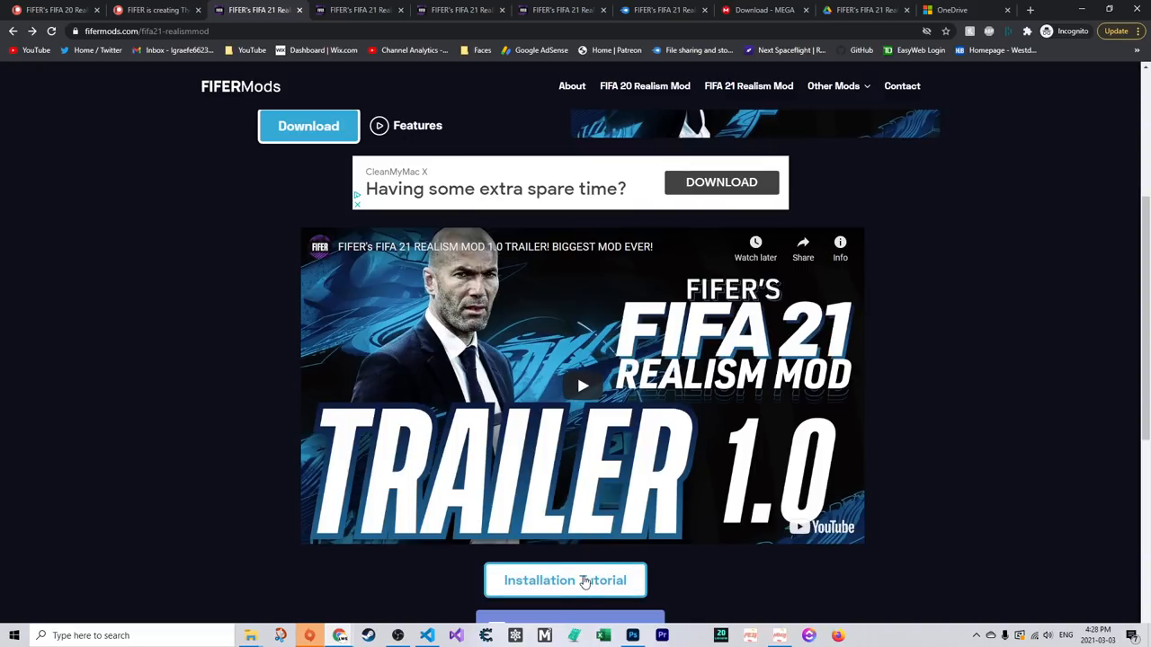
pyautogui.scroll(3)
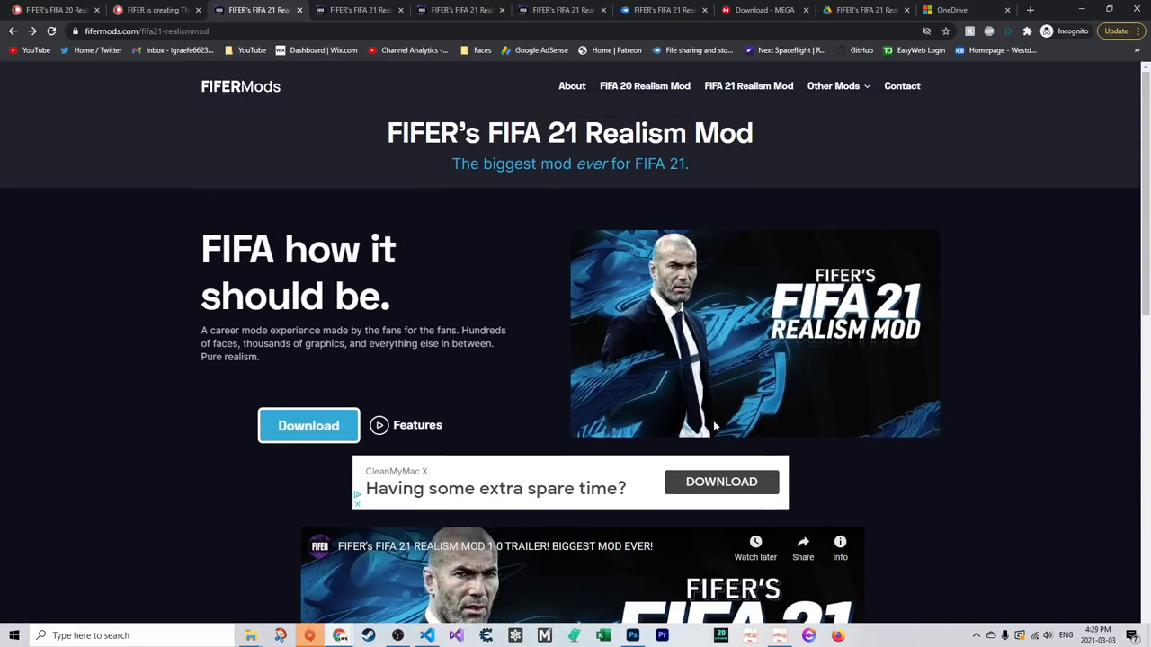
pyautogui.moveTo(388, 430)
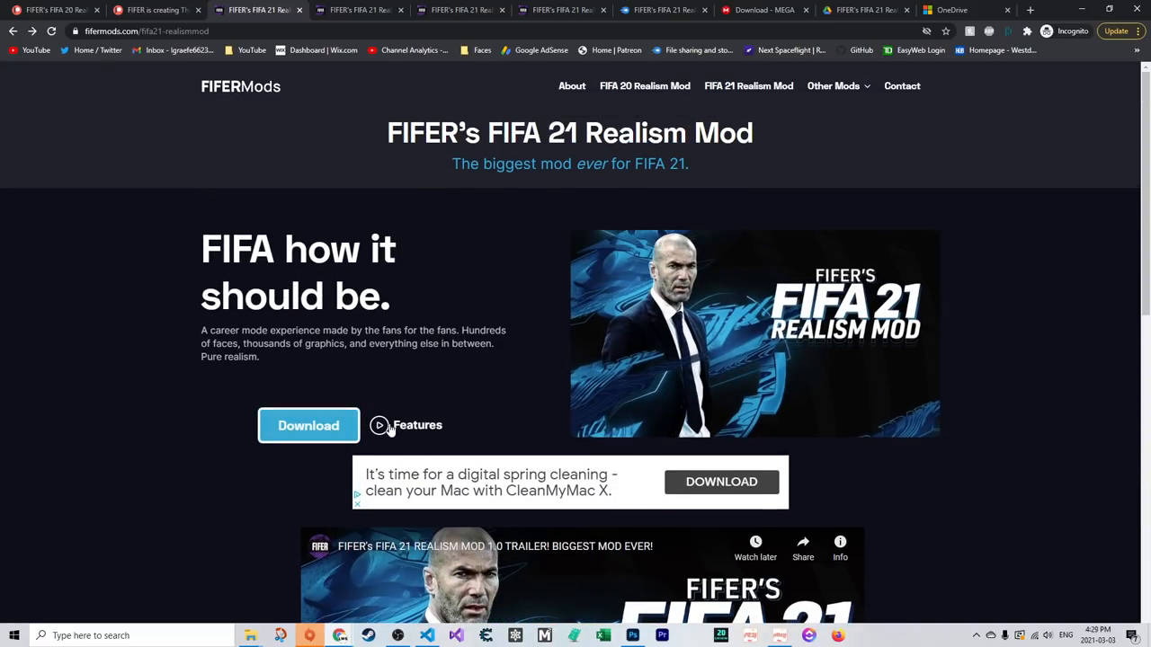
pyautogui.scroll(-3)
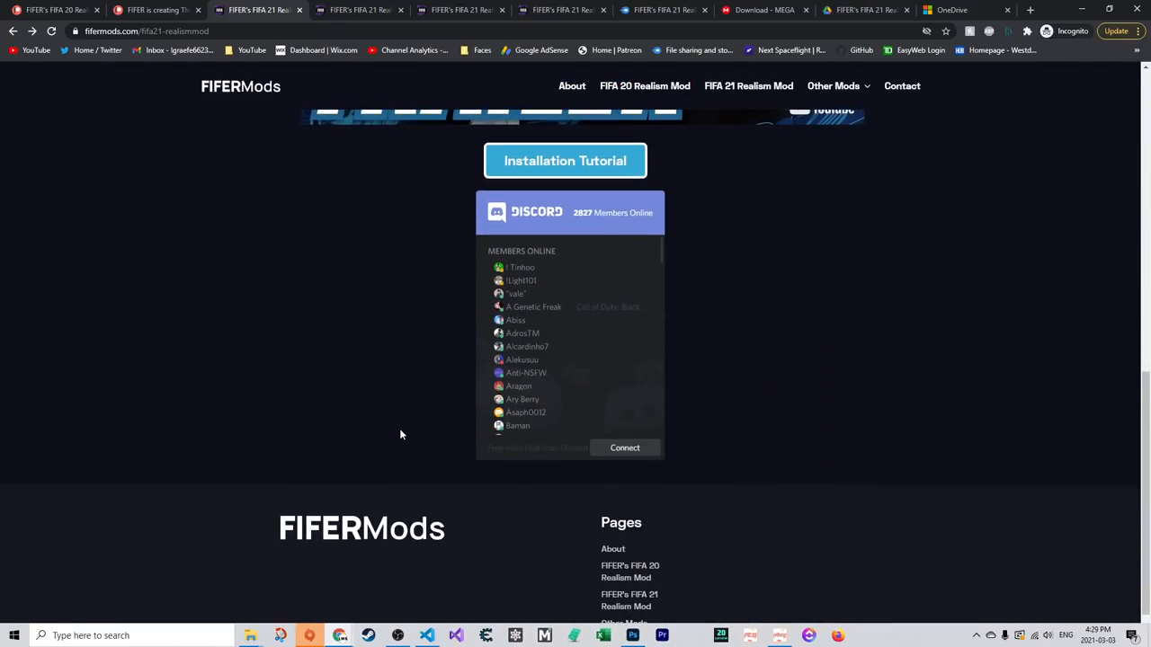
pyautogui.moveTo(683, 376)
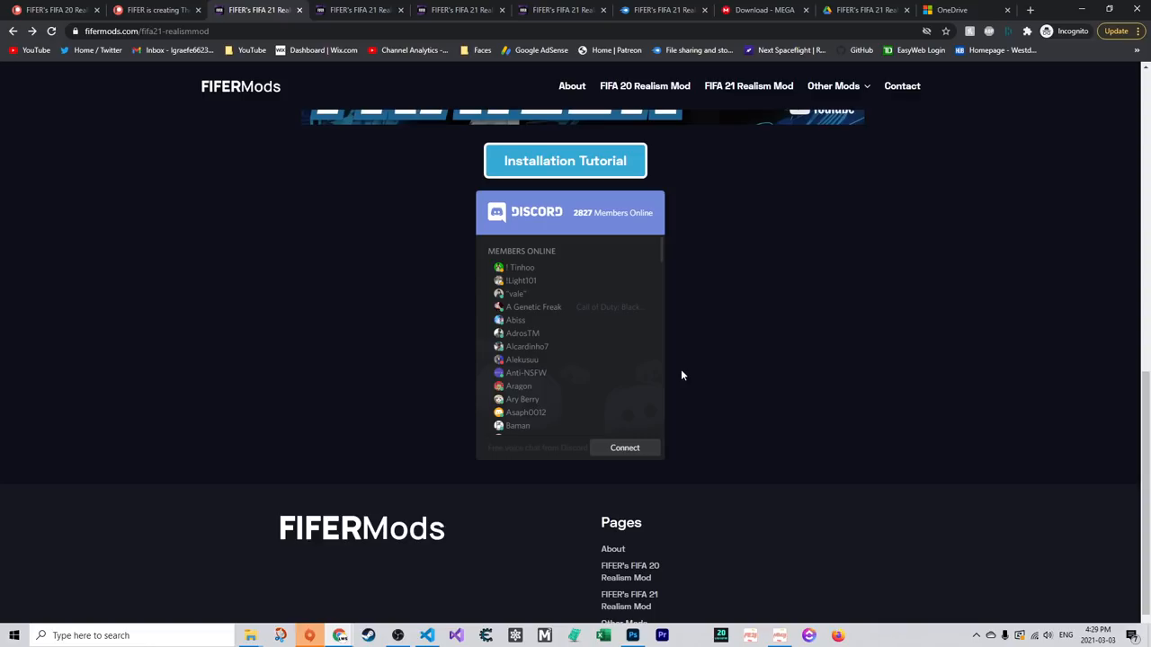
pyautogui.moveTo(624, 453)
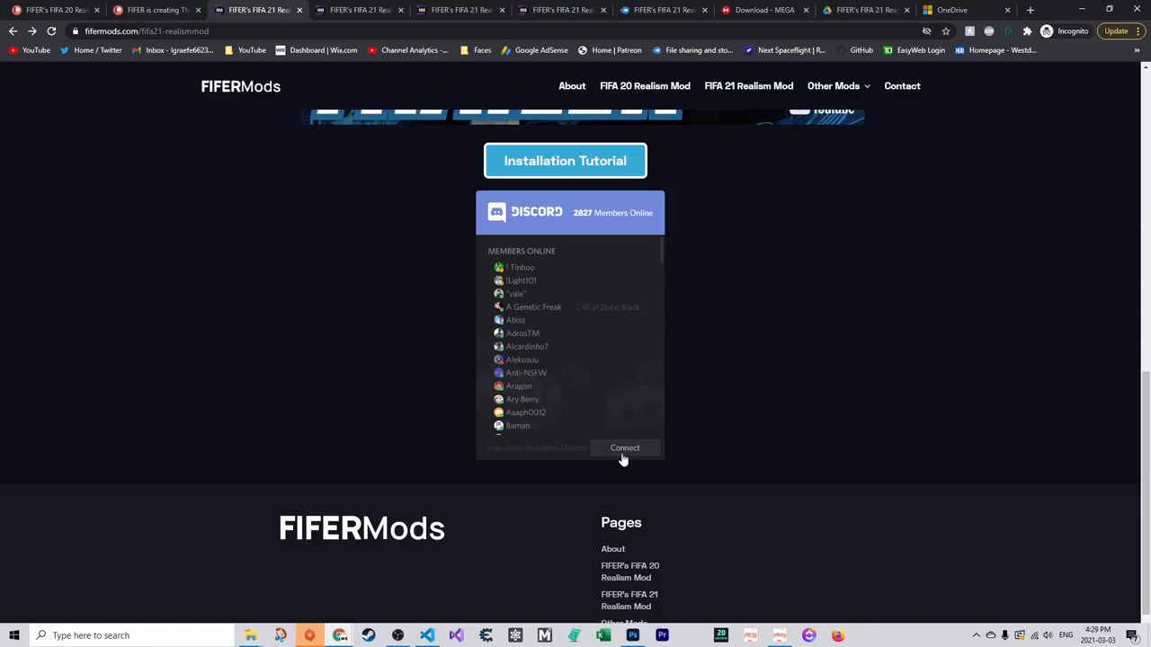
pyautogui.moveTo(775, 428)
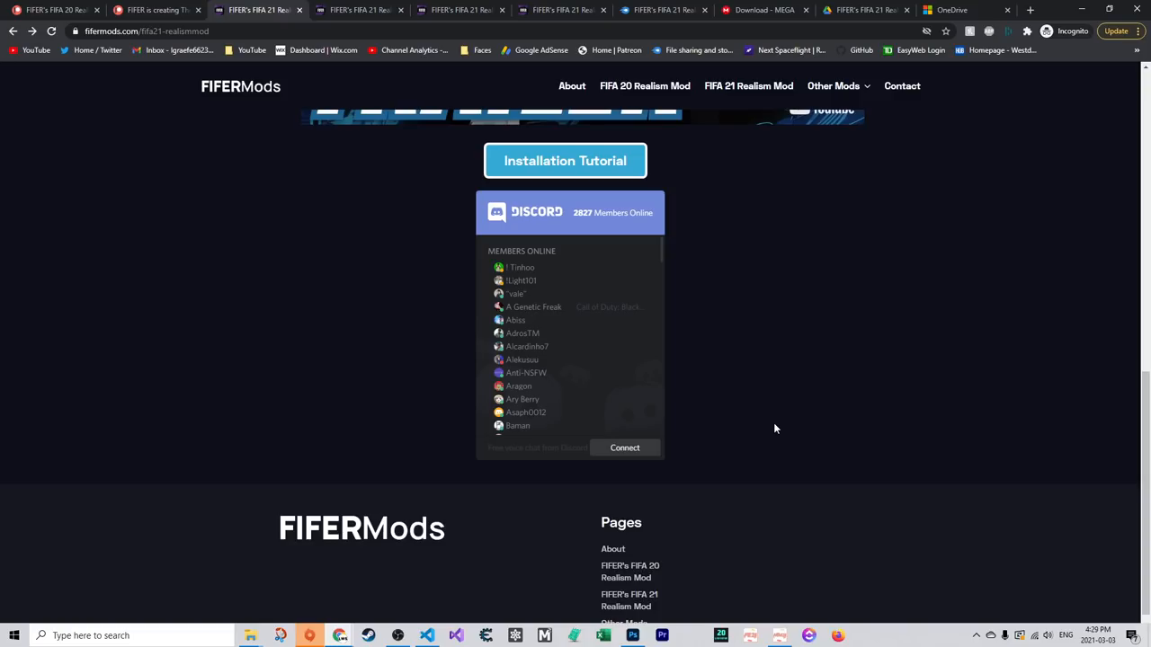
pyautogui.scroll(3)
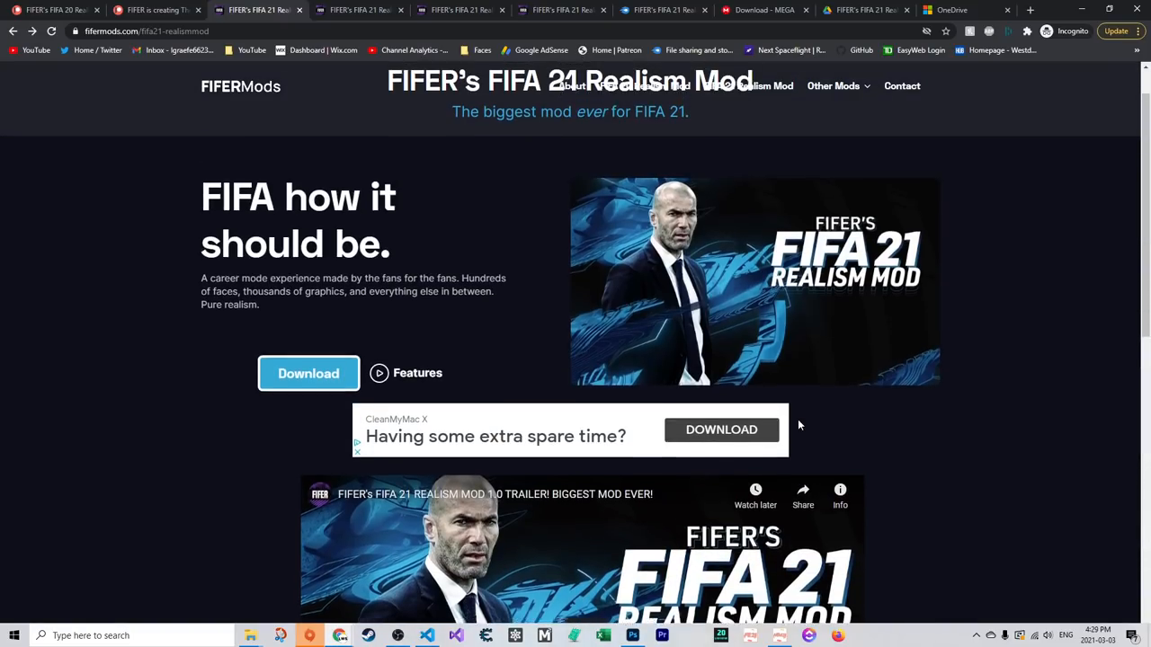
pyautogui.click(309, 373)
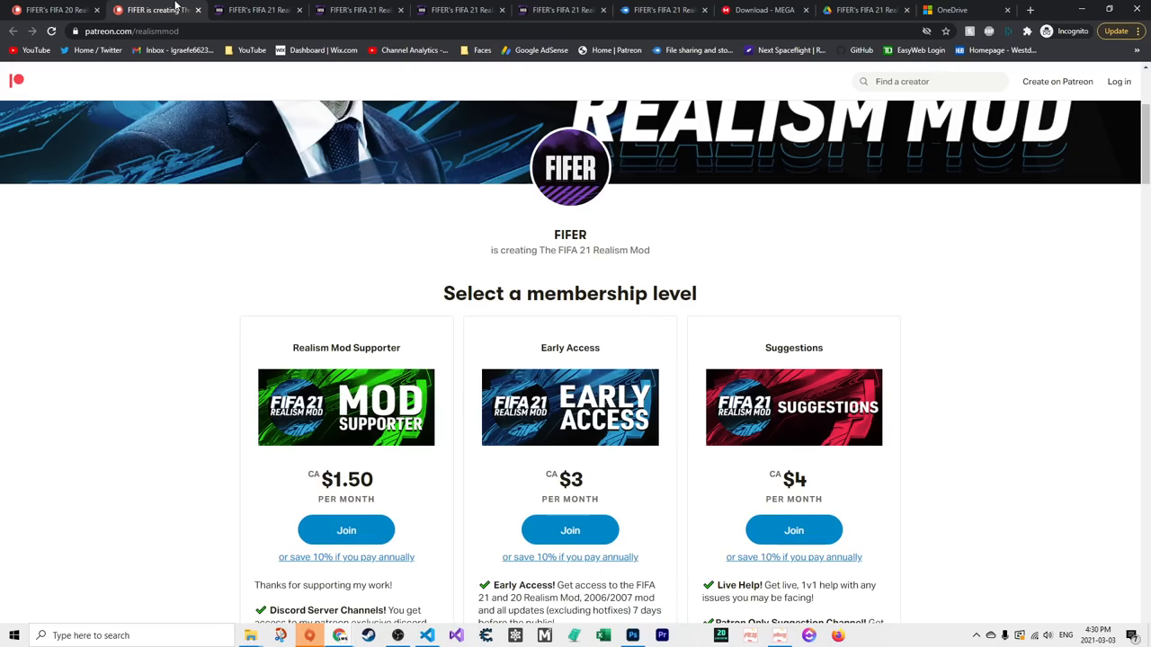
pyautogui.scroll(-3)
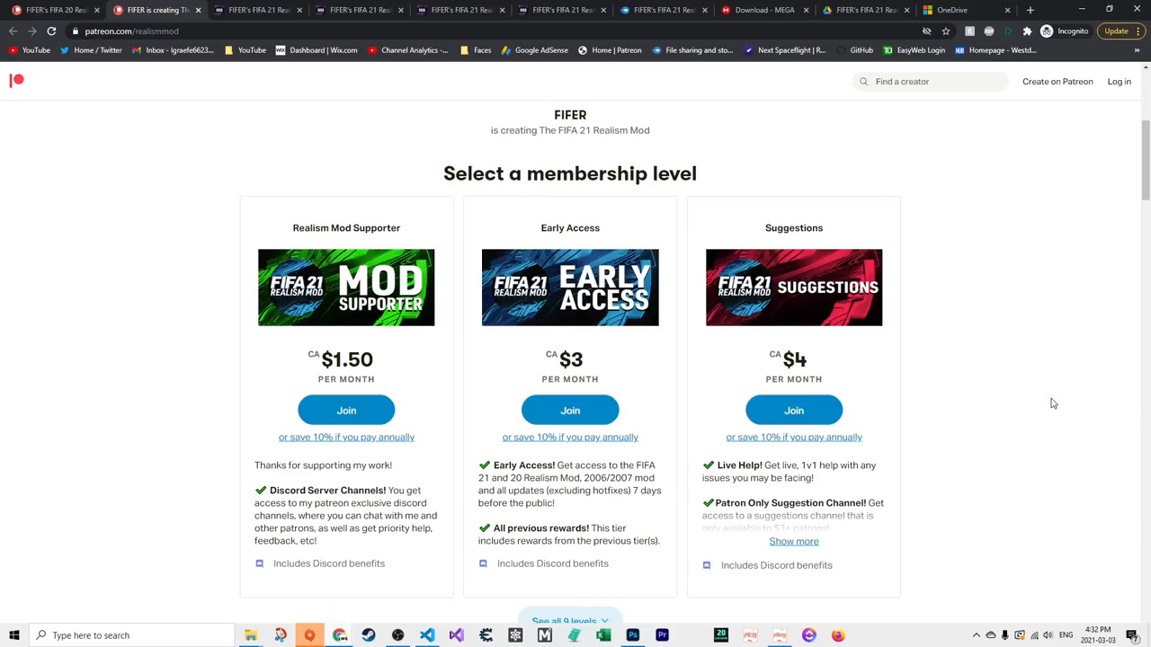
pyautogui.scroll(-3)
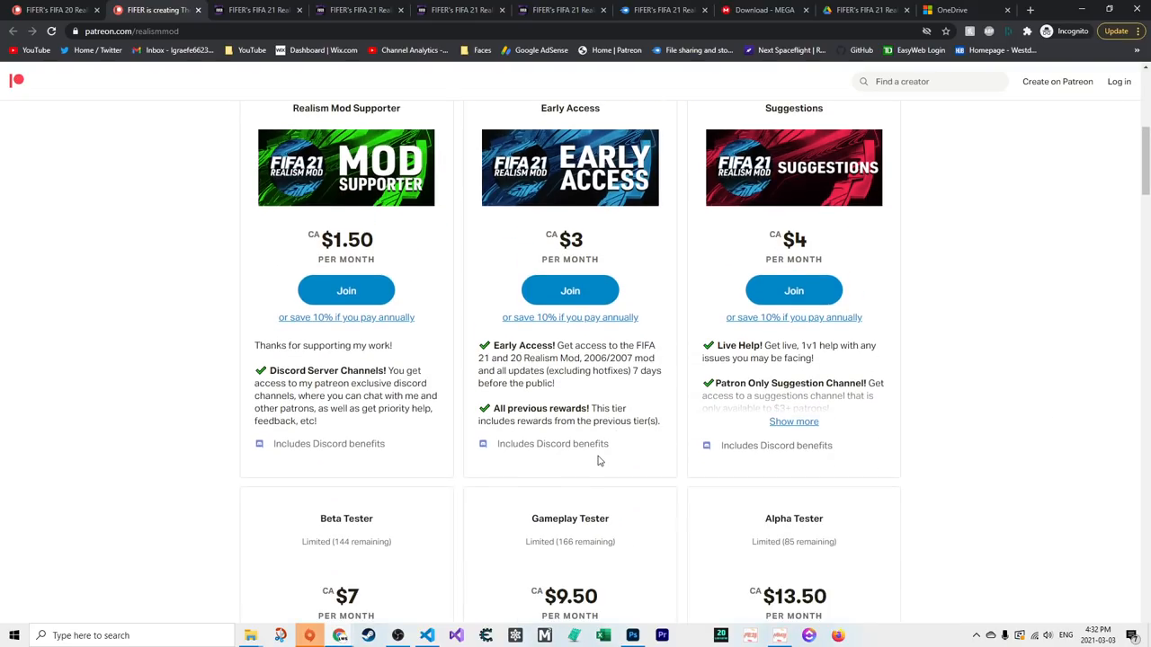
pyautogui.scroll(3)
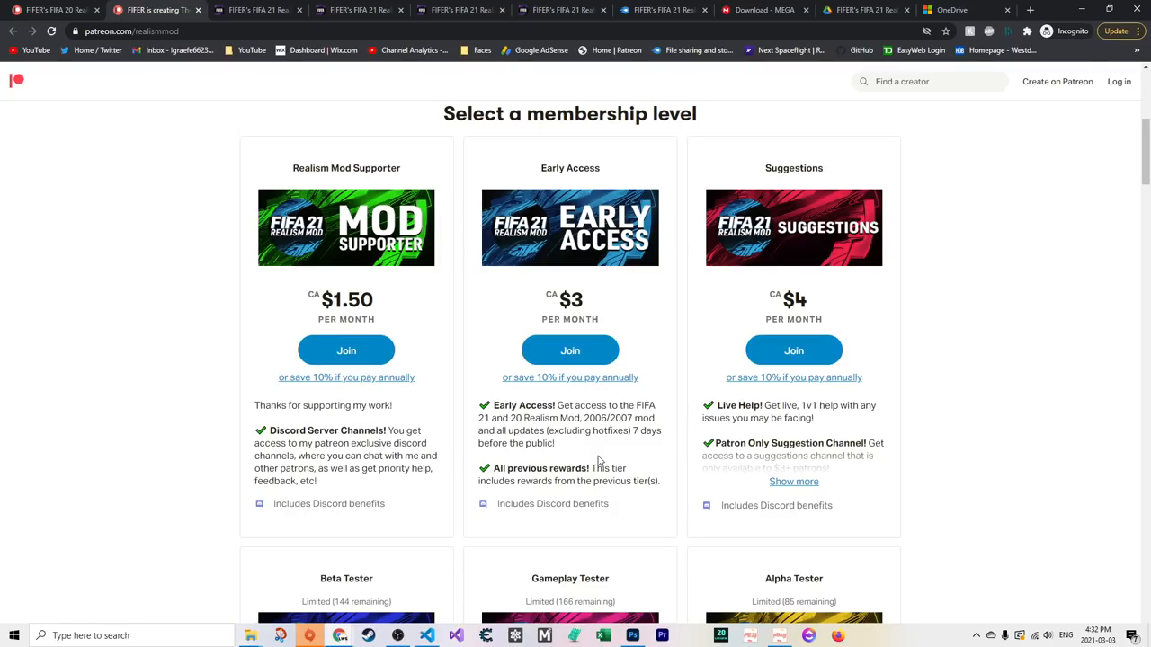
pyautogui.moveTo(570, 295)
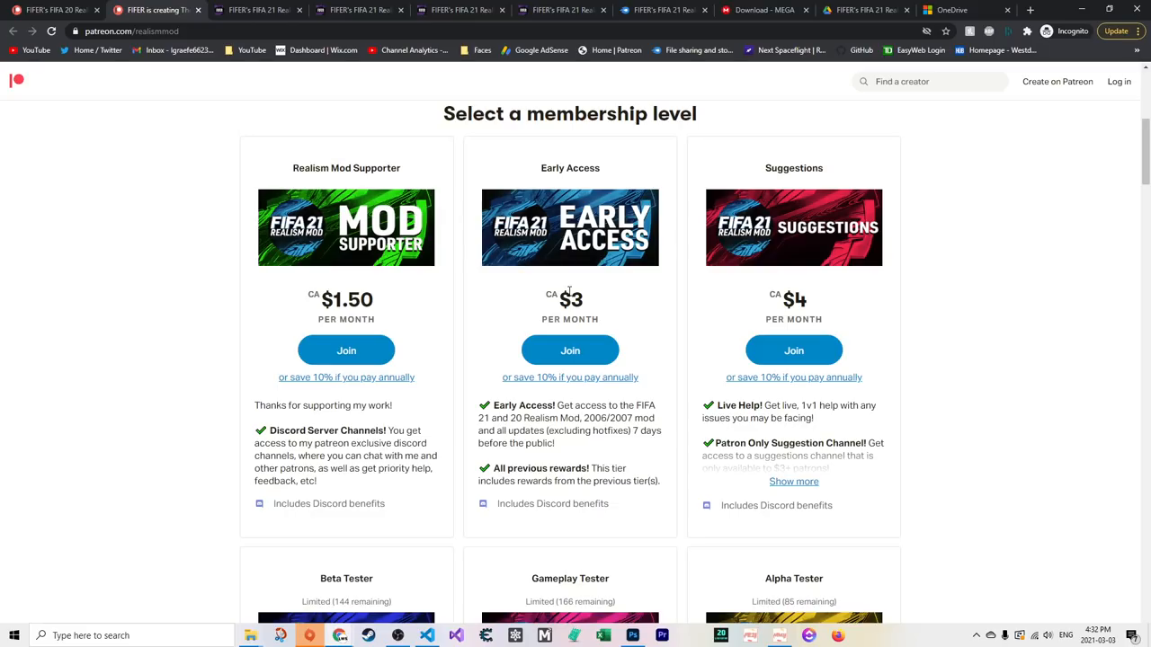
pyautogui.scroll(-3)
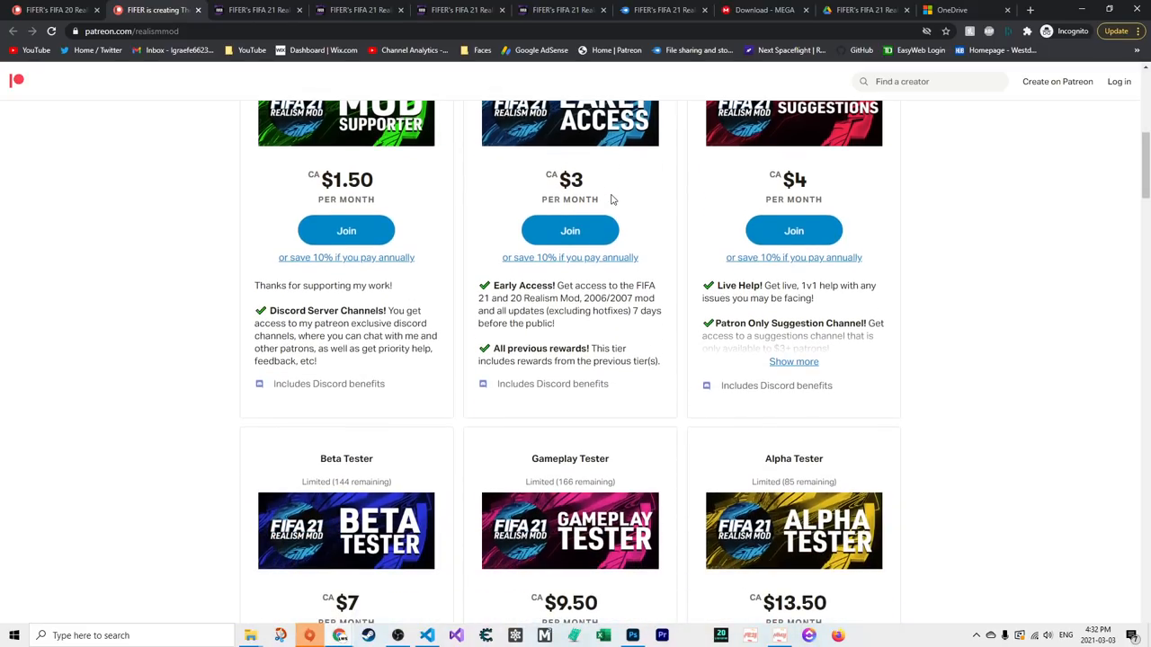
pyautogui.scroll(-3)
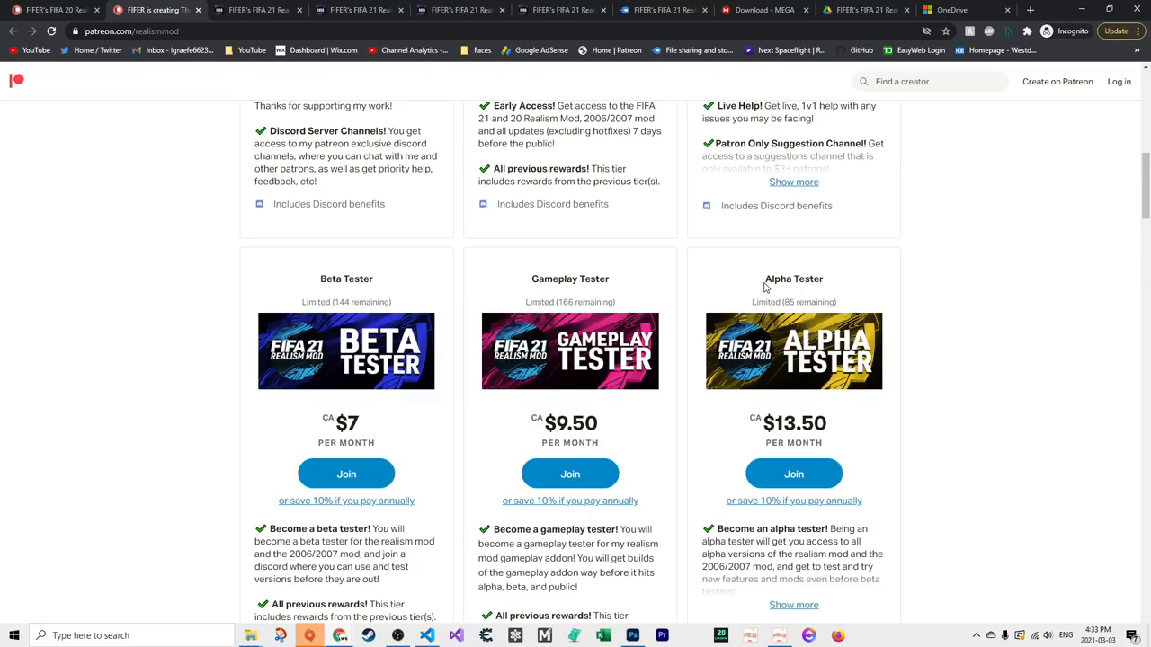
pyautogui.scroll(3)
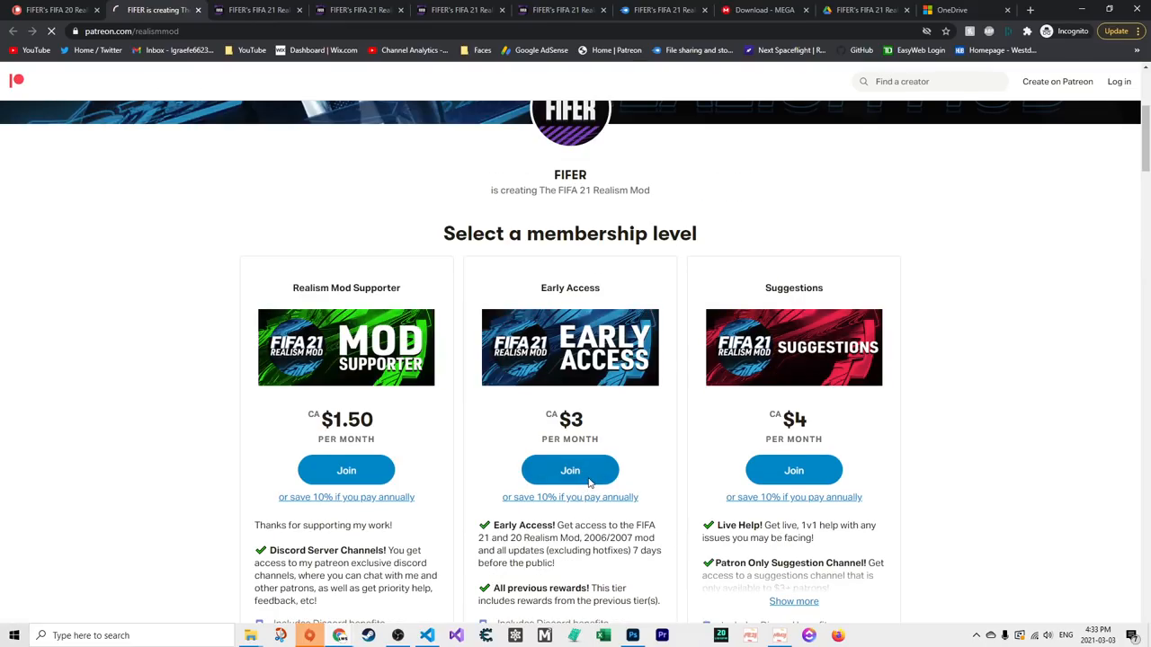
# Read the Patreon Realism Mod 1.0 release post, scrolling through it
pyautogui.click(568, 471)
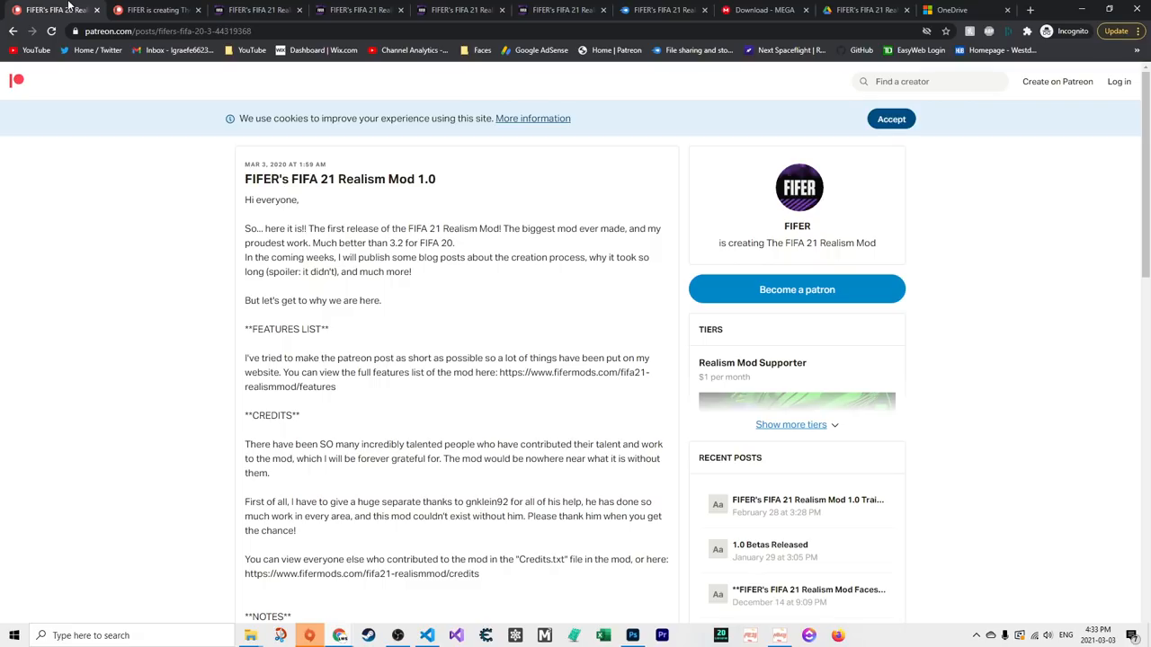
pyautogui.scroll(-3)
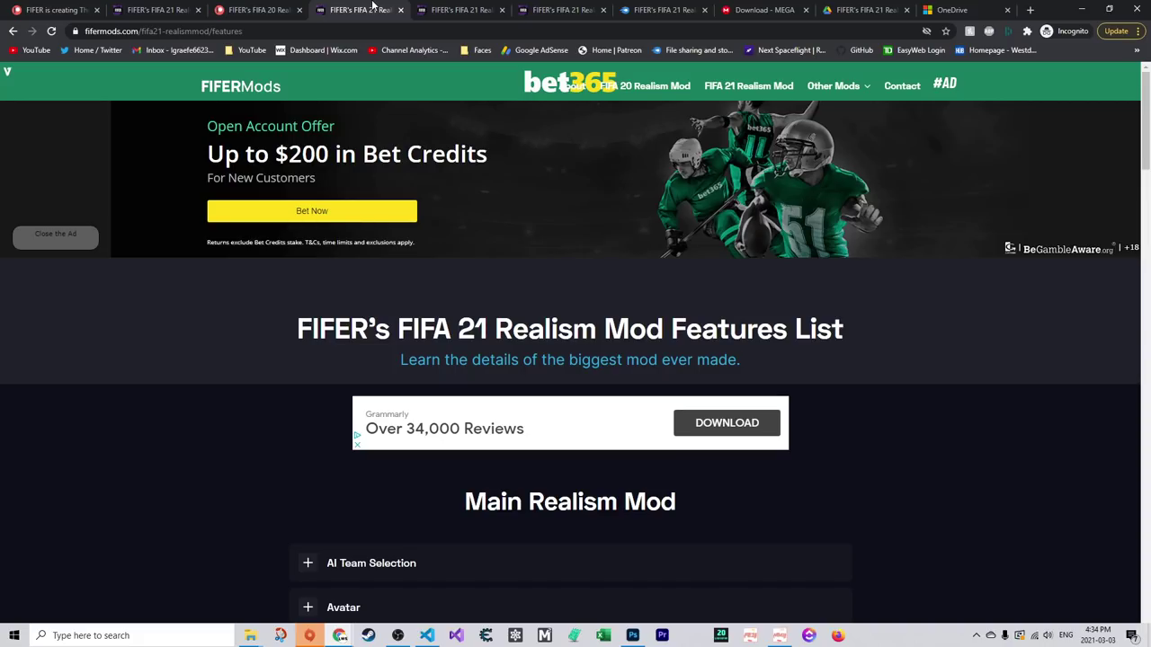
pyautogui.scroll(-3)
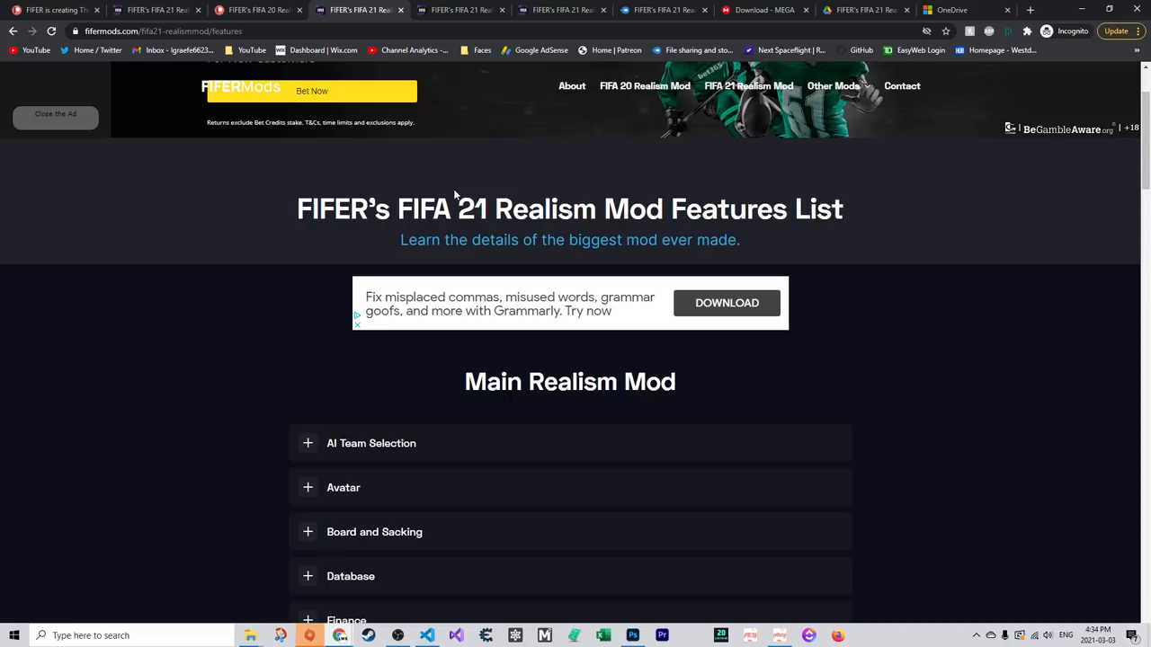
pyautogui.scroll(-3)
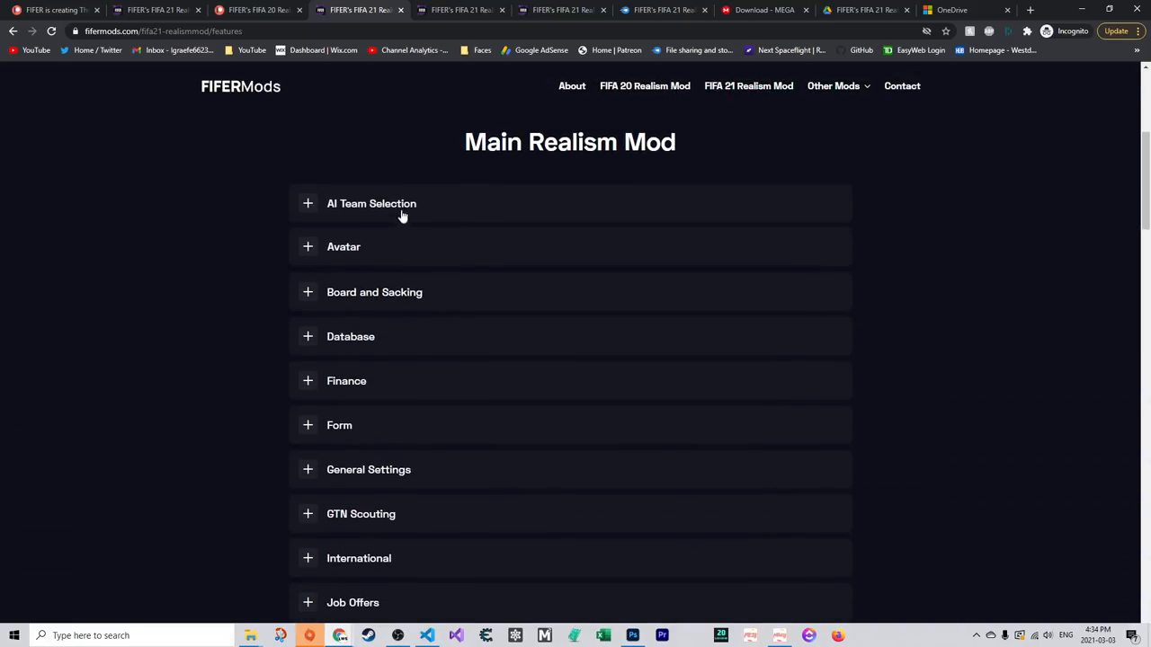
pyautogui.moveTo(414, 213)
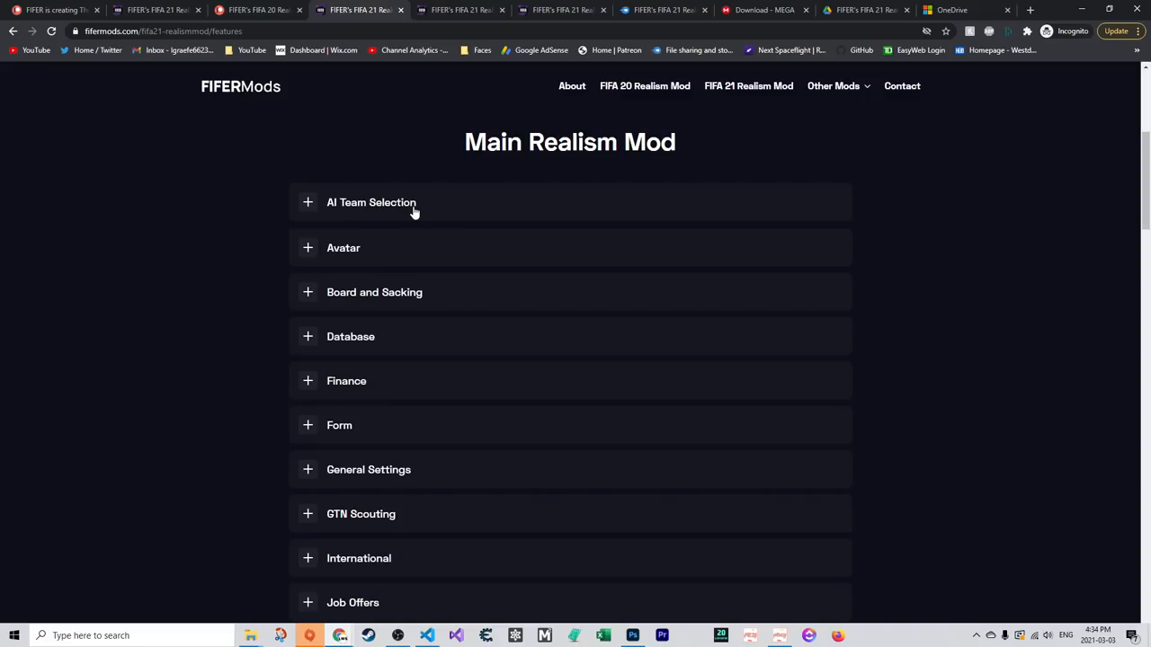
pyautogui.scroll(-3)
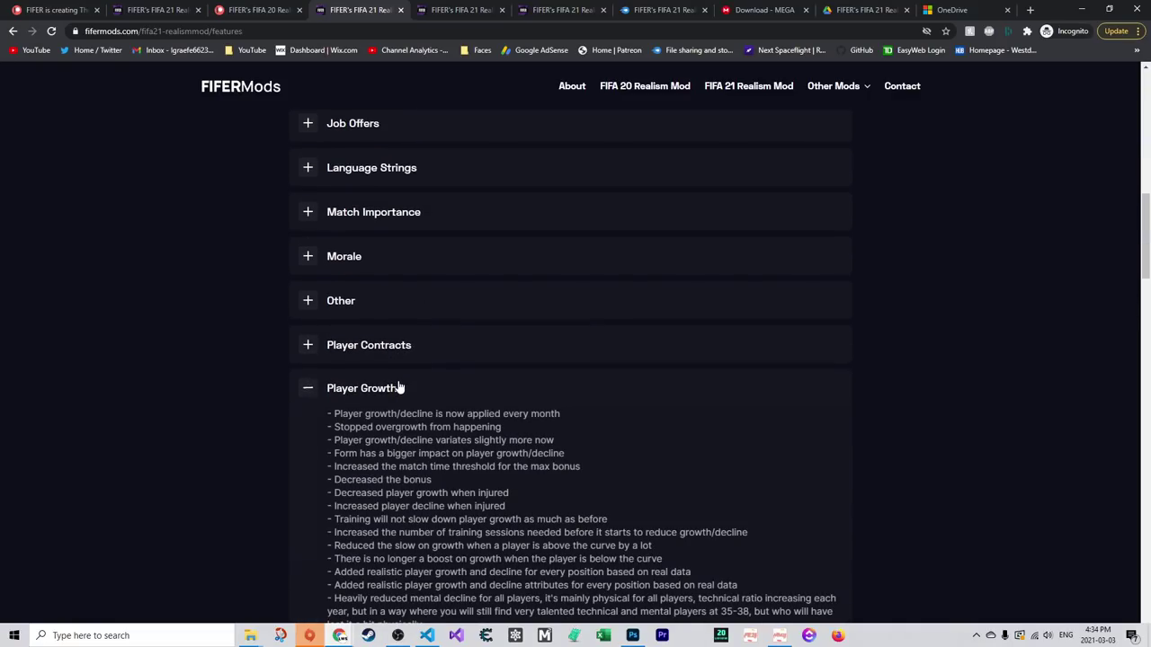
pyautogui.scroll(-3)
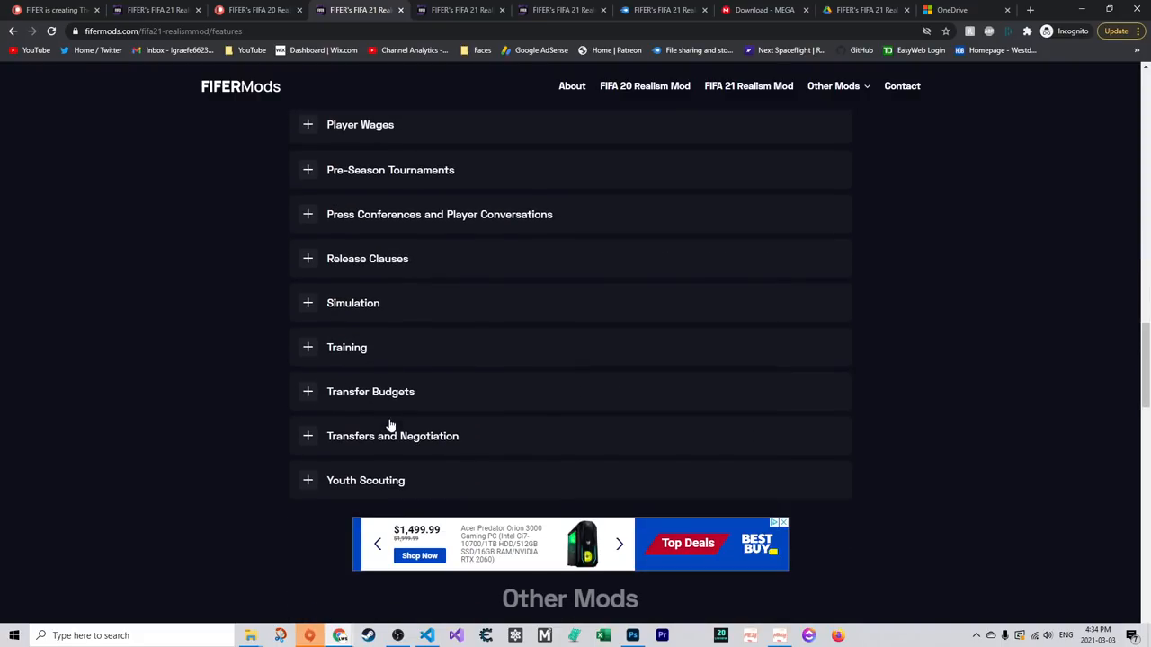
pyautogui.click(352, 302)
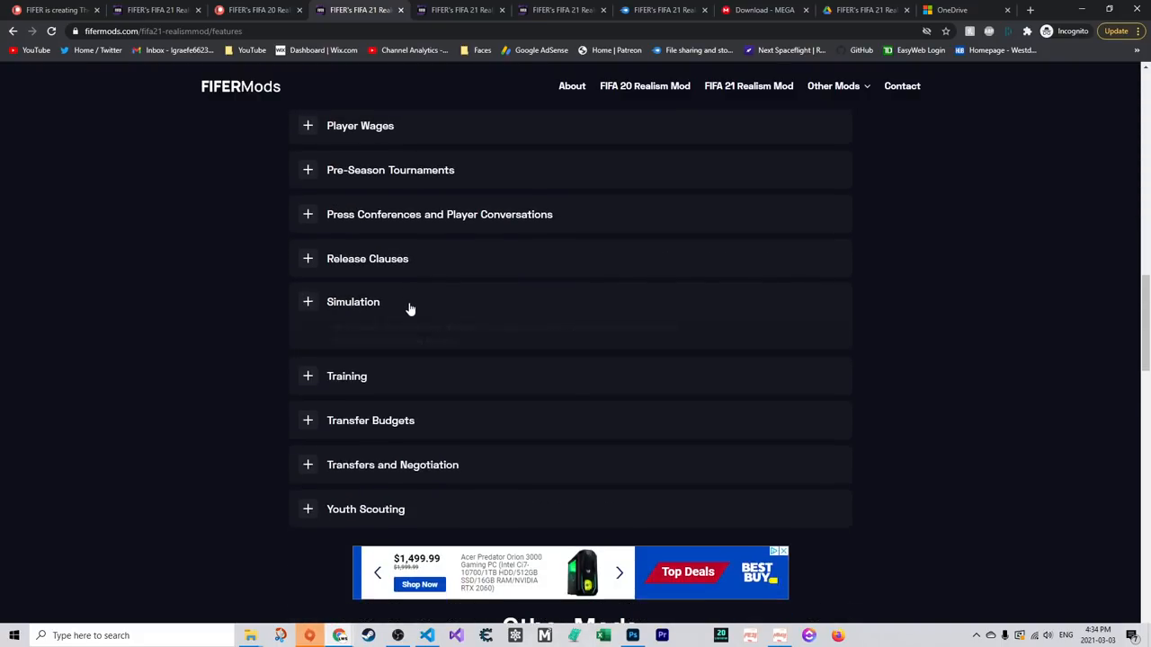
pyautogui.scroll(-3)
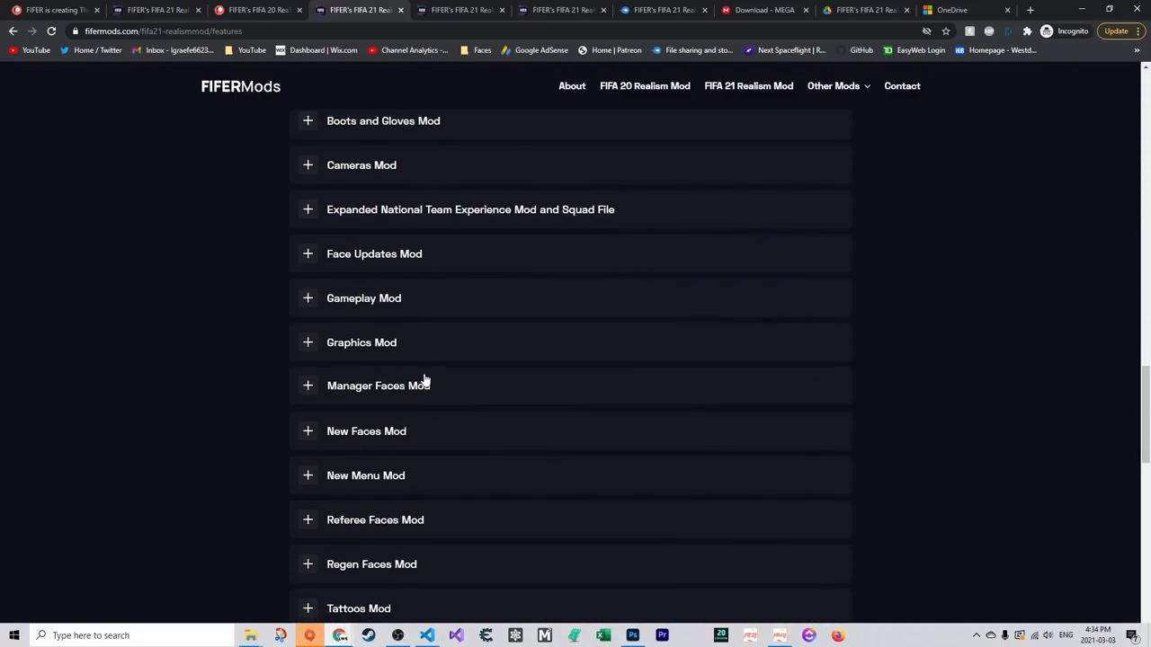
pyautogui.click(362, 341)
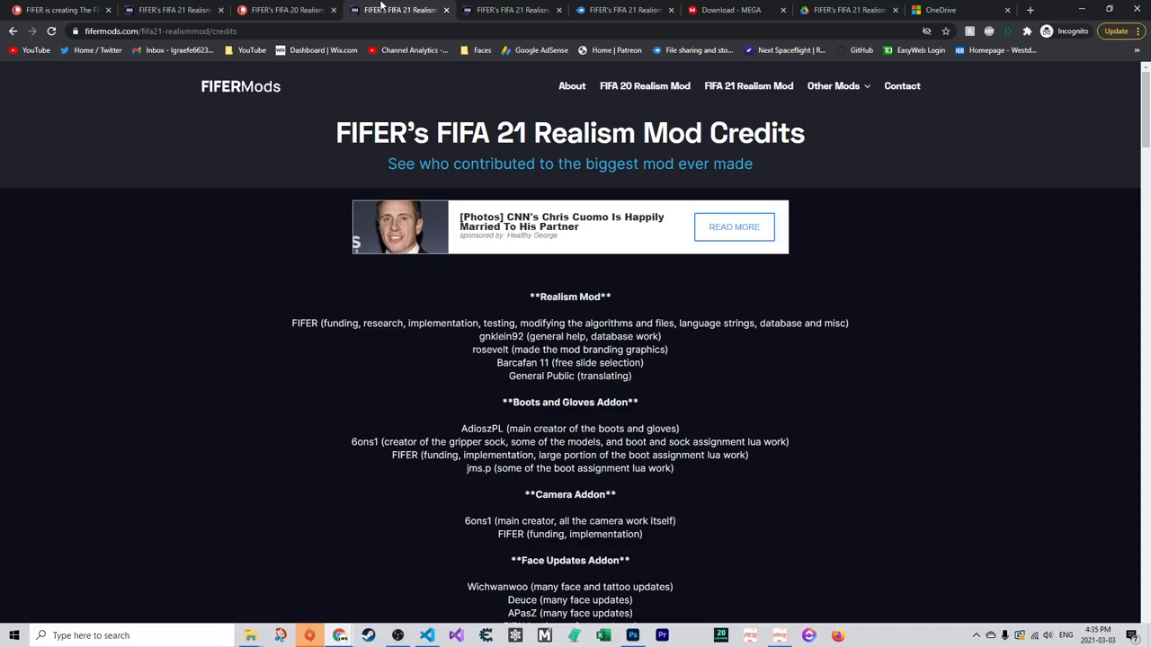
pyautogui.click(270, 13)
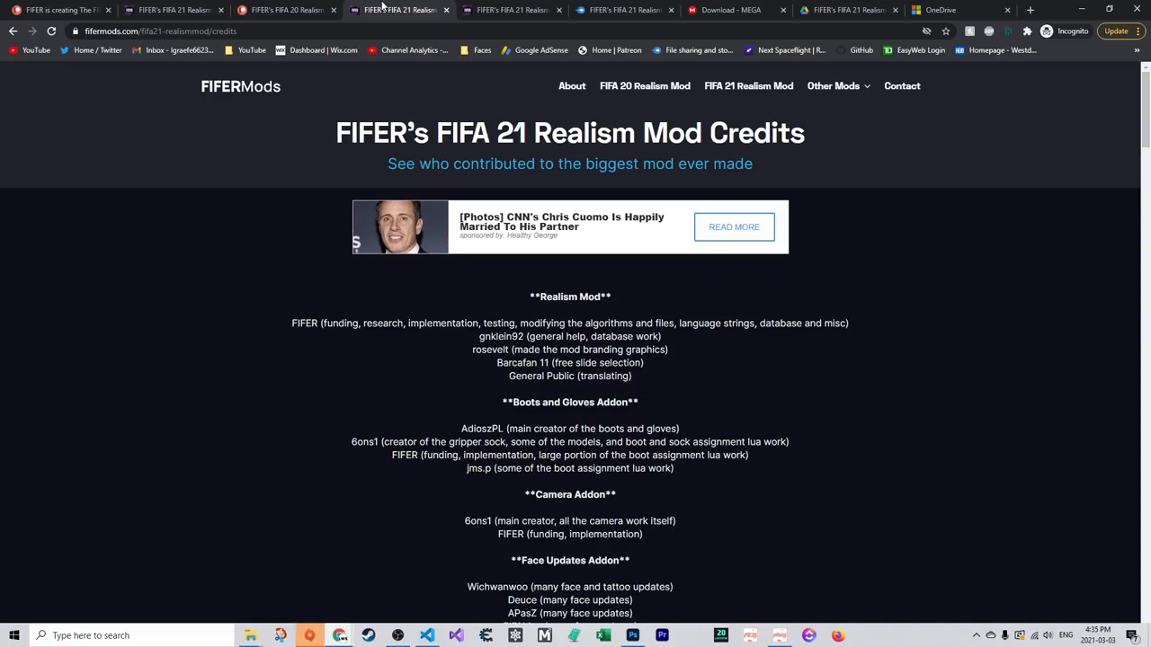
pyautogui.scroll(-3)
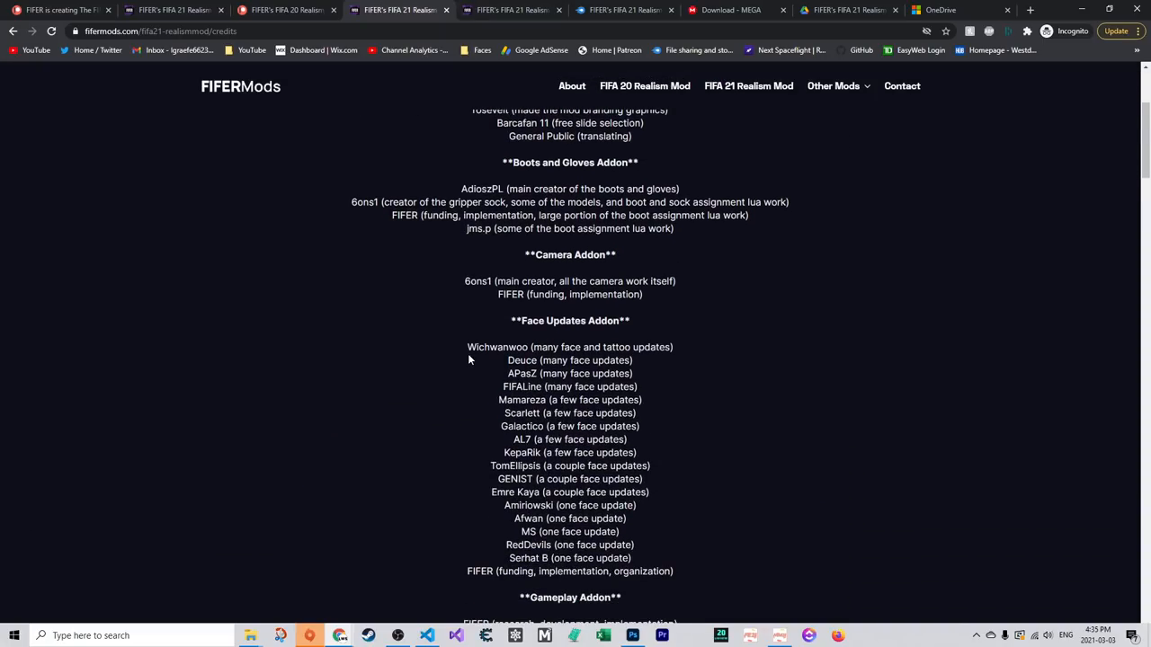
pyautogui.scroll(-3)
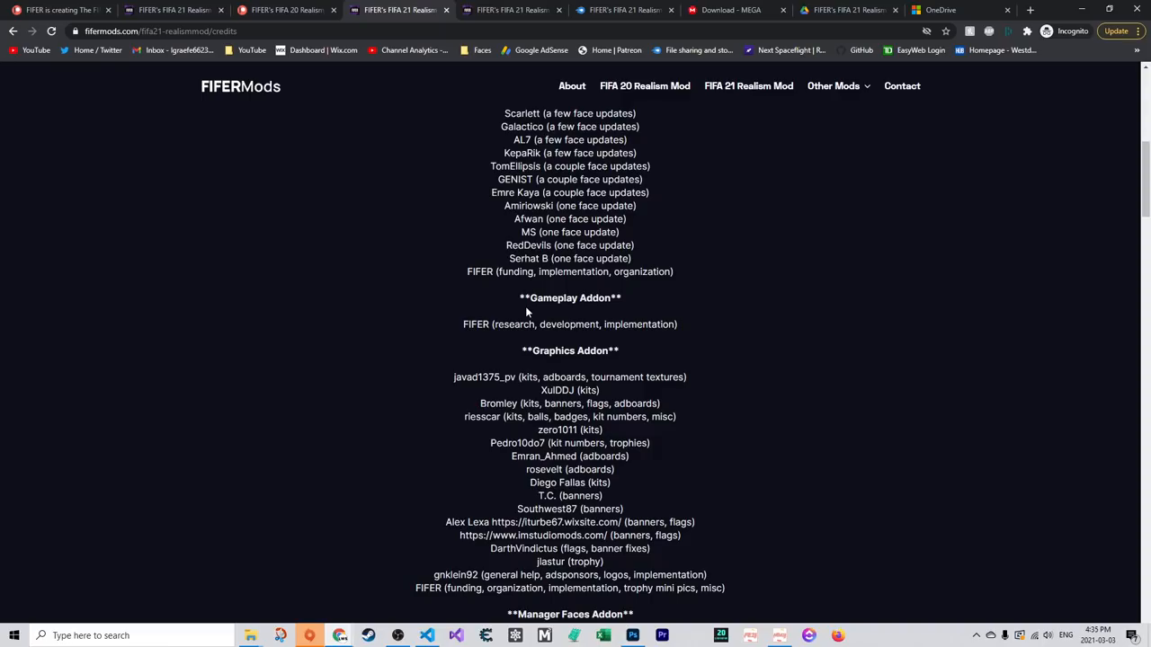
pyautogui.scroll(-3)
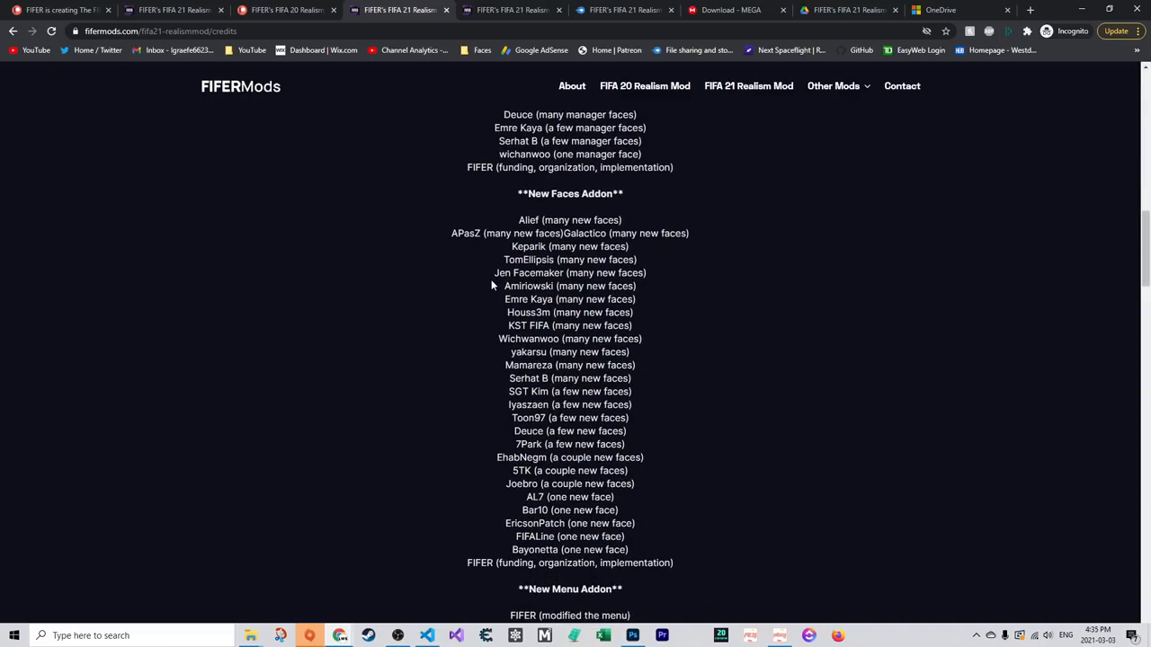
pyautogui.scroll(-3)
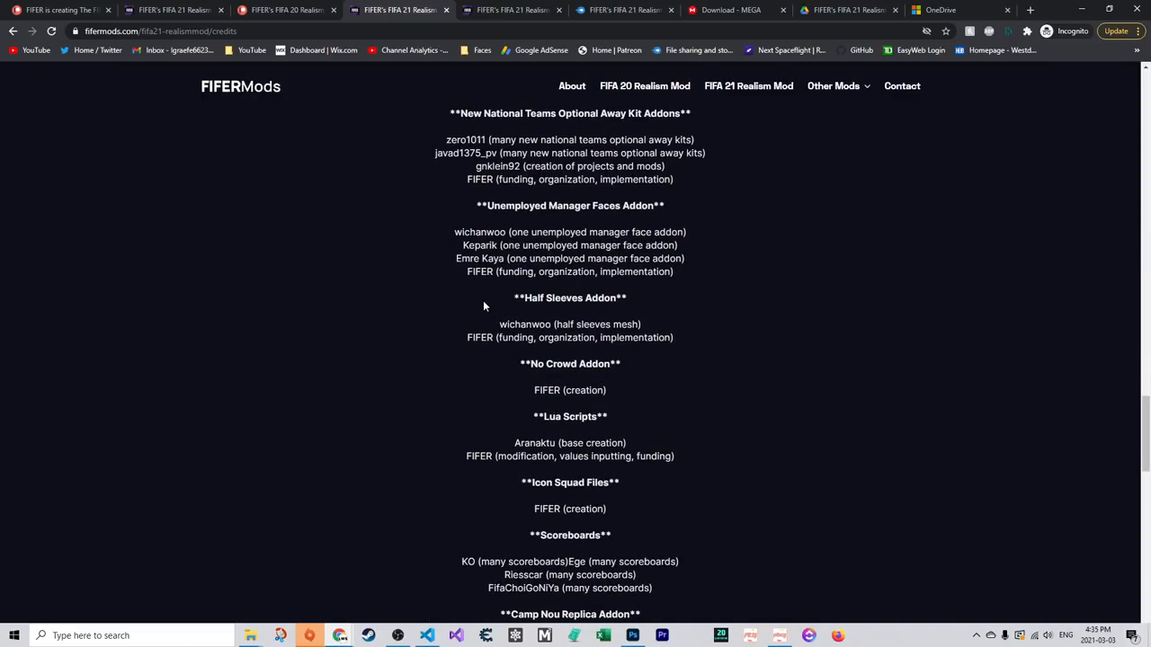
pyautogui.scroll(-3)
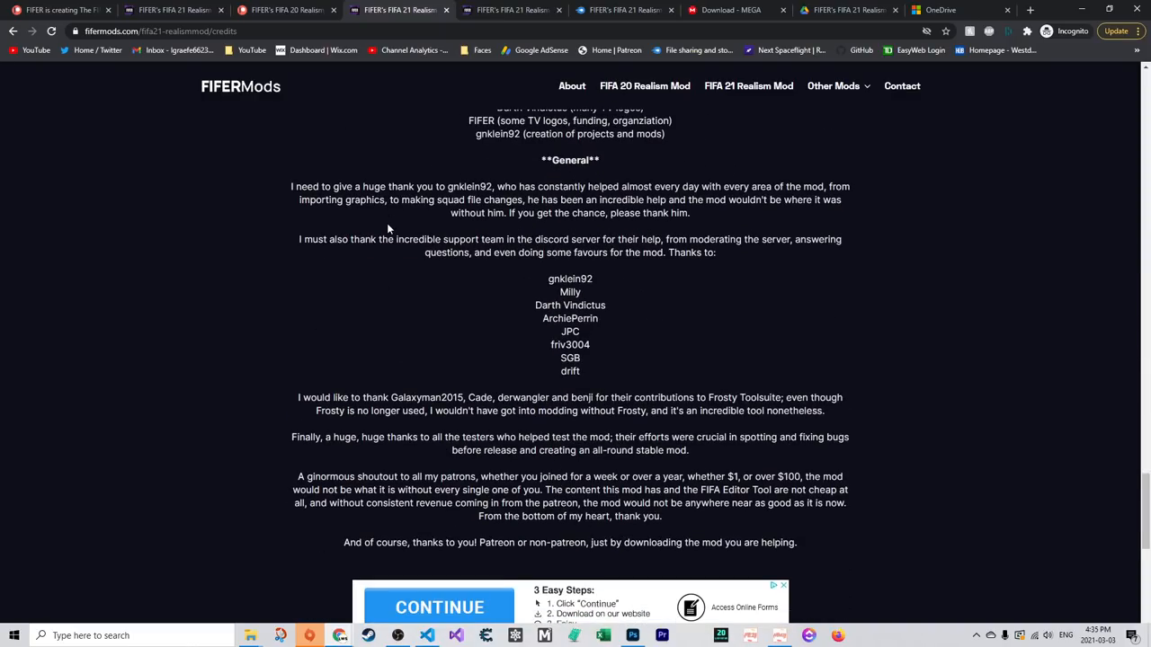
pyautogui.moveTo(378, 232)
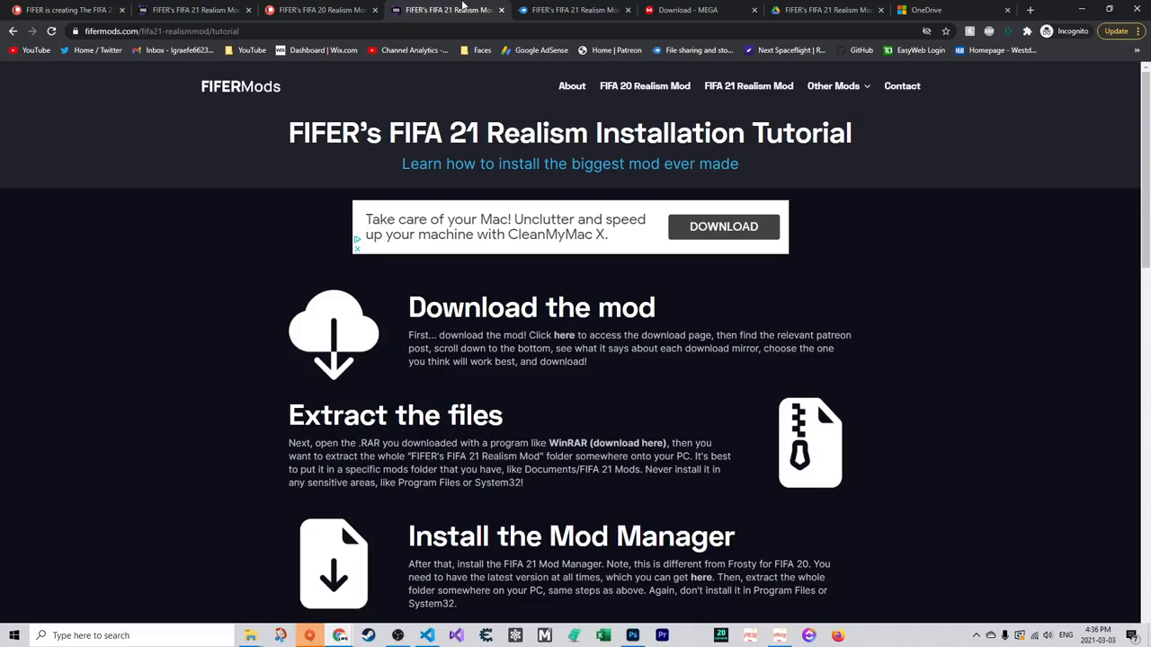
# Scroll down the FIFA 21 Realism installation tutorial page toward the download link
pyautogui.scroll(-3)
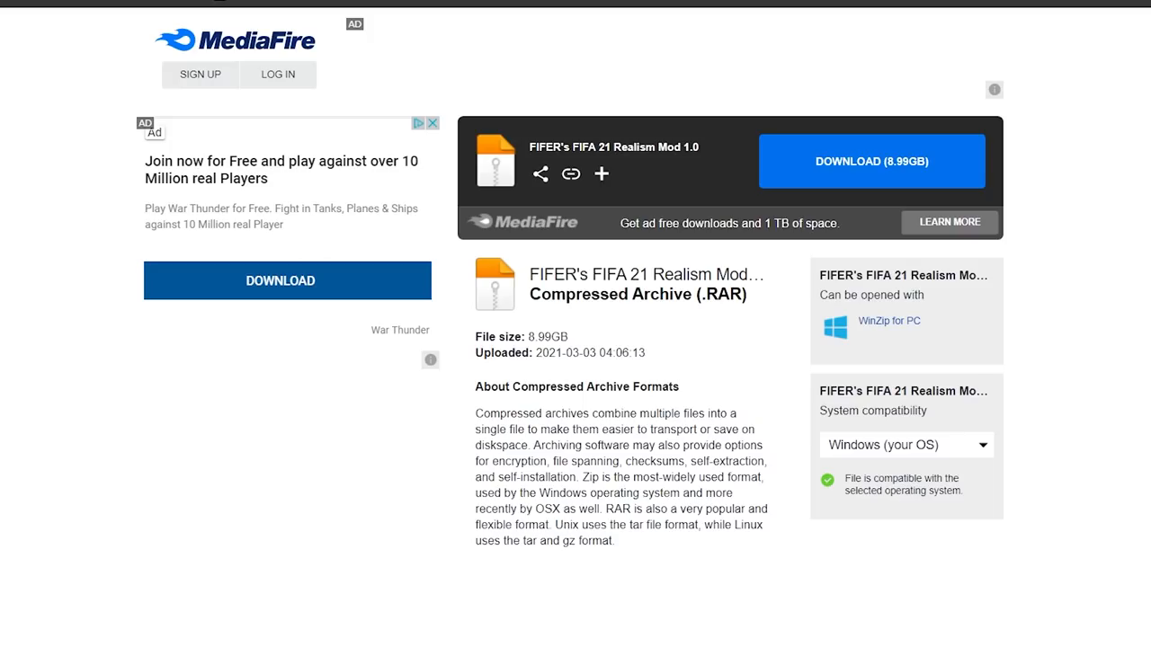
pyautogui.moveTo(838, 171)
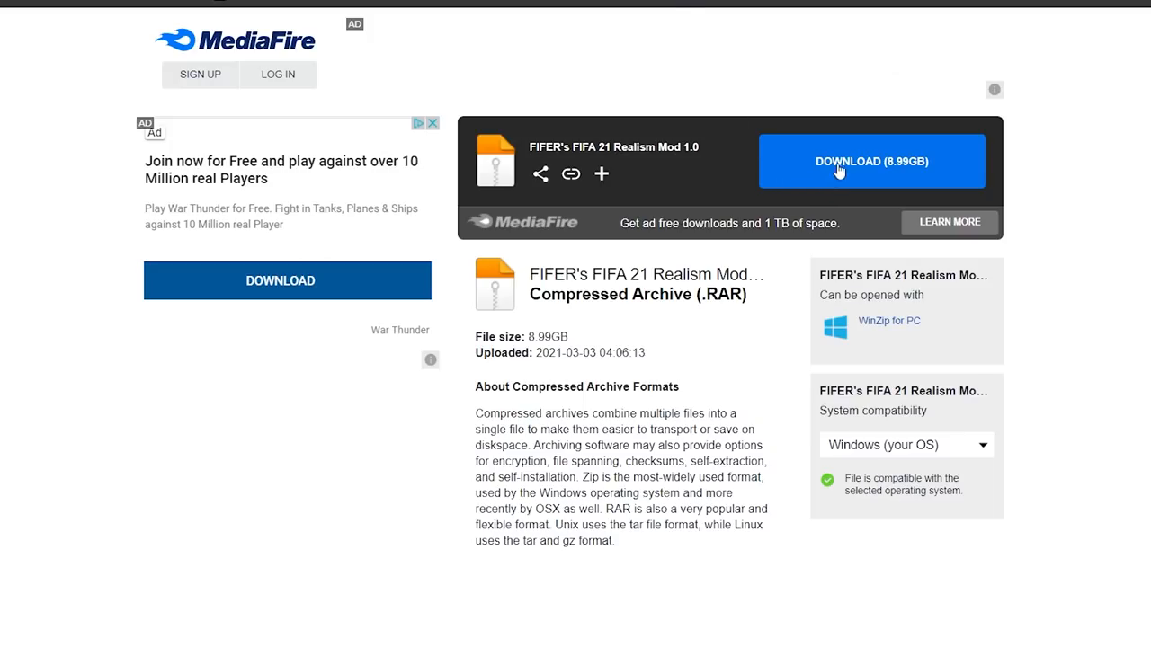
pyautogui.moveTo(847, 165)
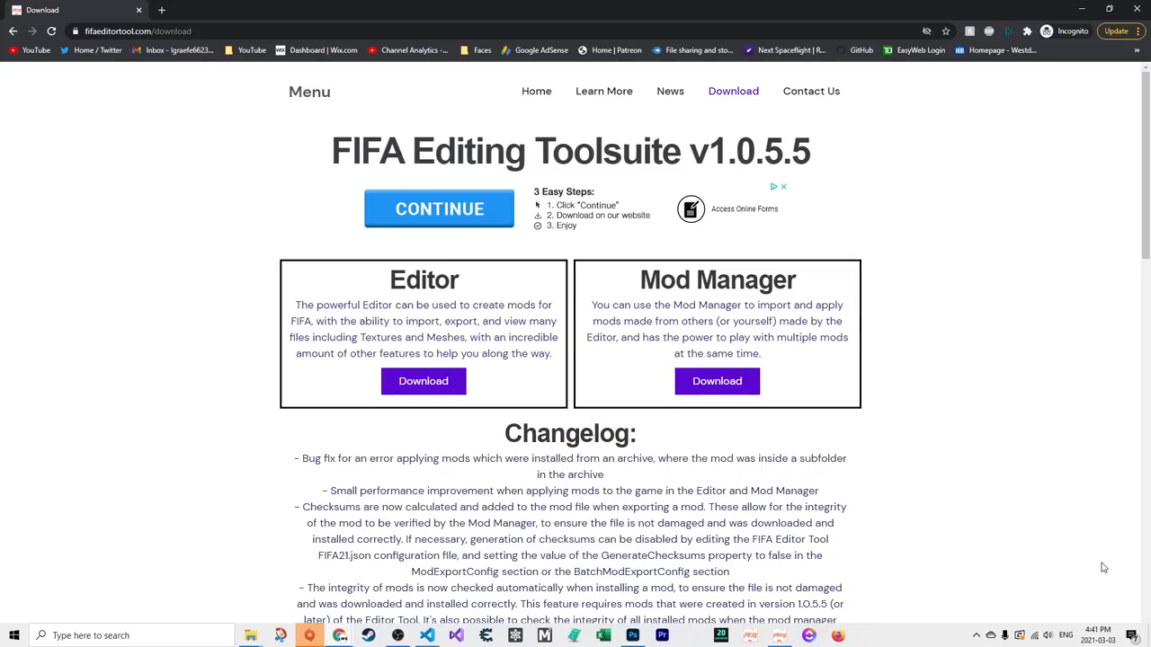
# Reach the Mod Manager download on fifaeditortool.com for Editing Toolsuite v1.0.5.5
pyautogui.doubleClick(716, 151)
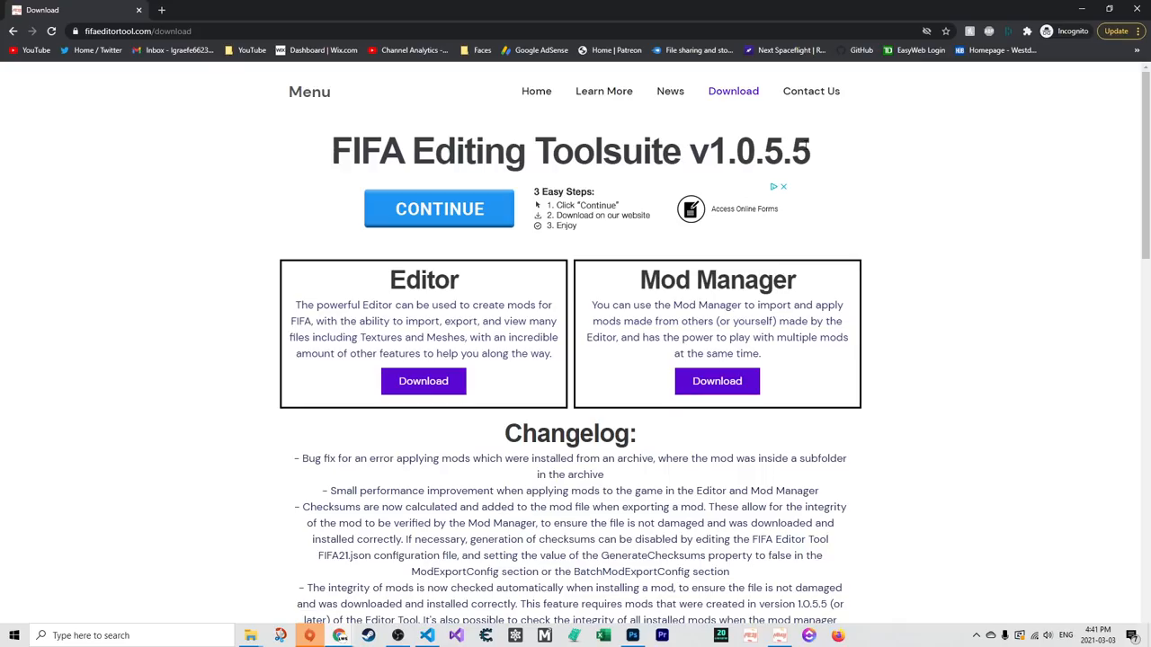
pyautogui.moveTo(717, 381)
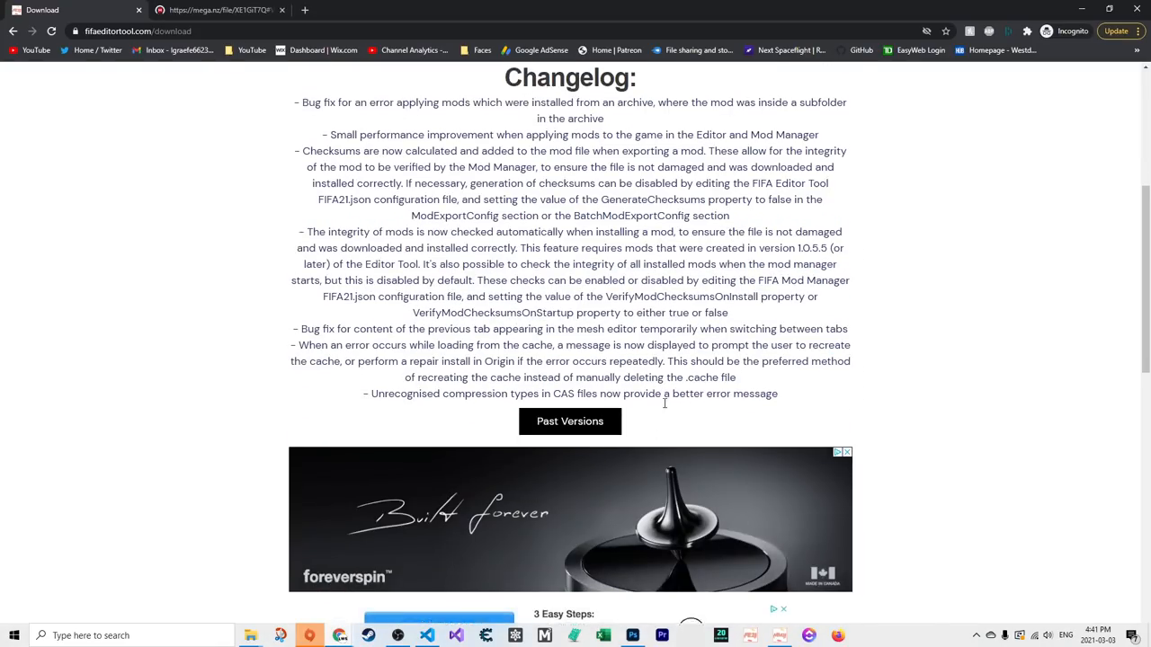
pyautogui.scroll(3)
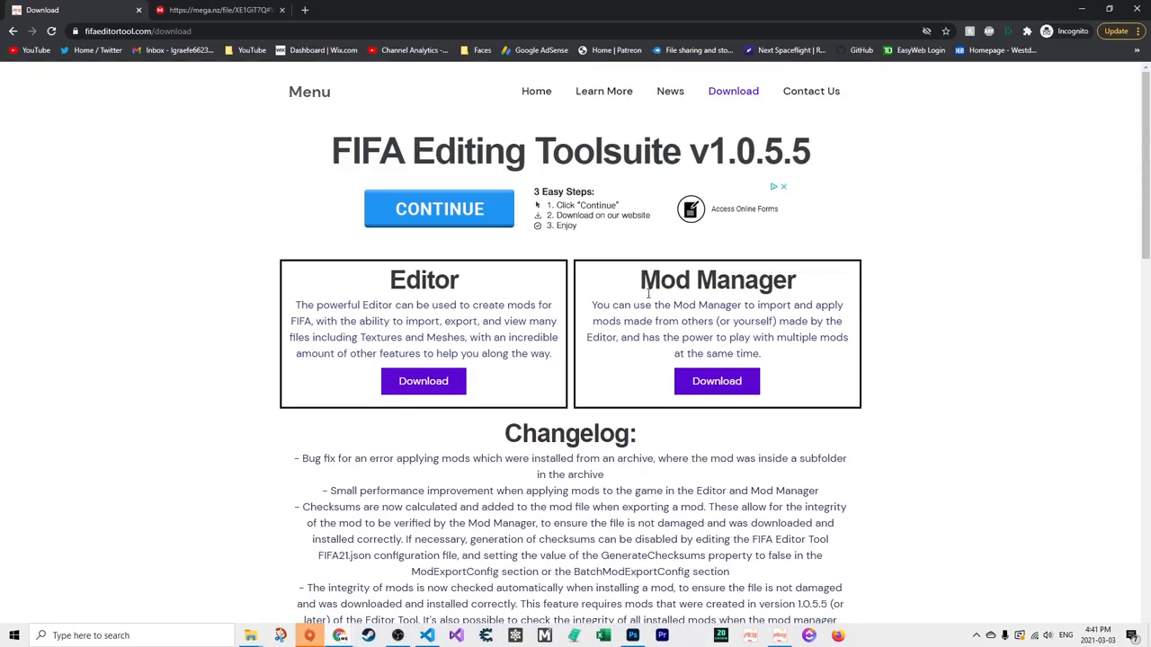
pyautogui.click(716, 381)
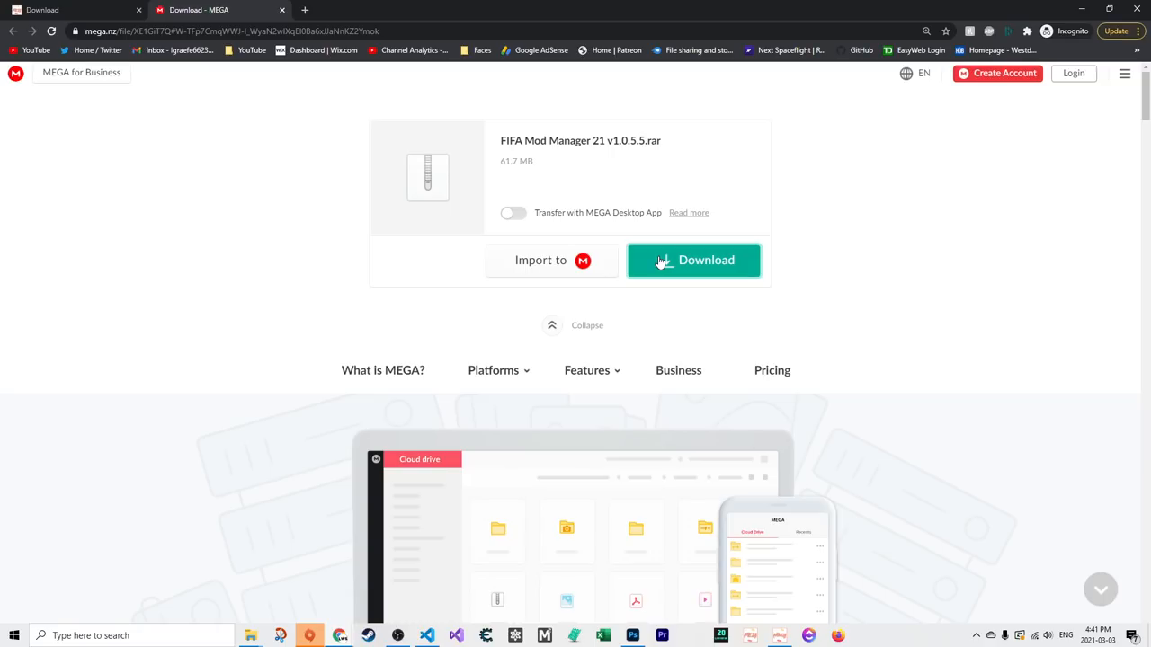
# Download the FIFA Mod Manager 21 v1.0.5.5 RAR from MEGA, then search 'winrar'
pyautogui.click(694, 259)
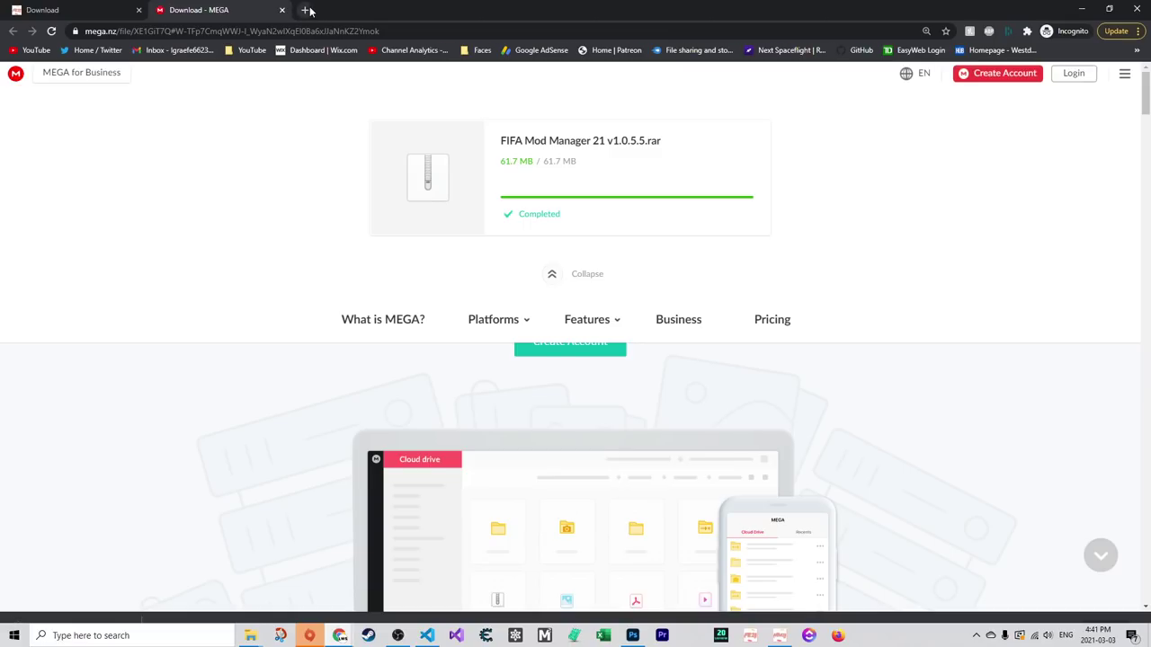
pyautogui.write('winrar')
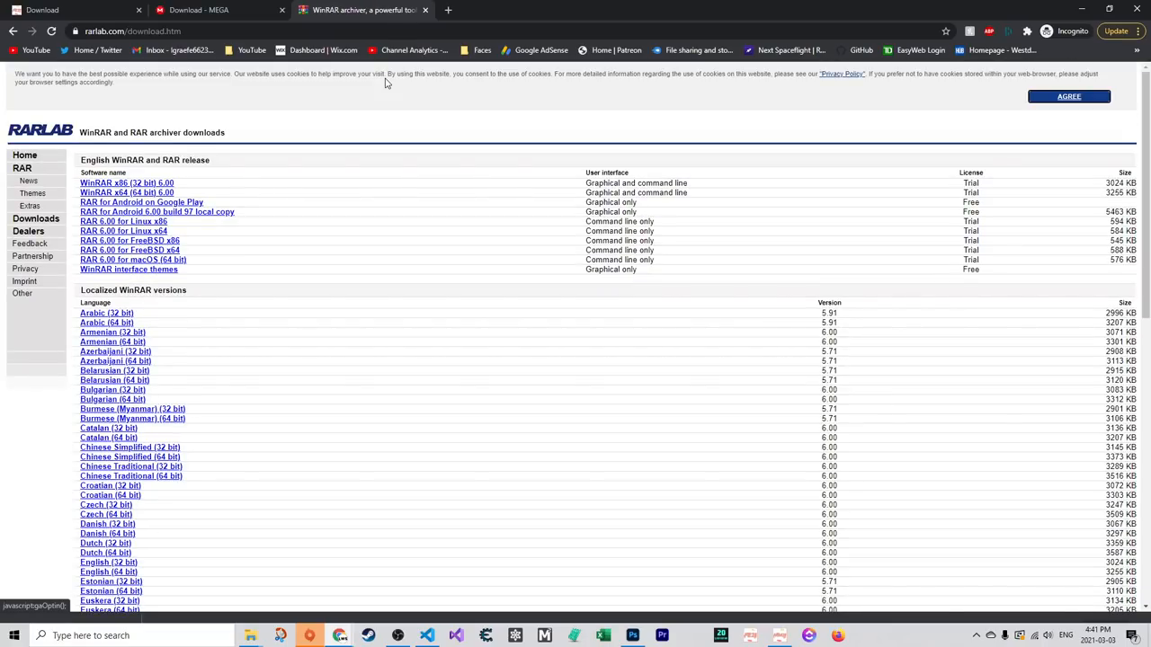
# Scroll the RARLAB downloads page to the localized WinRAR versions list
pyautogui.scroll(-3)
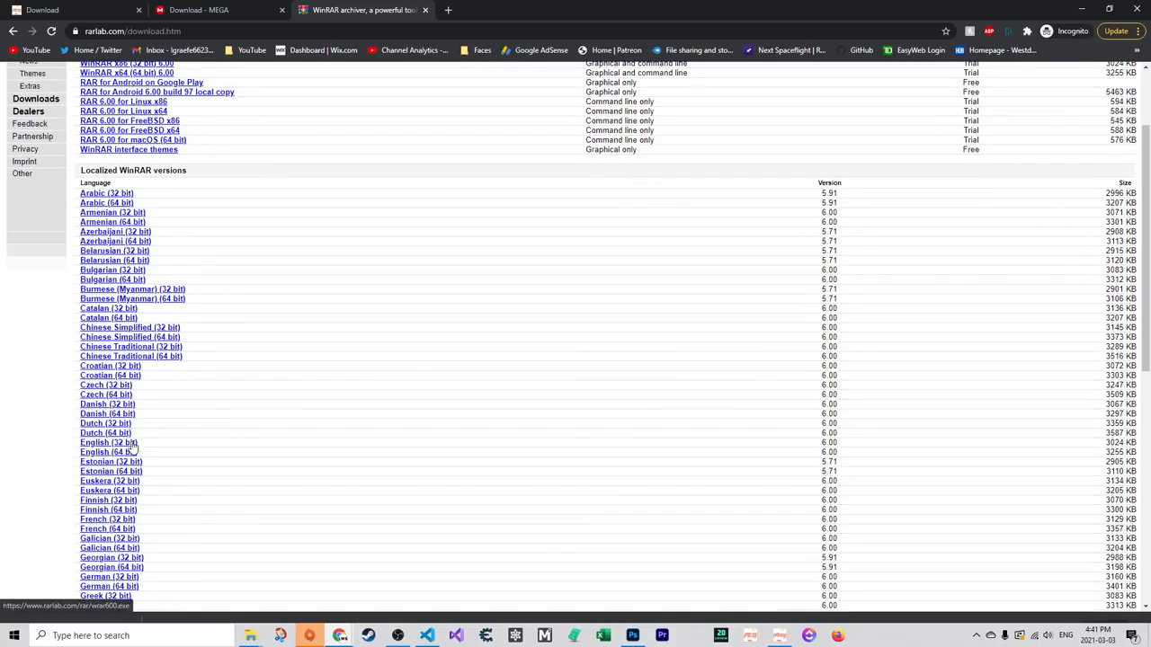
pyautogui.moveTo(119, 453)
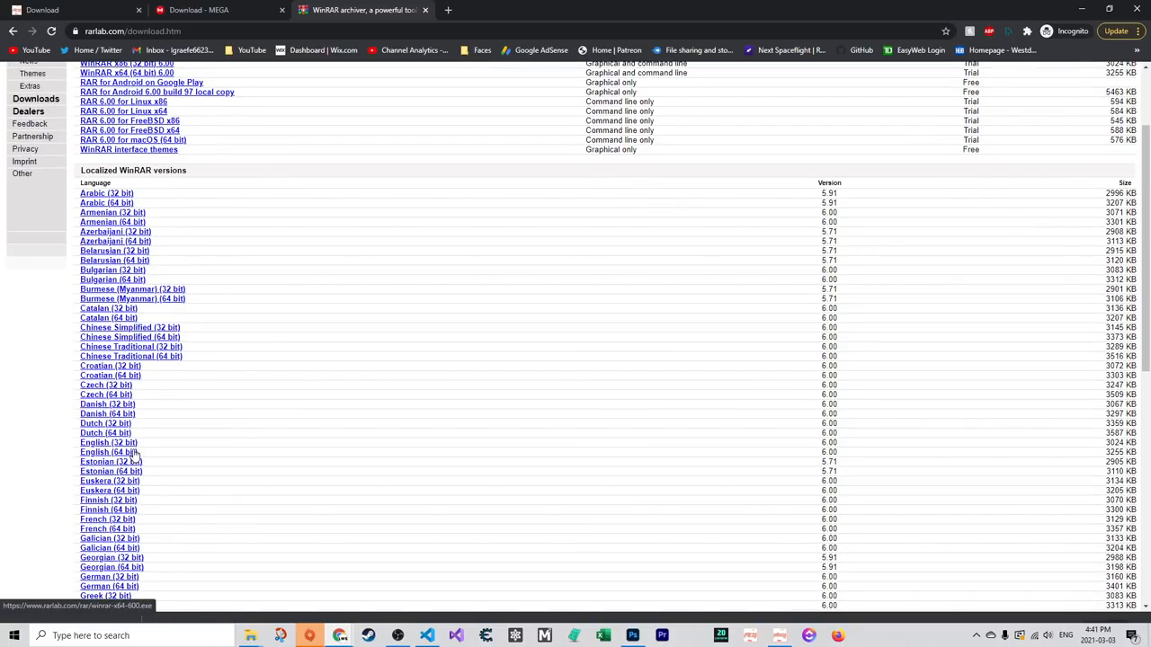
pyautogui.moveTo(108, 481)
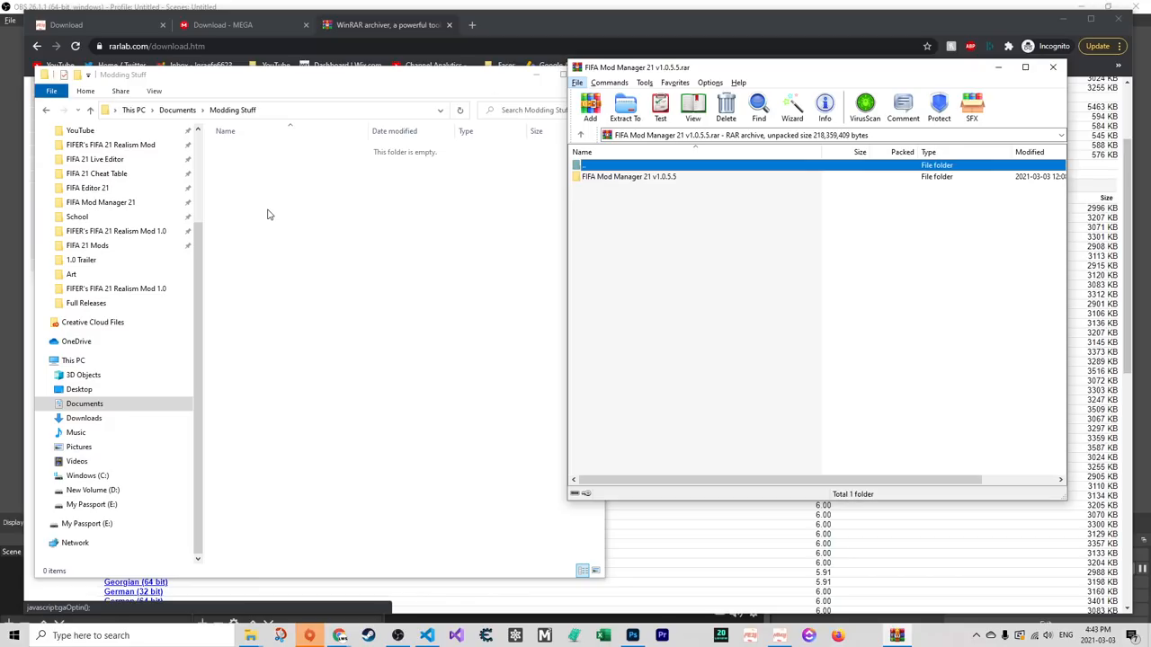
pyautogui.moveTo(266, 198)
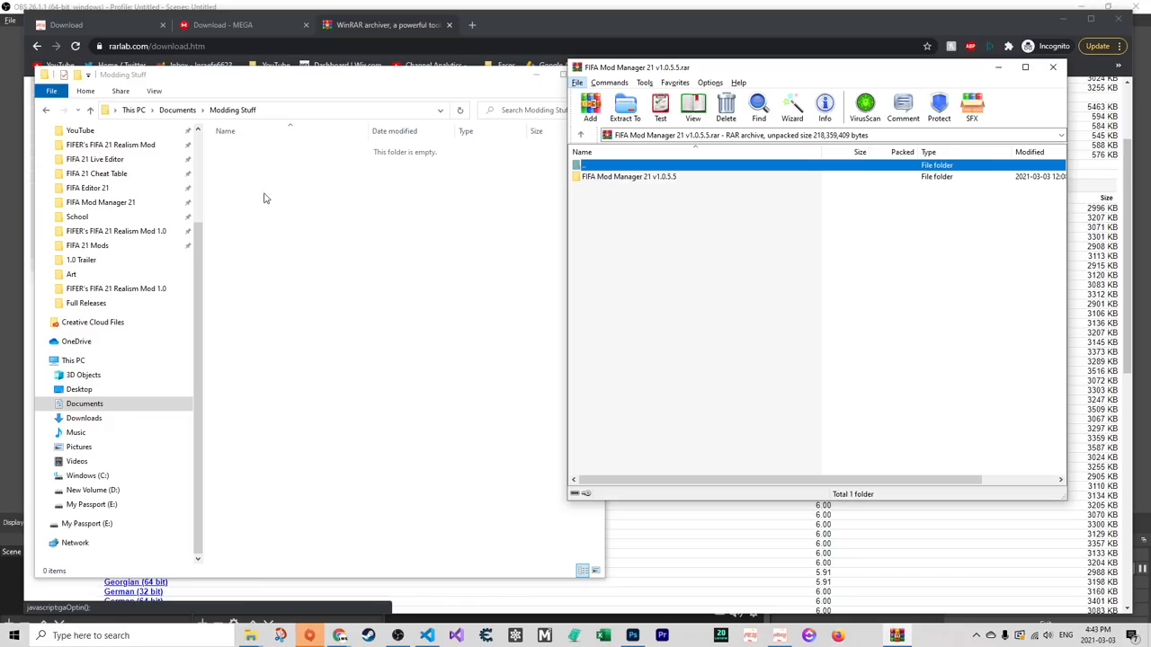
# Extract the FIFA Mod Manager 21 v1.0.5.5 folder into Modding Stuff and dismiss the options dialog
pyautogui.click(631, 176)
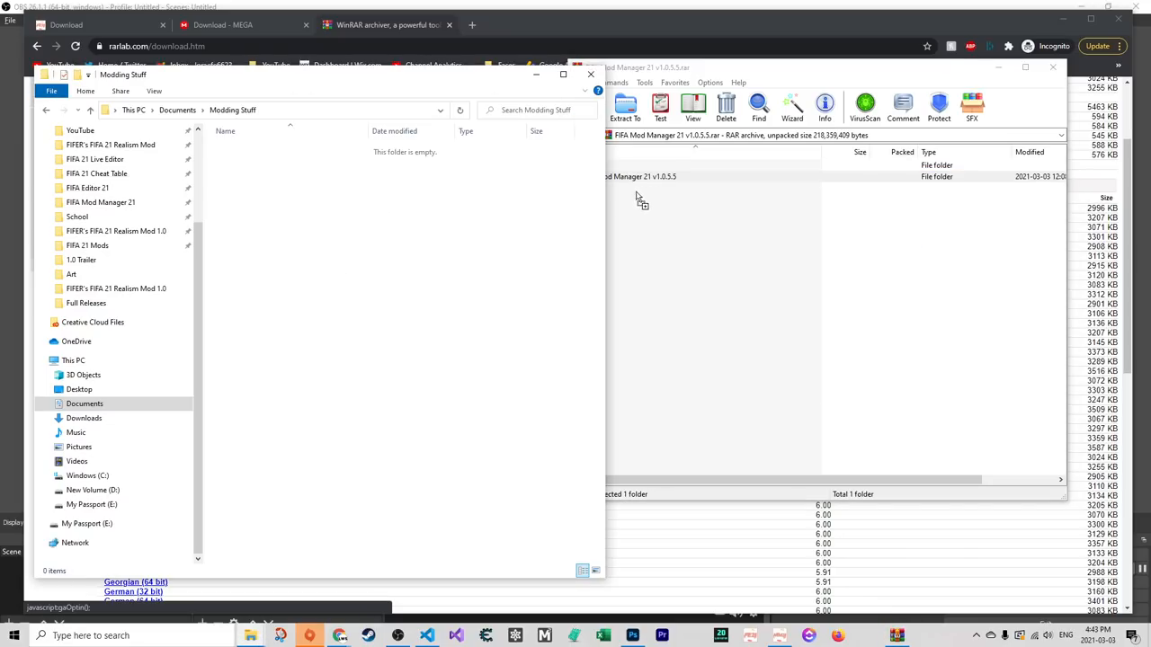
pyautogui.click(625, 102)
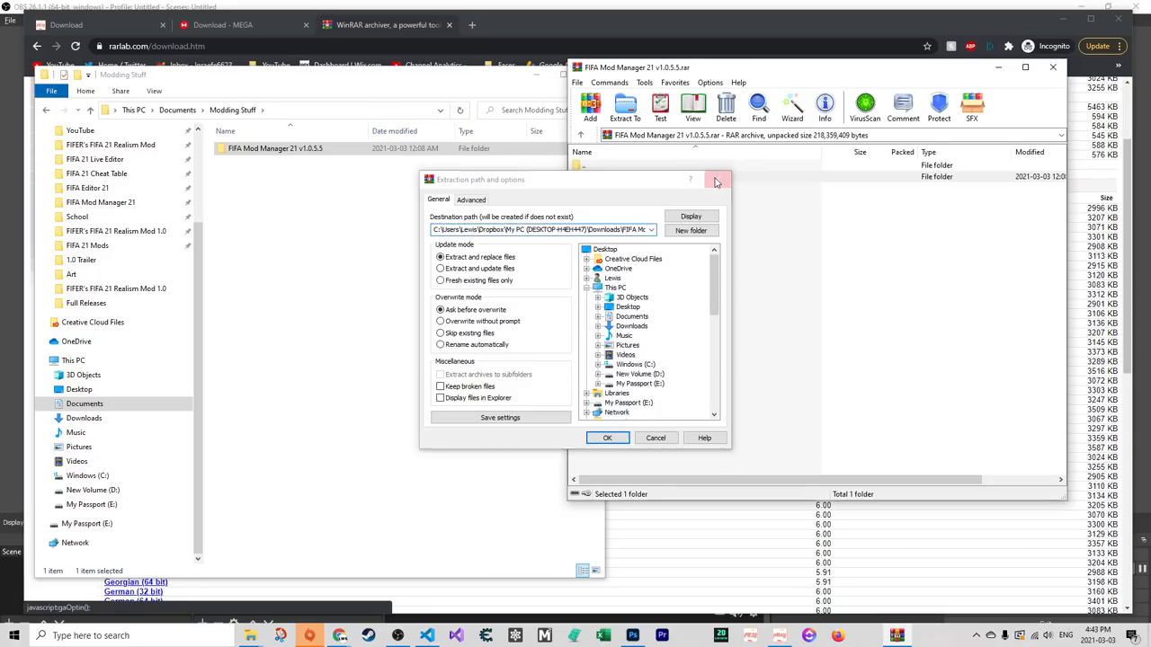
pyautogui.click(716, 180)
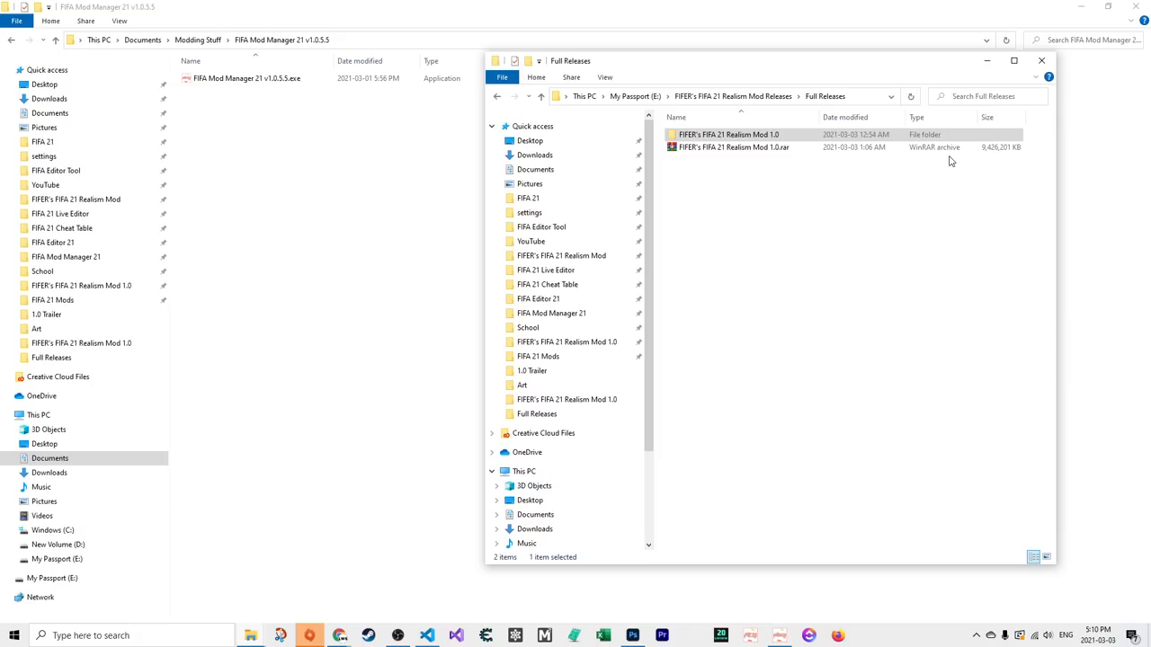
# Open FIFER's FIFA 21 Realism Mod 1.0.rar in WinRAR, select its mod folder, then the Mod Manager application
pyautogui.click(741, 148)
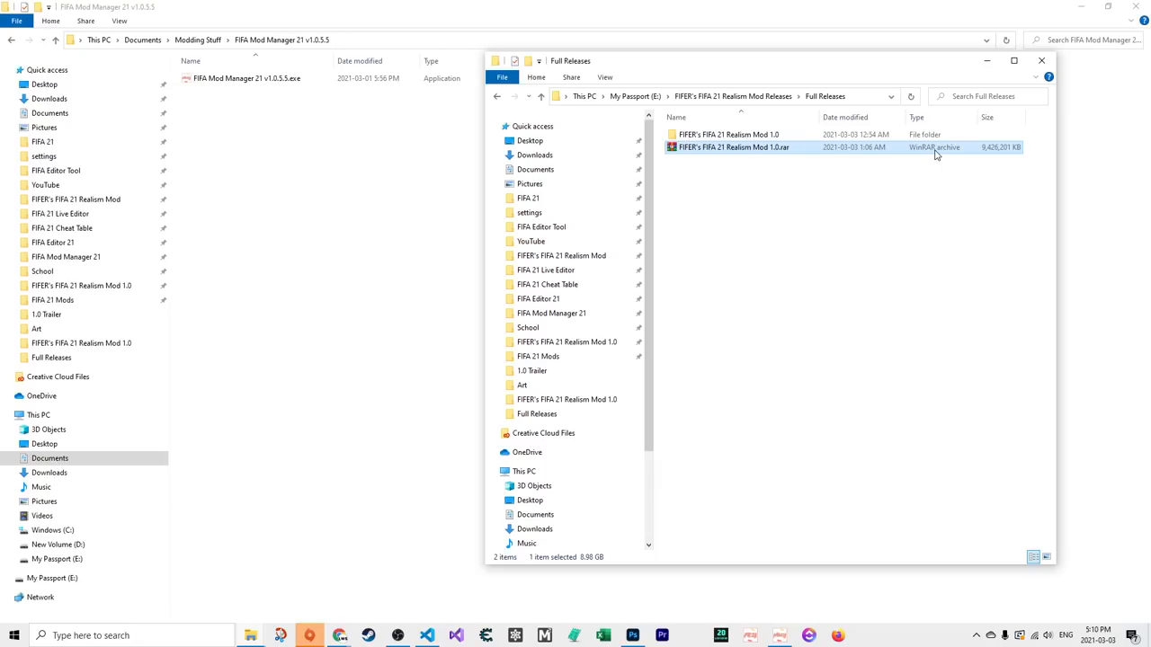
pyautogui.moveTo(907, 149)
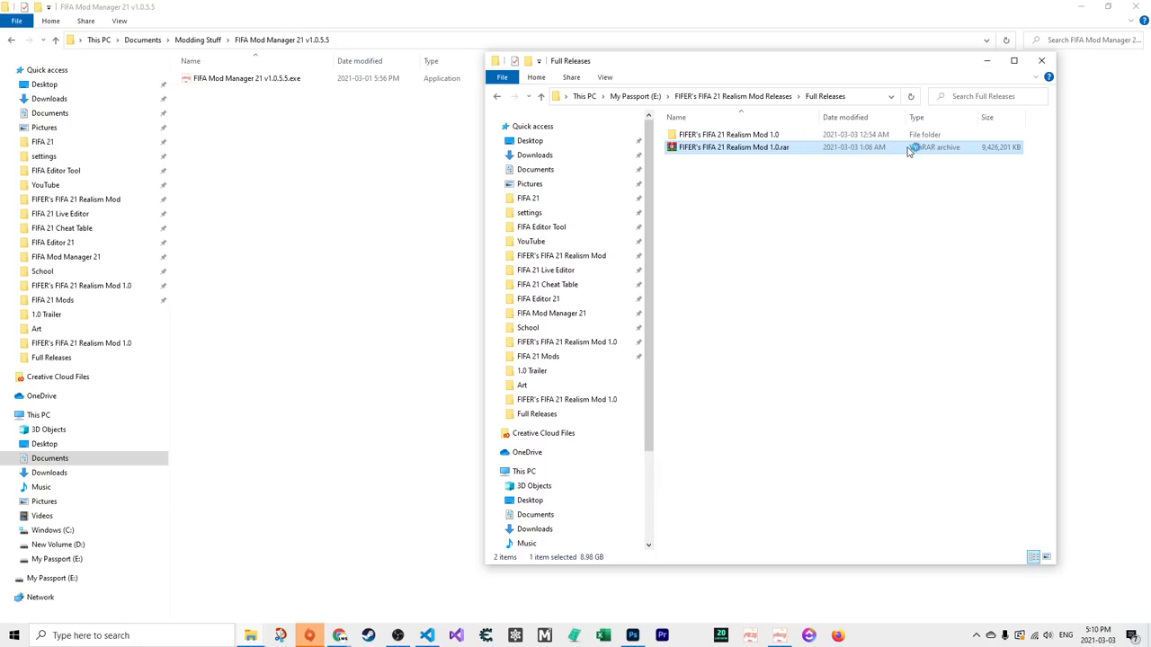
pyautogui.doubleClick(734, 147)
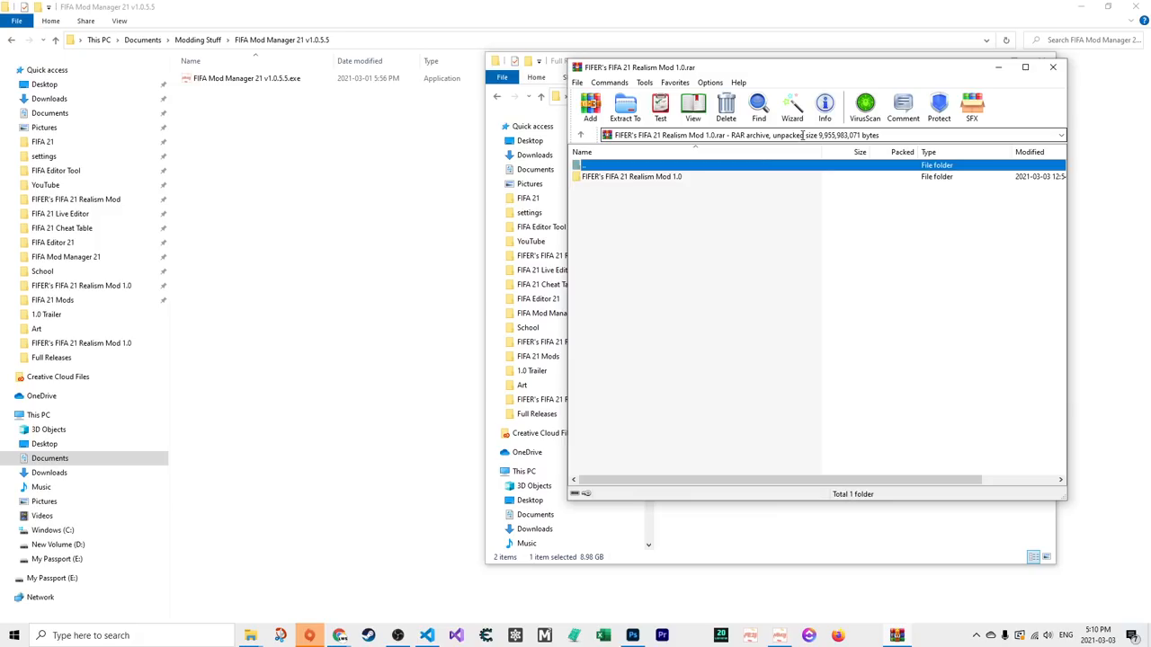
pyautogui.moveTo(863, 7)
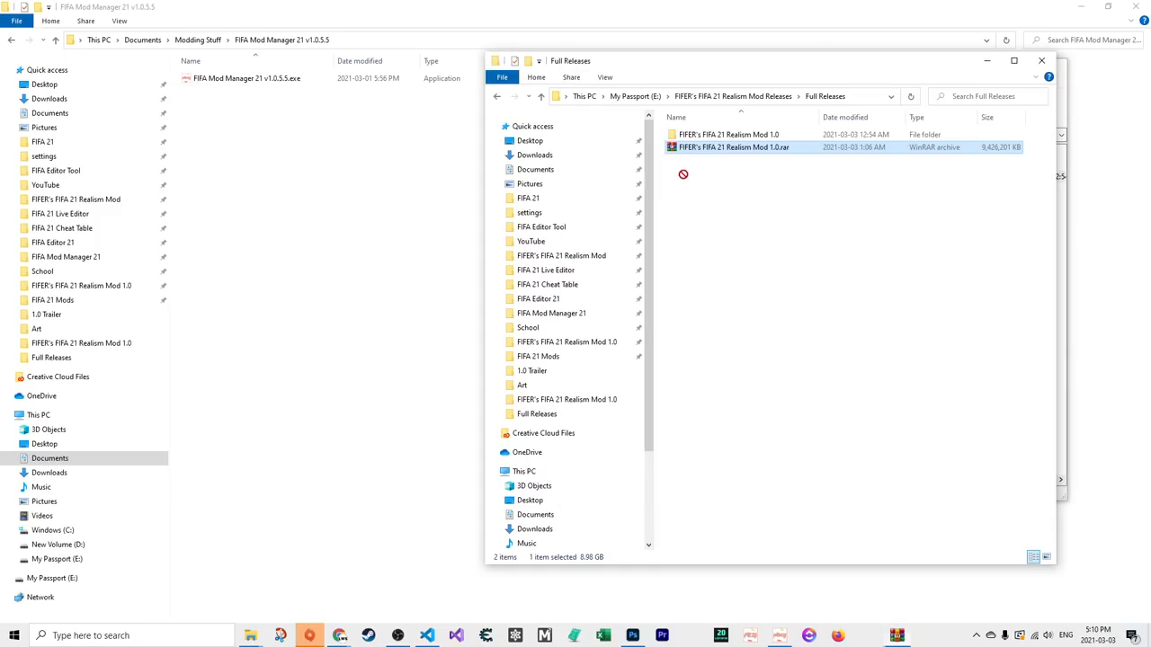
pyautogui.doubleClick(734, 148)
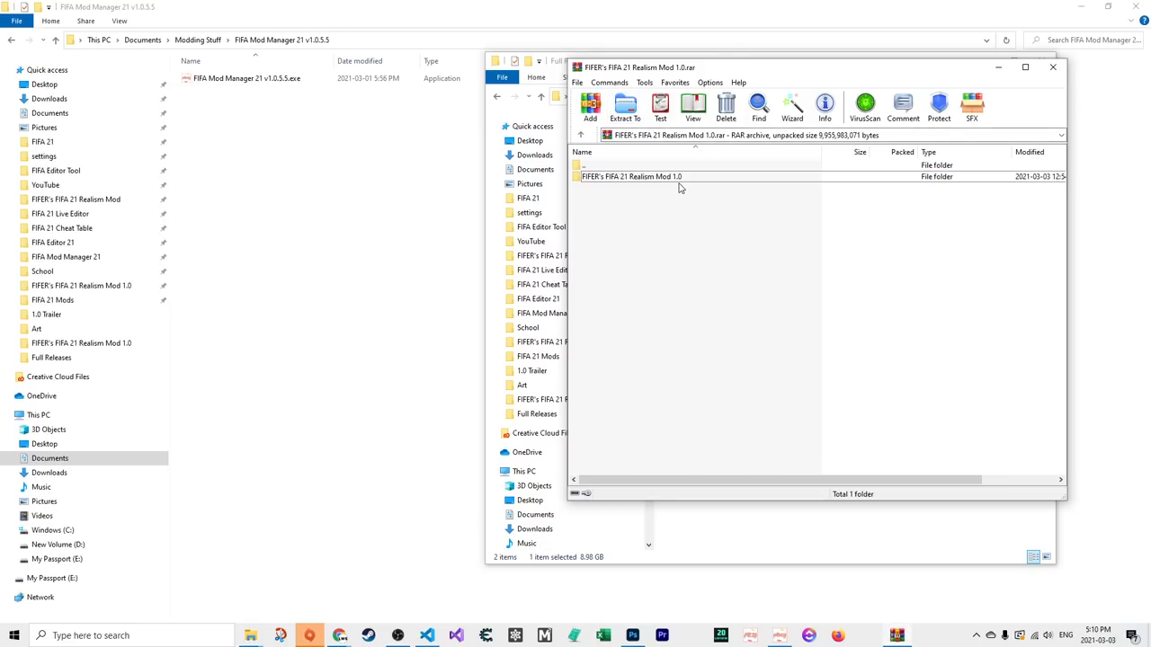
pyautogui.doubleClick(640, 177)
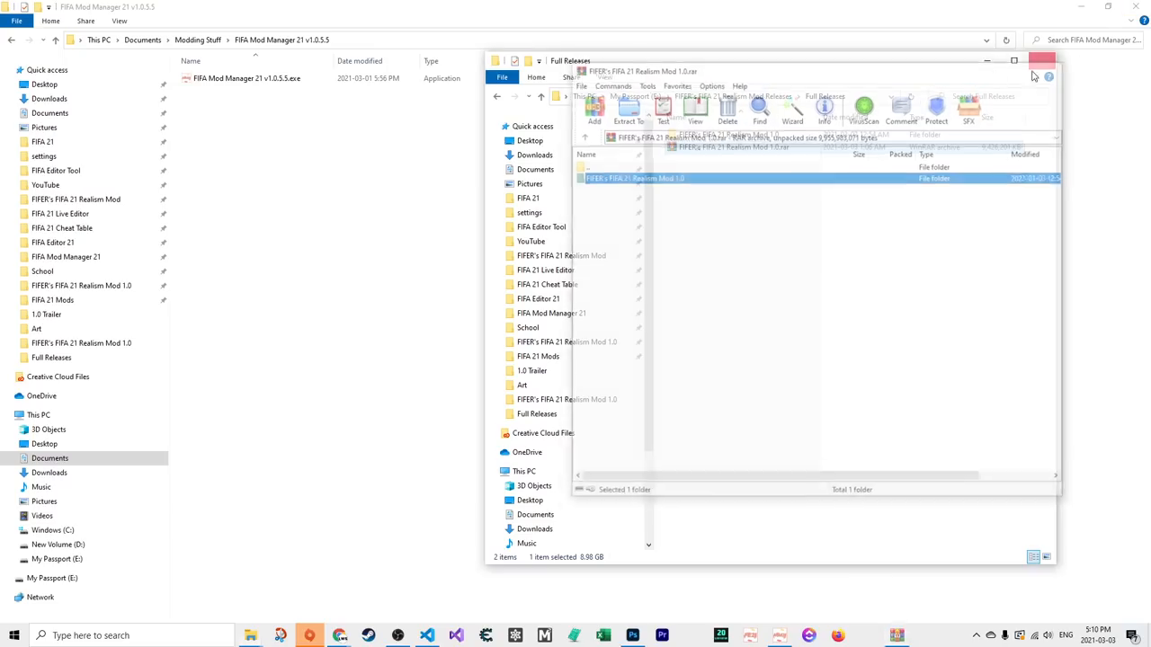
pyautogui.click(1045, 58)
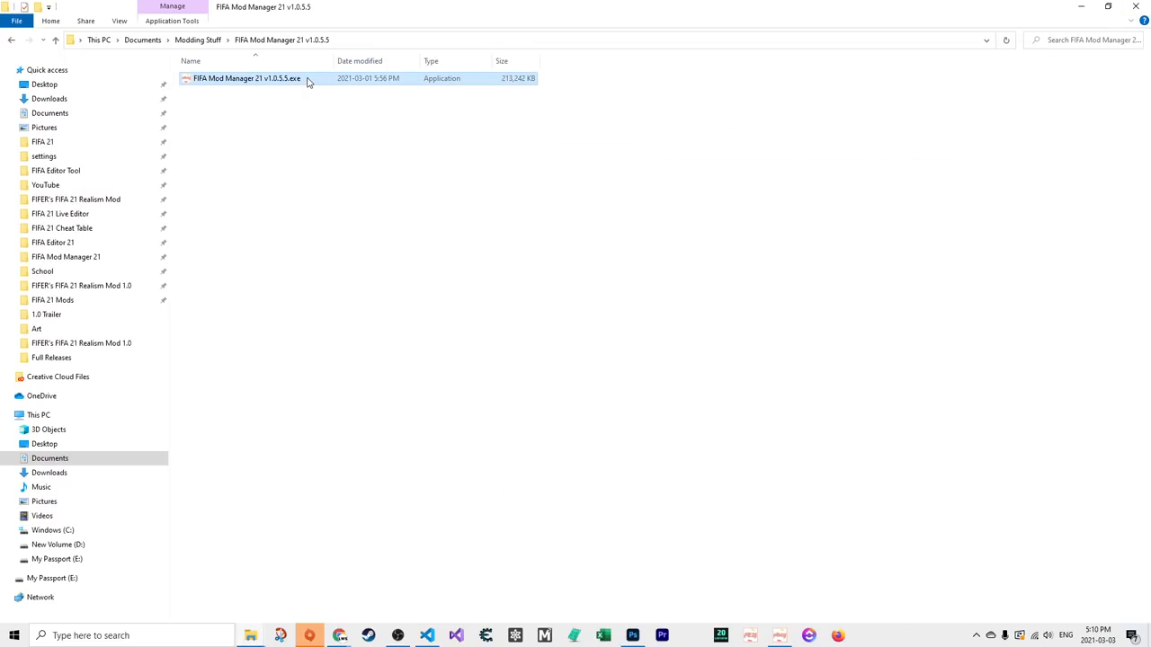
pyautogui.moveTo(327, 94)
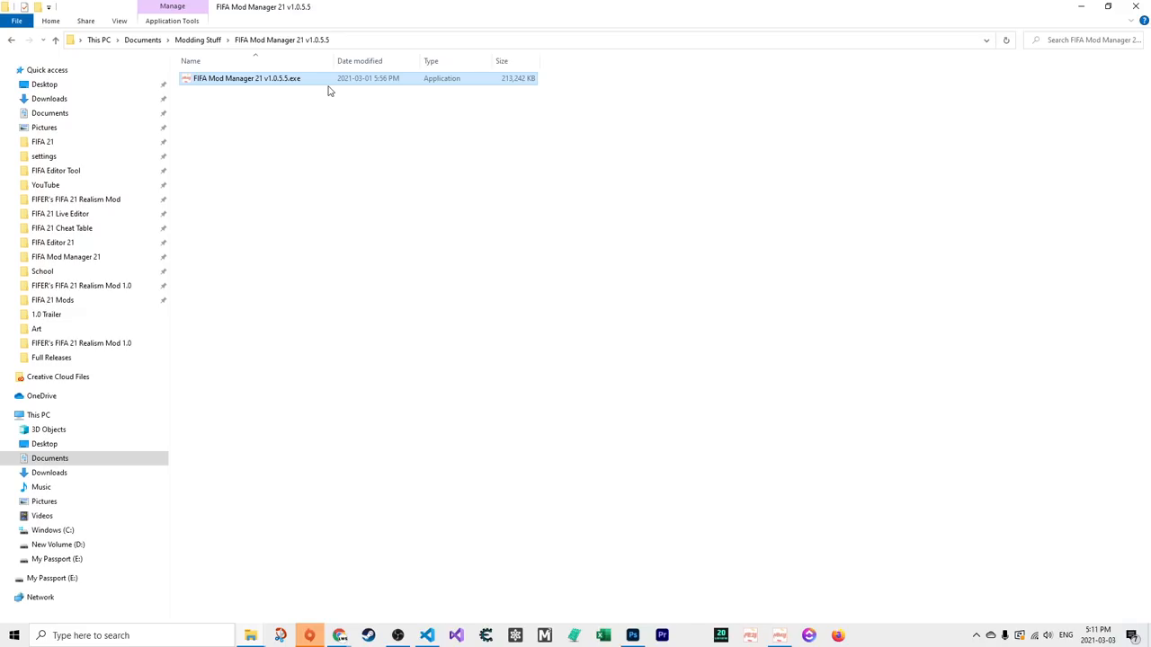
# Show the context menu for FIFA Mod Manager 21 v1.0.5.5.exe
pyautogui.rightClick(246, 79)
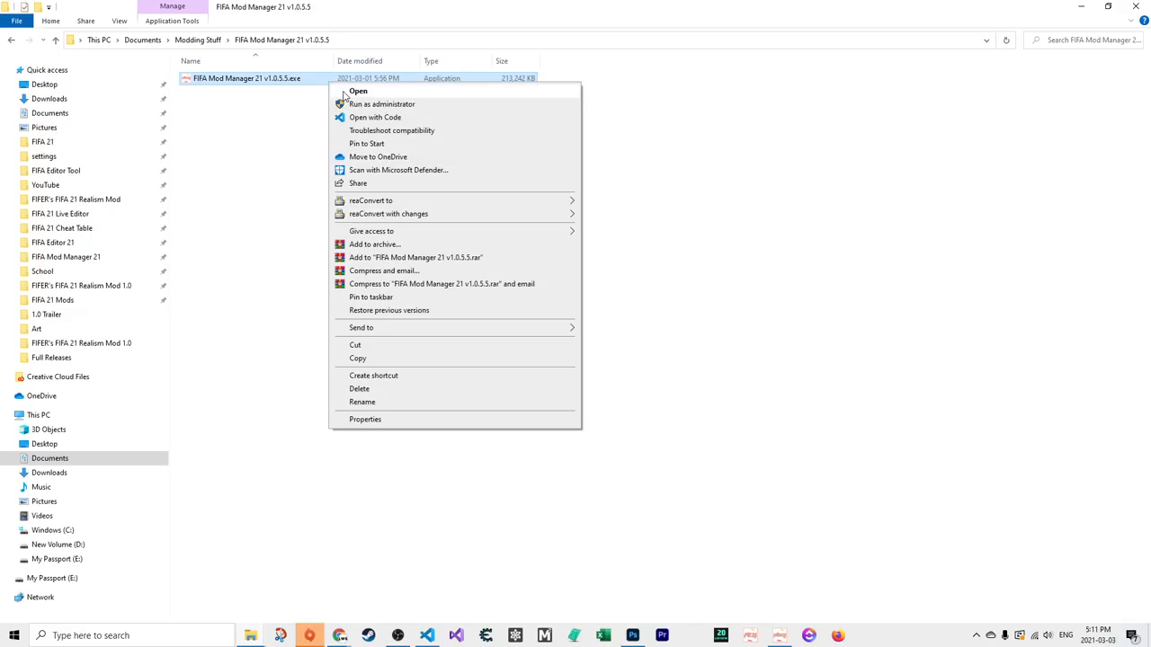
# Run FIFA Mod Manager 21 v1.0.5.5 as administrator
pyautogui.click(356, 90)
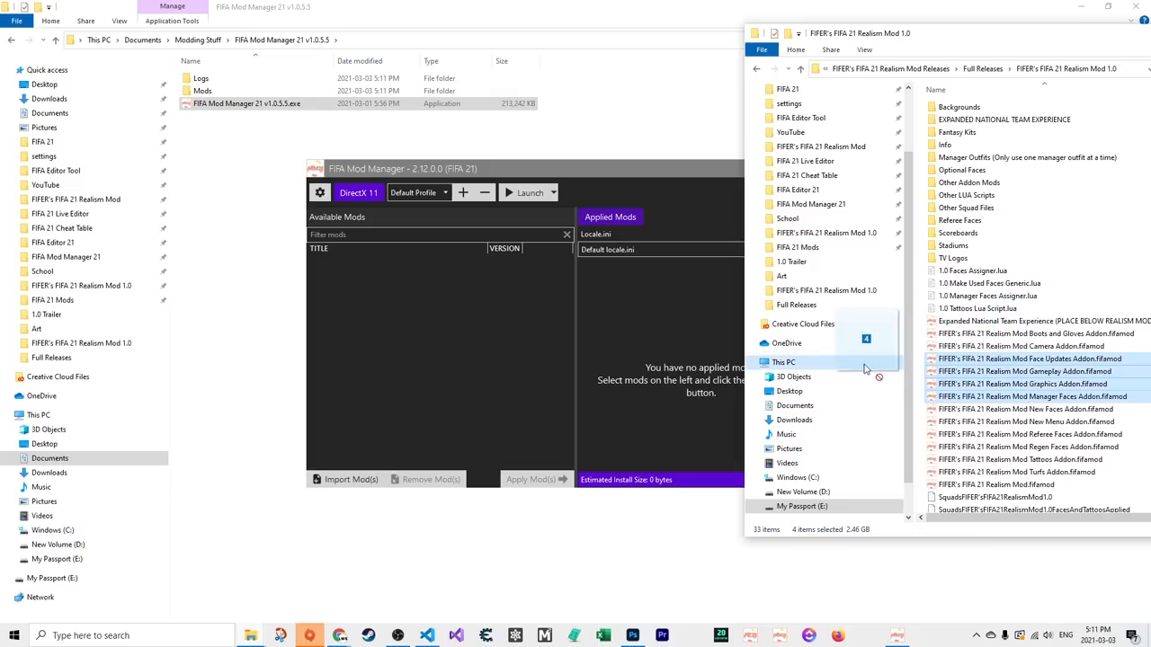
# Focus FIFA Mod Manager and start Import Mod(s), landing on the Full Releases folder
pyautogui.click(1039, 360)
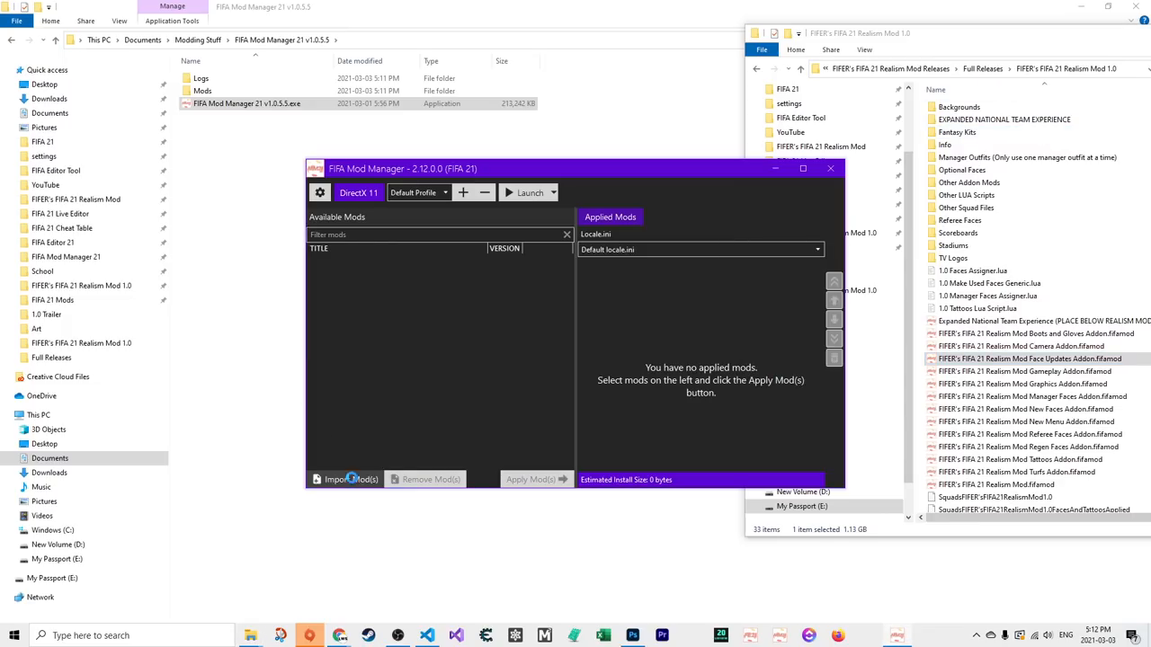
pyautogui.click(343, 478)
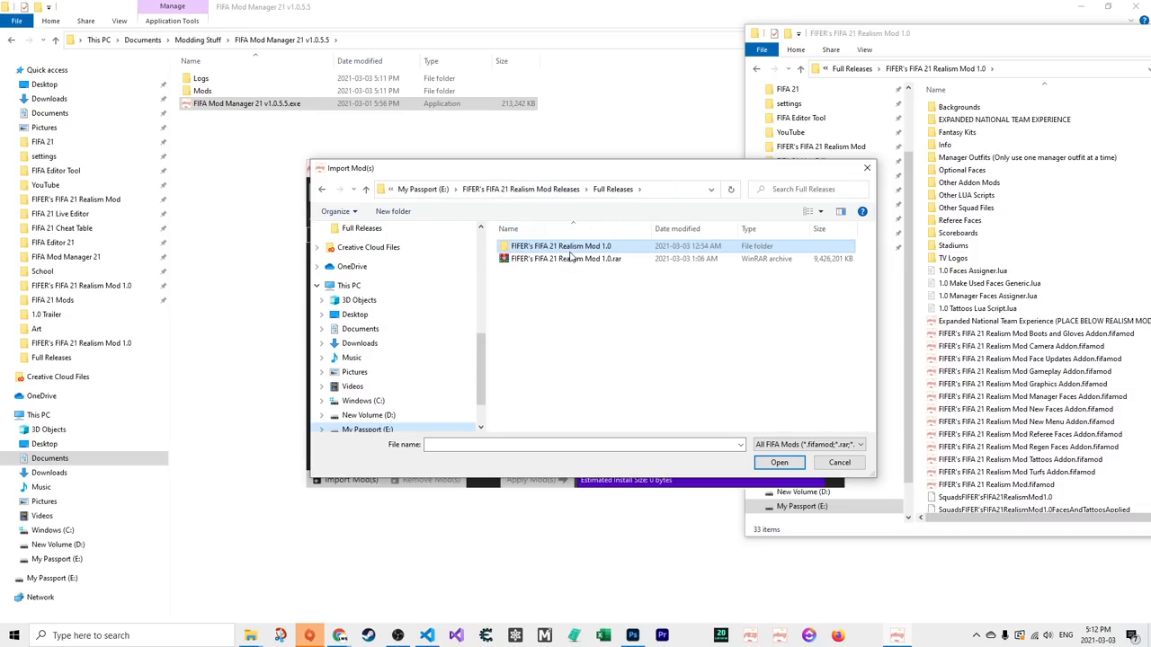
# Enter the Realism Mod 1.0 folder and import all its .fifamod addon files
pyautogui.click(565, 259)
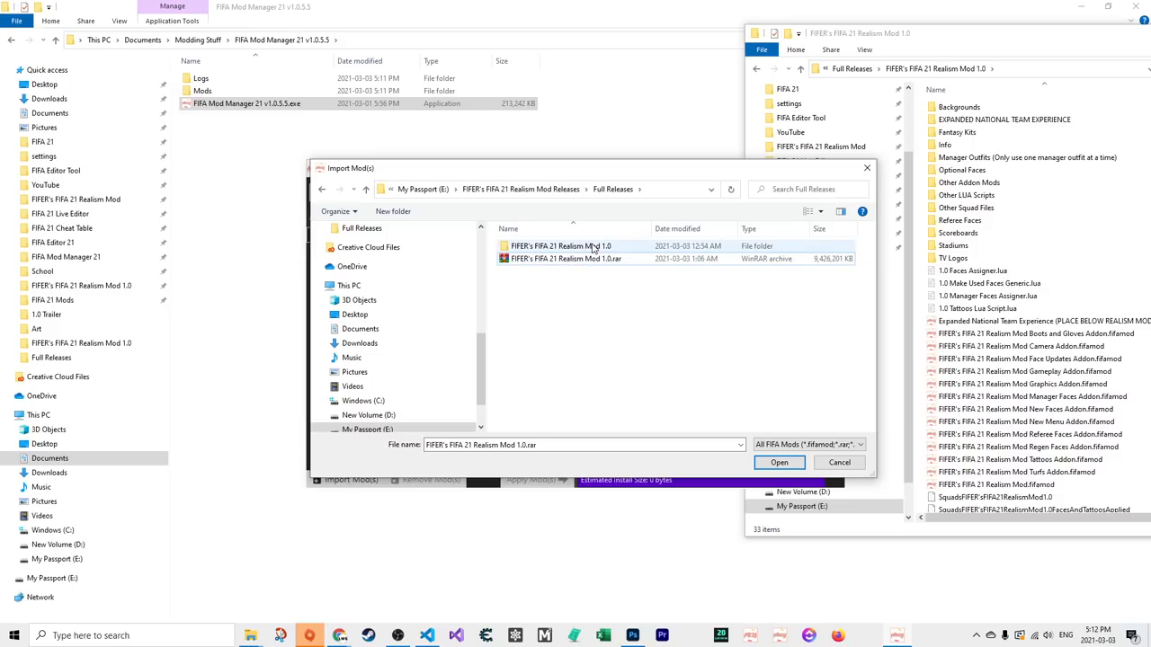
pyautogui.doubleClick(557, 244)
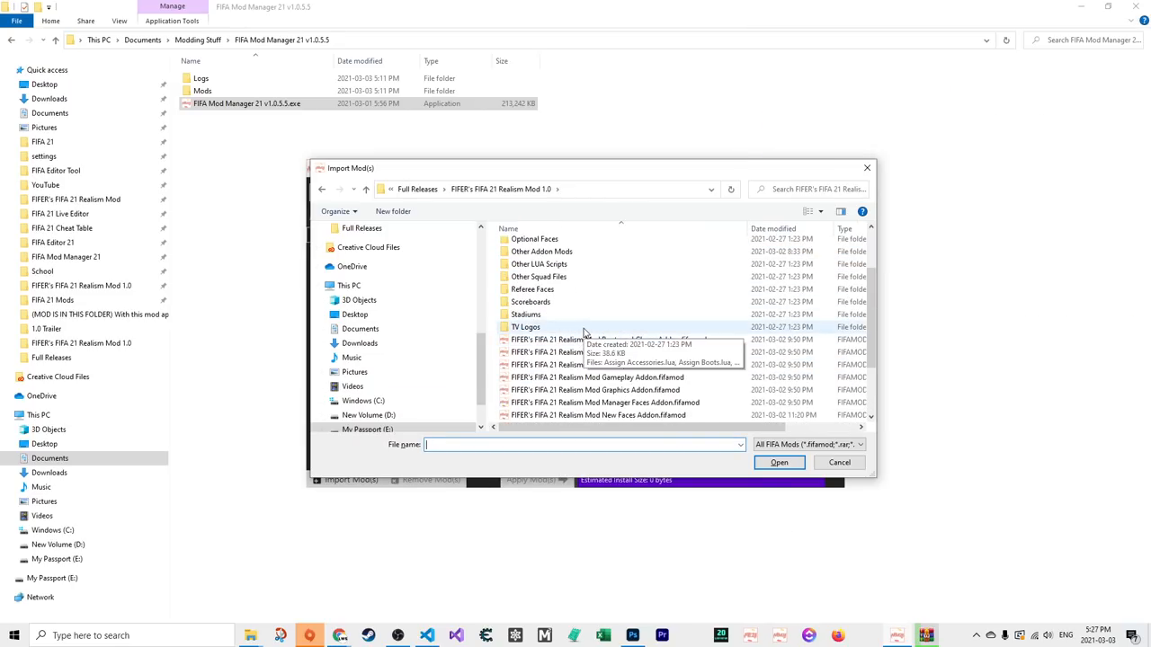
pyautogui.scroll(-3)
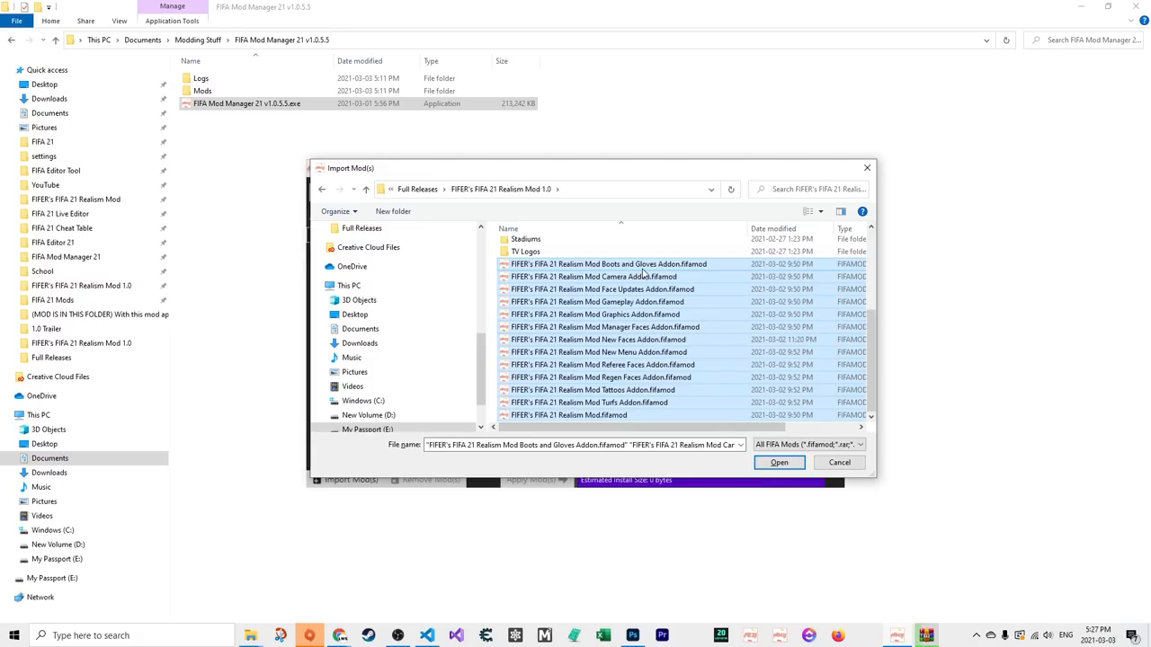
pyautogui.moveTo(643, 277)
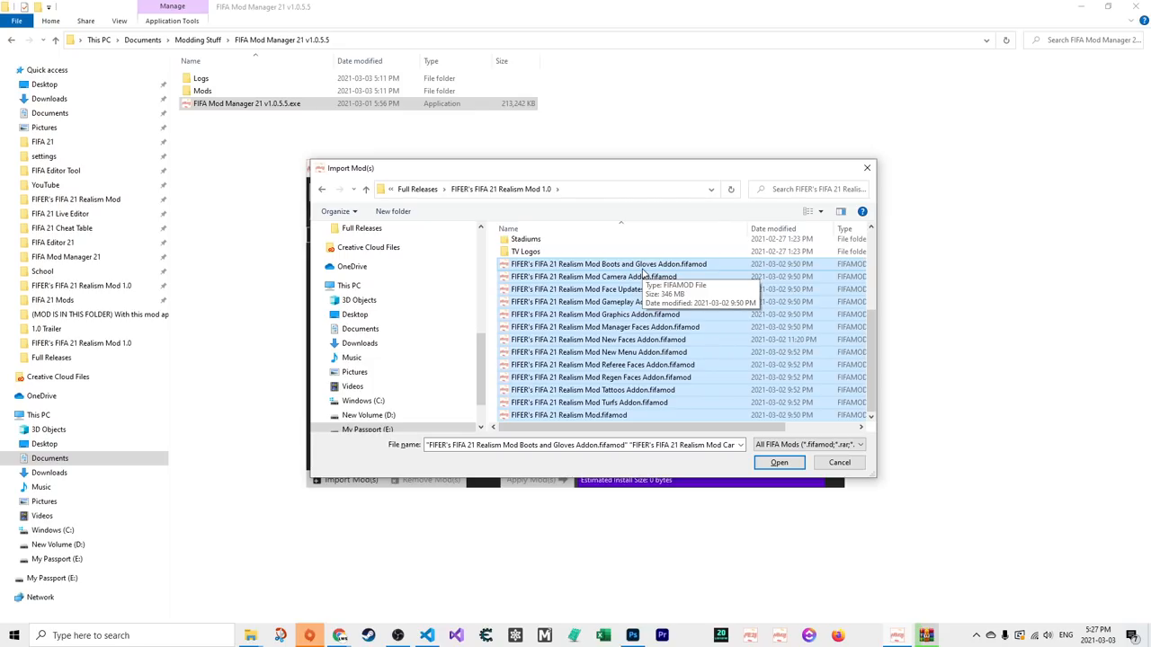
pyautogui.click(778, 462)
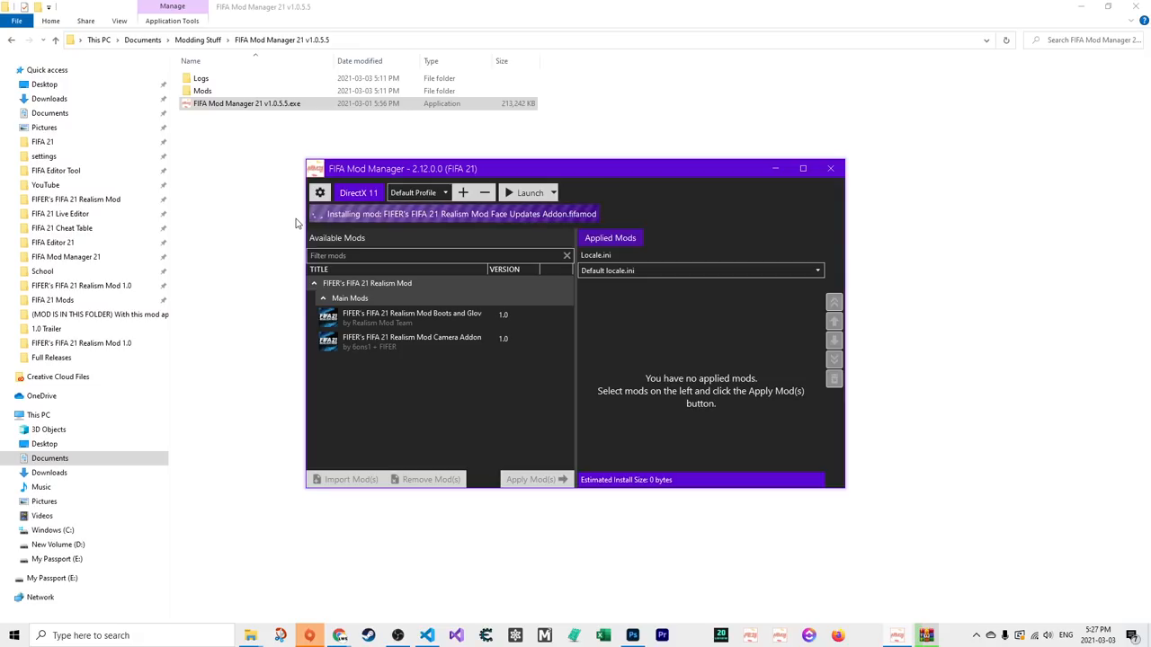
pyautogui.moveTo(393, 136)
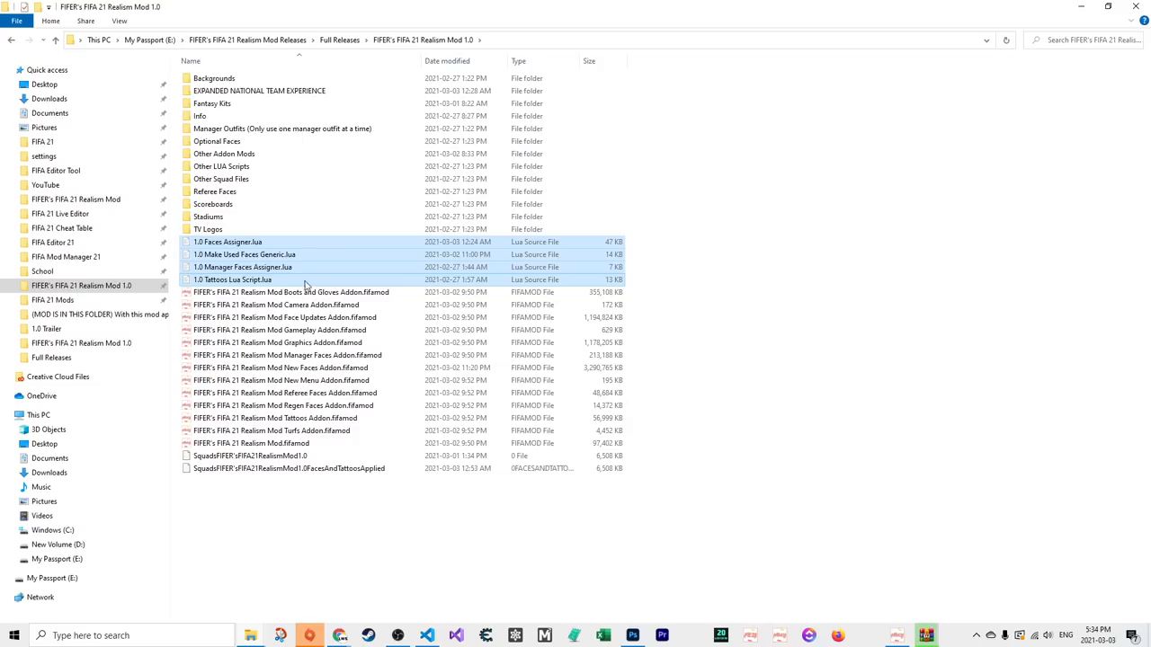
# Select the Boots and Gloves addon file once installation finishes
pyautogui.click(291, 291)
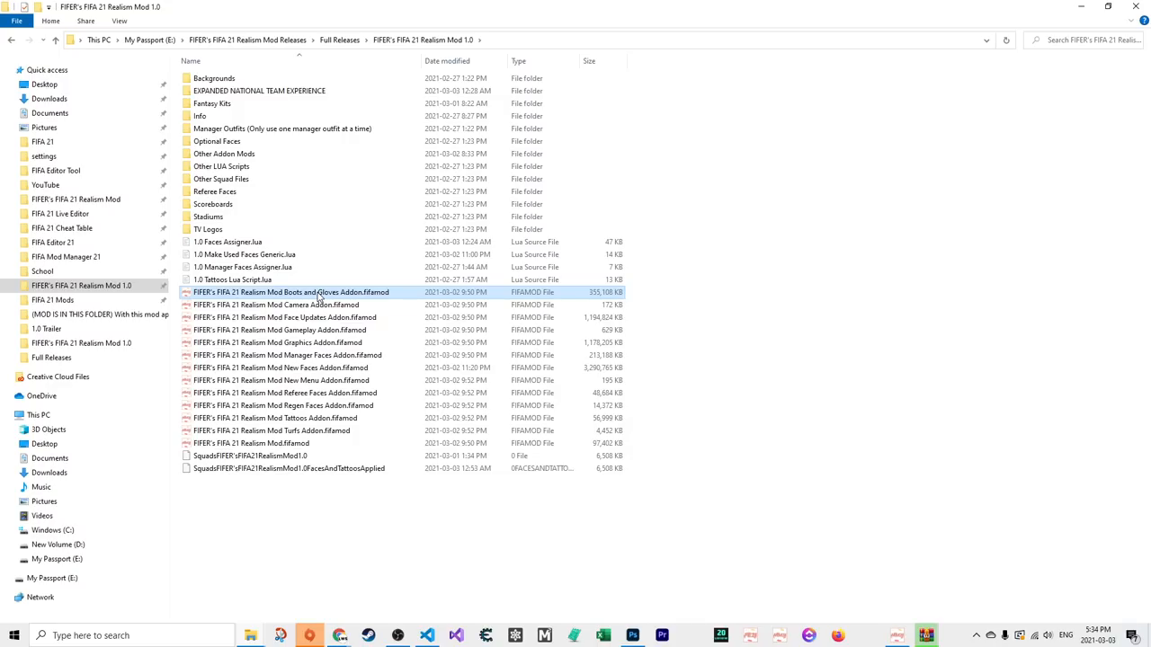
pyautogui.click(277, 303)
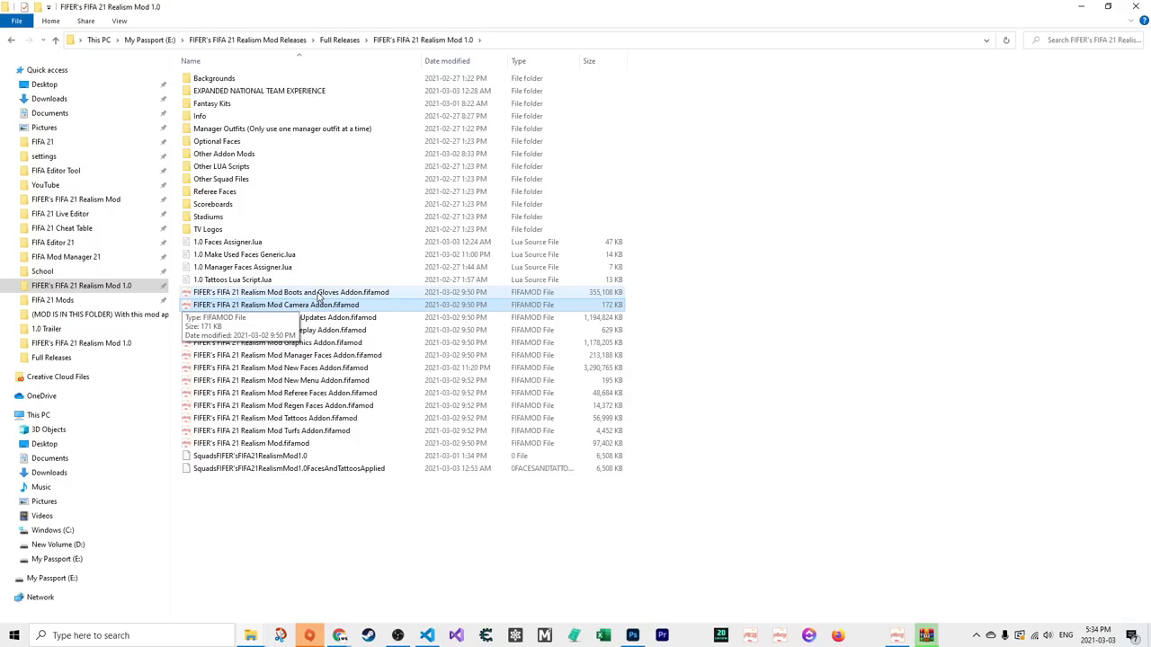
pyautogui.click(314, 316)
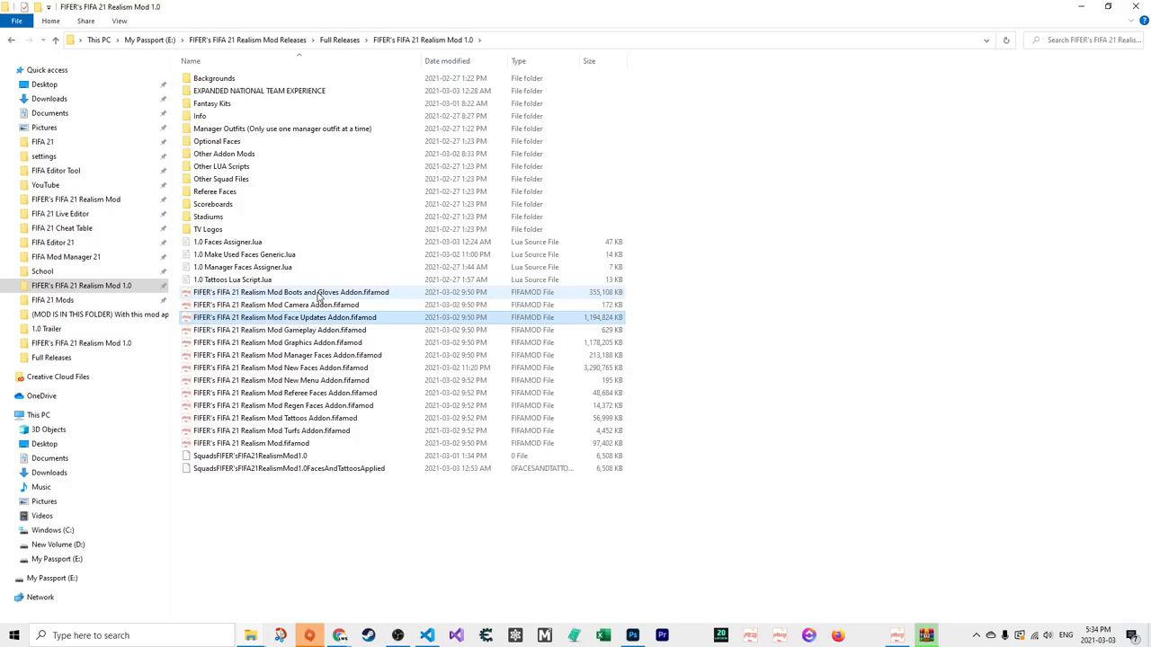
pyautogui.moveTo(317, 317)
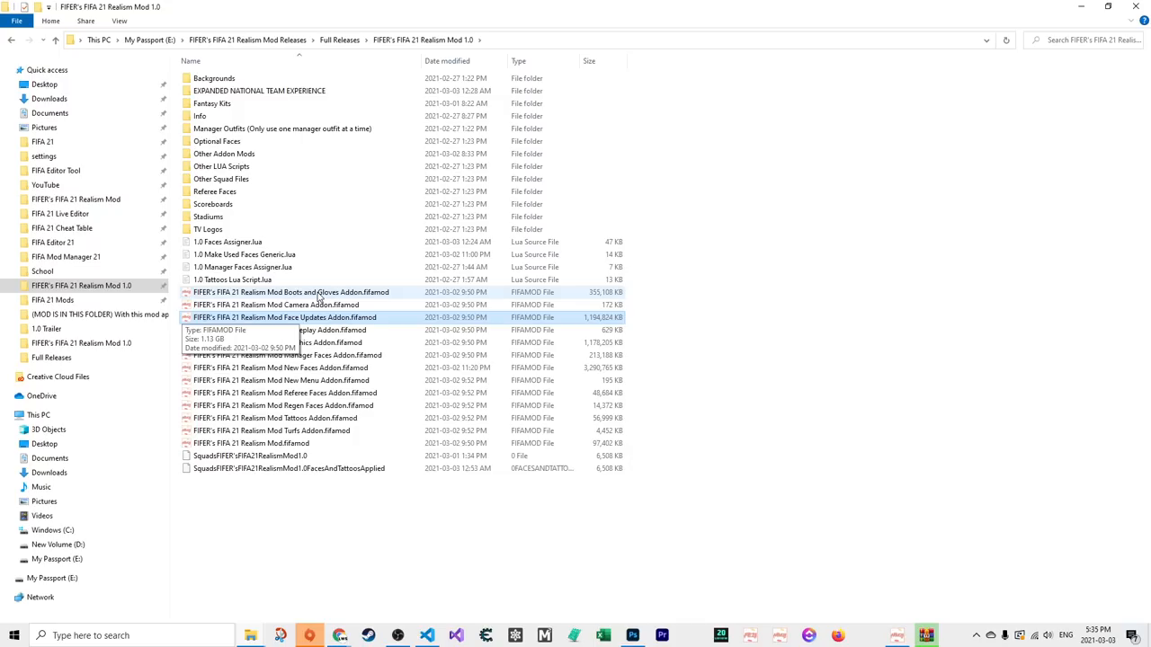
pyautogui.click(280, 330)
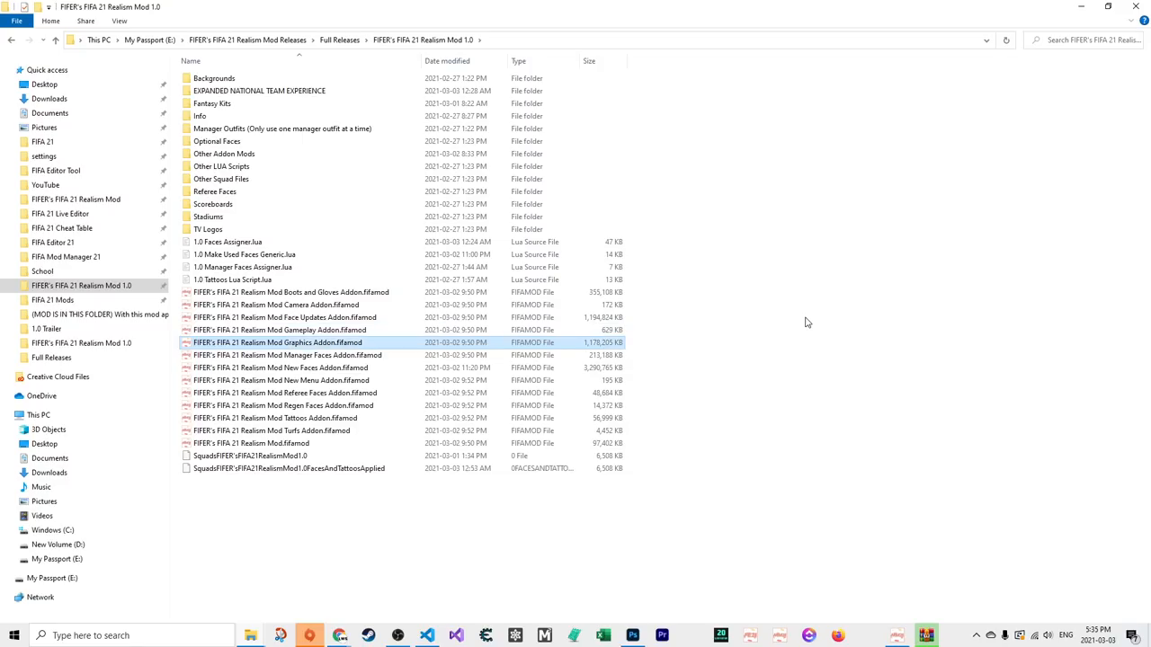
pyautogui.moveTo(279, 342)
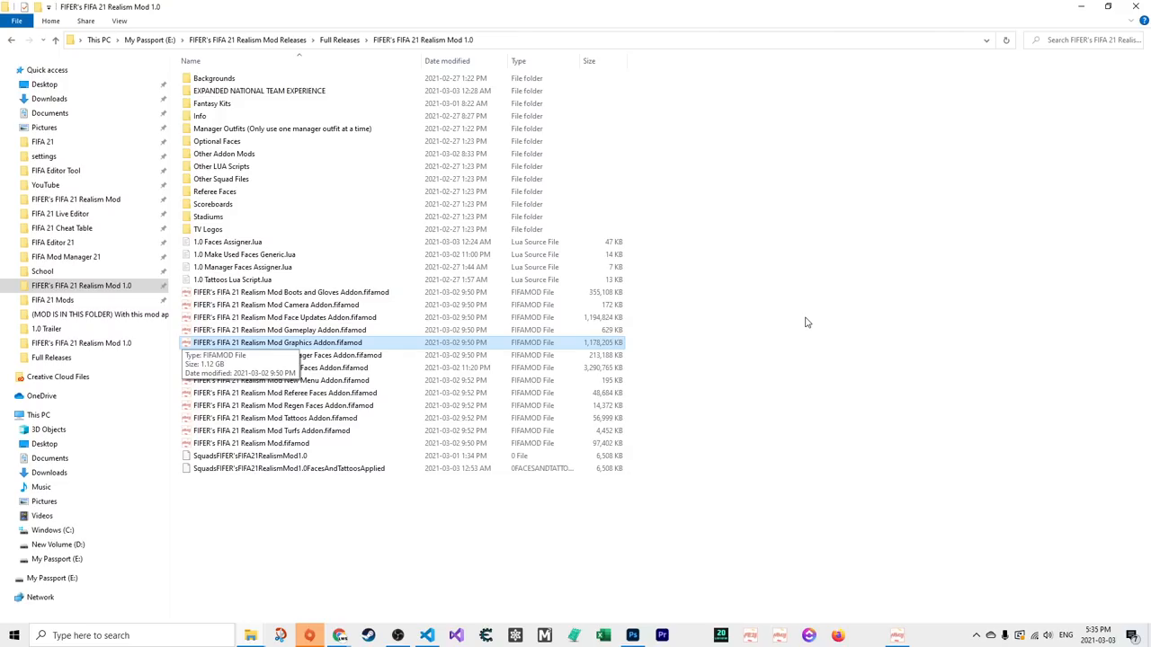
pyautogui.click(287, 356)
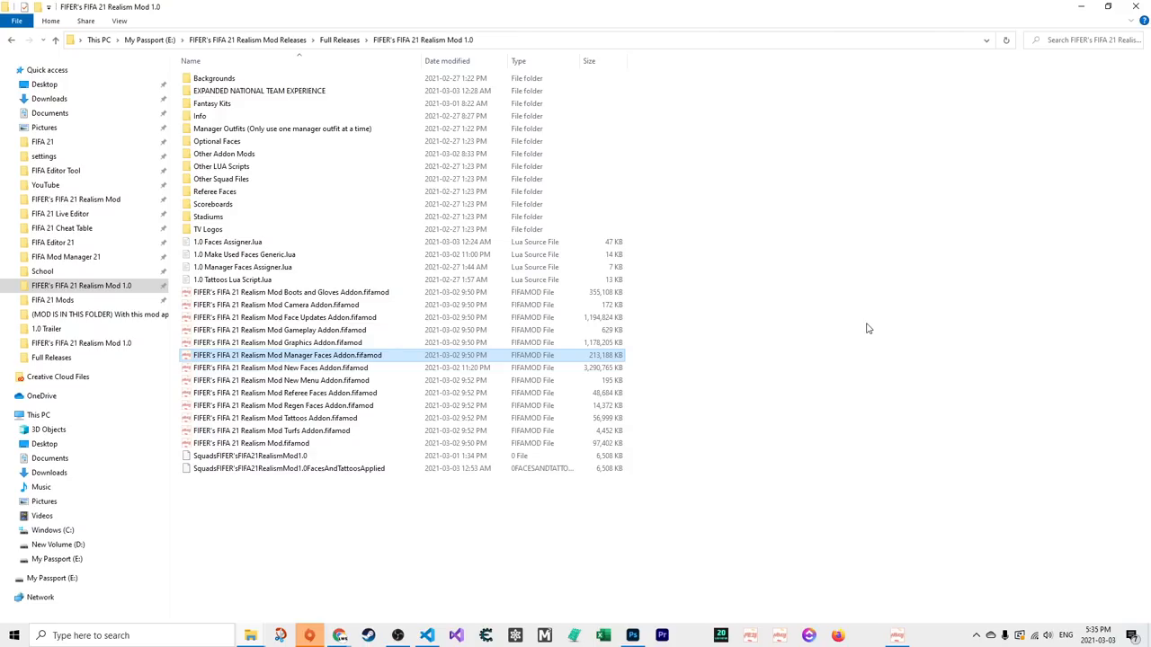
pyautogui.click(279, 367)
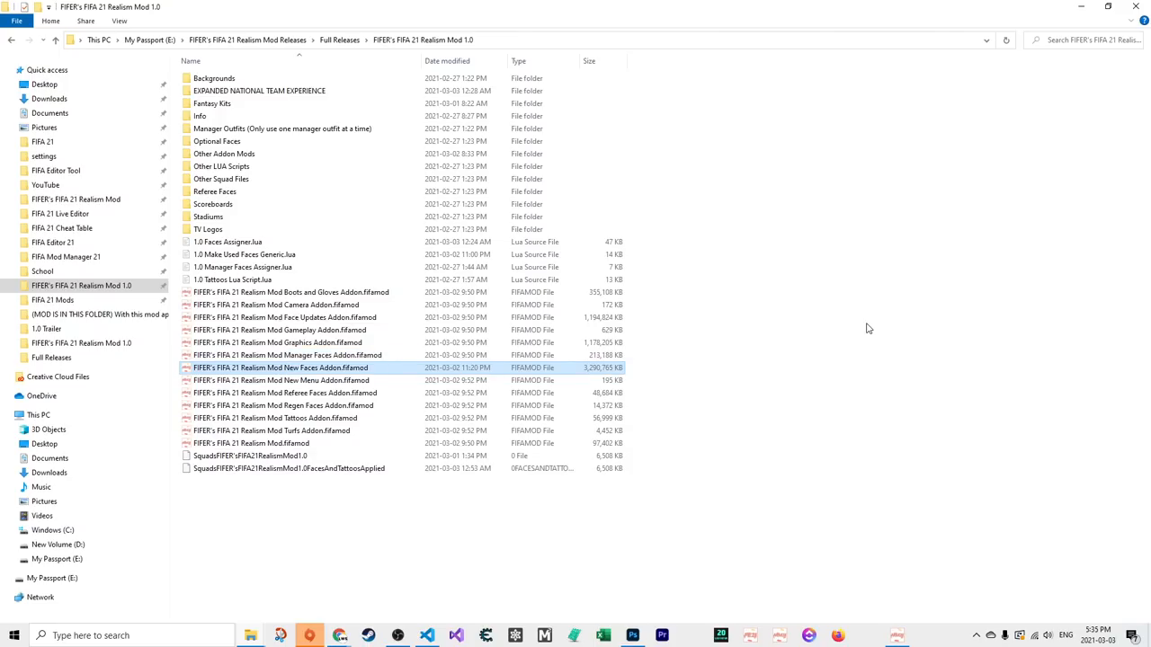
pyautogui.moveTo(279, 367)
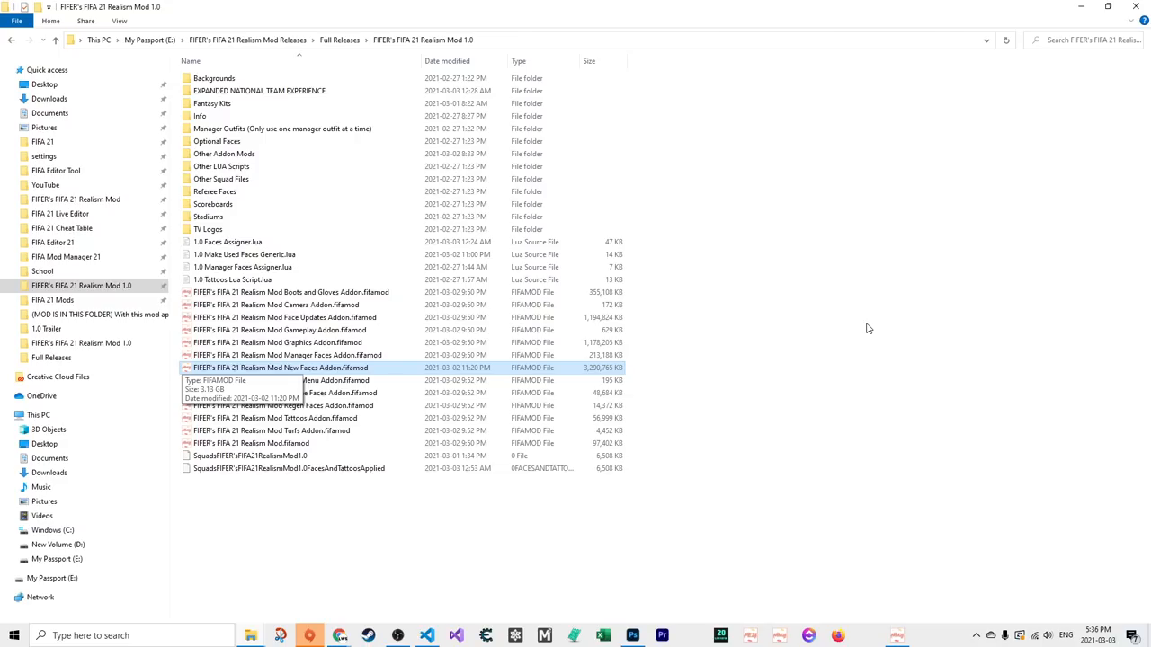
pyautogui.moveTo(1010, 219)
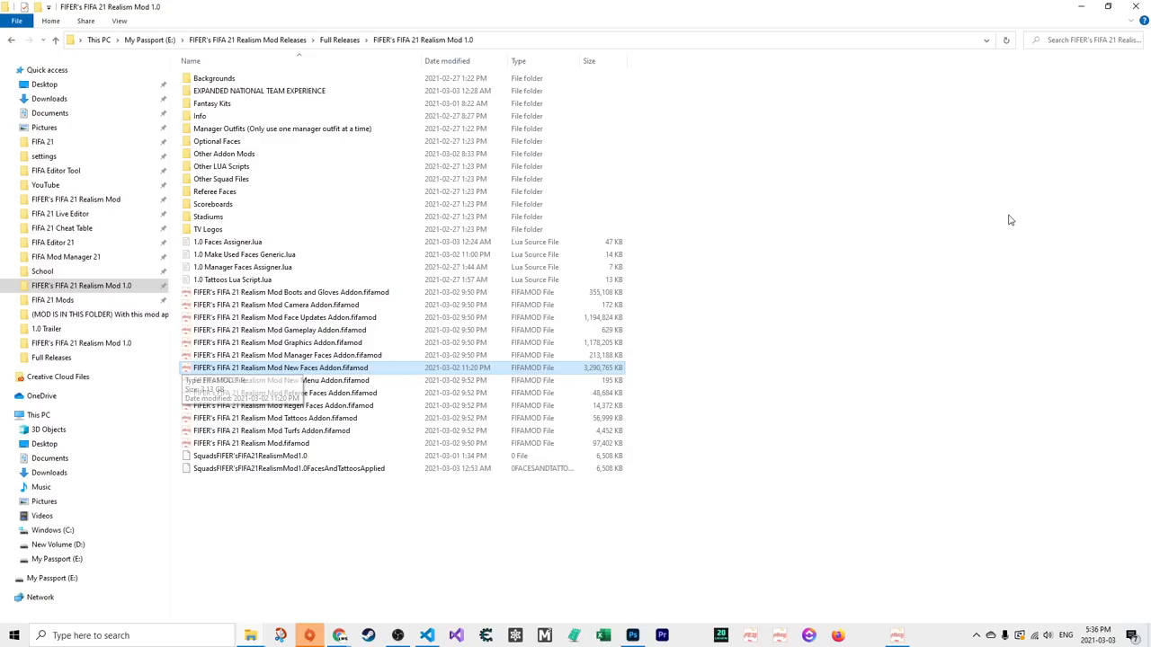
pyautogui.click(279, 381)
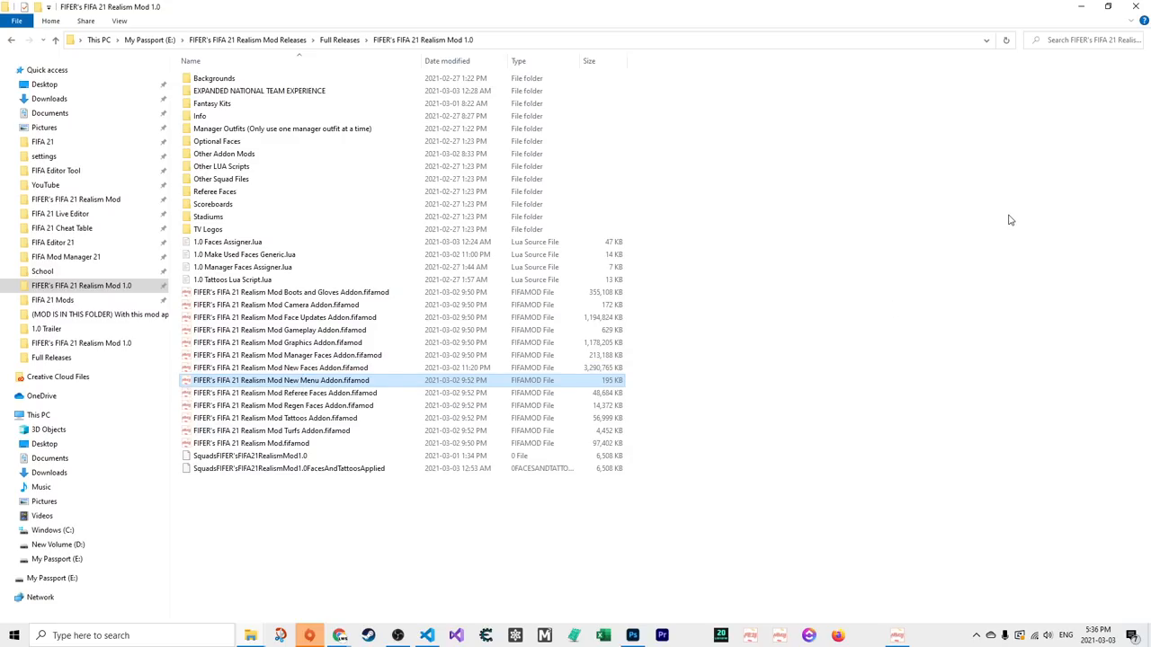
pyautogui.moveTo(270, 381)
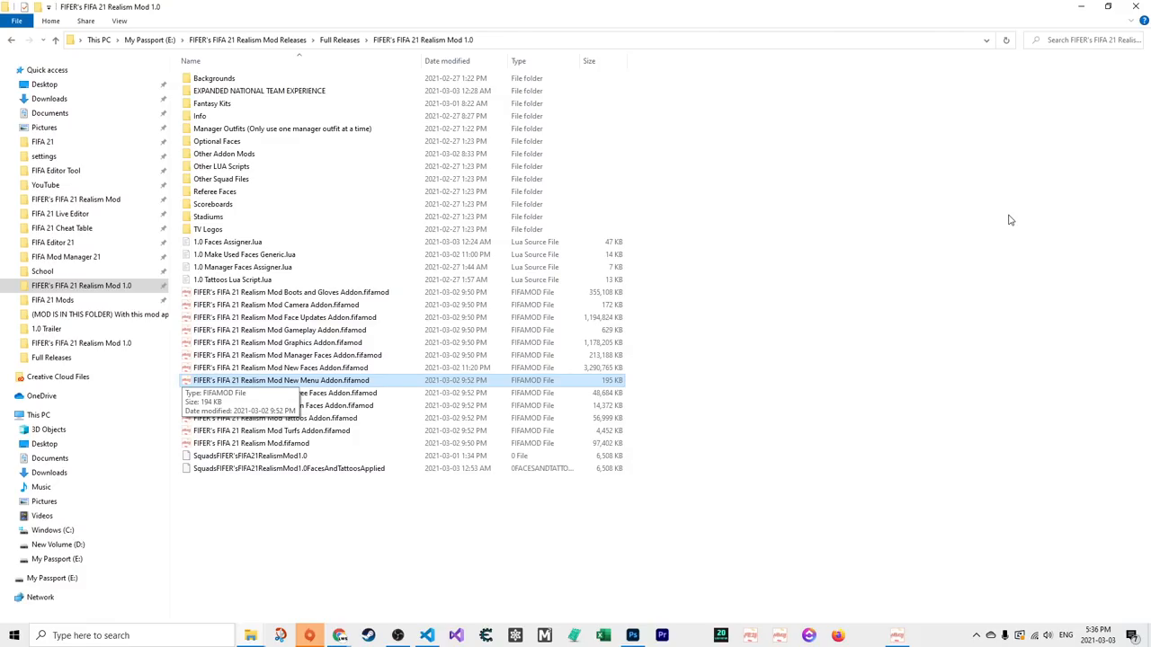
pyautogui.click(286, 392)
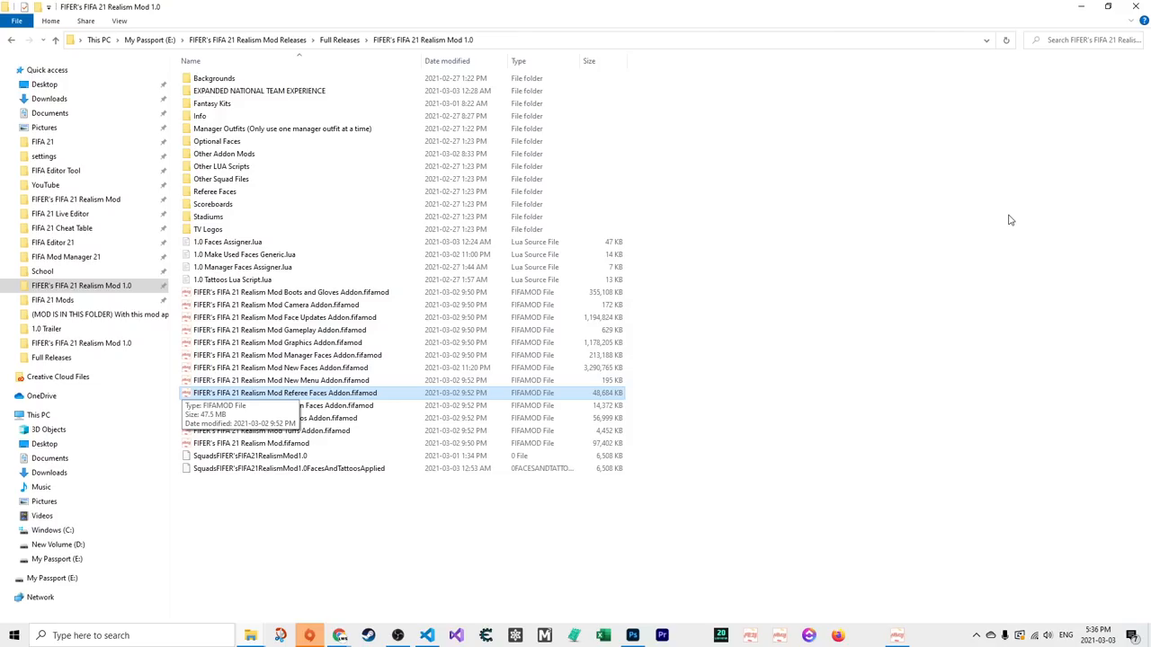
pyautogui.click(278, 406)
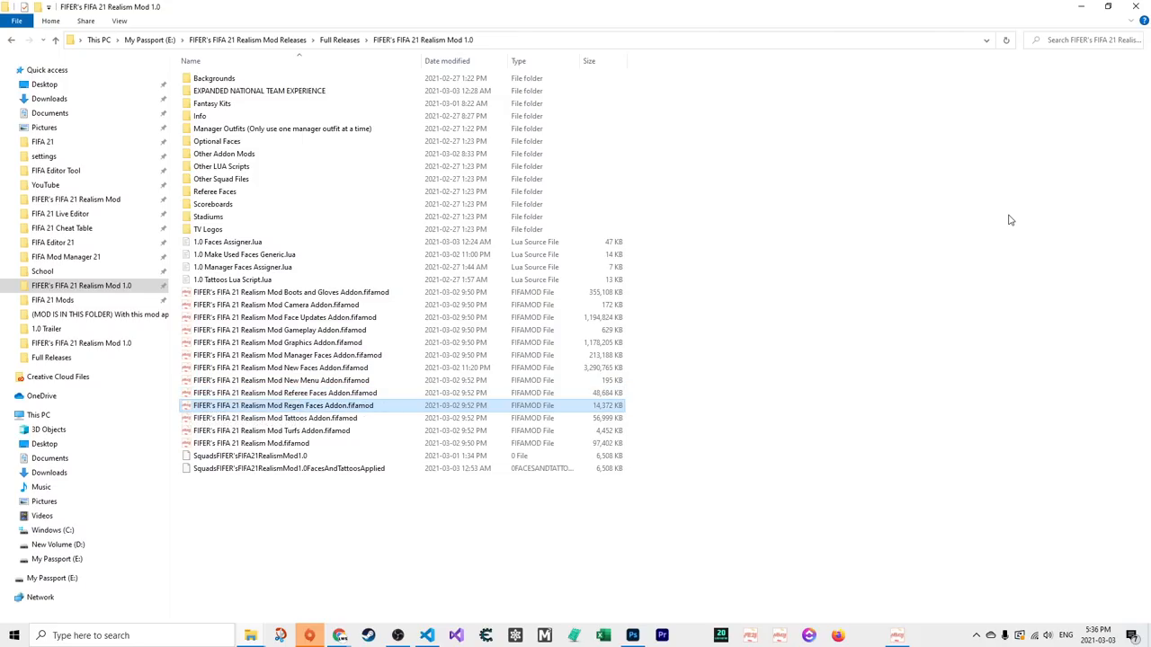
pyautogui.moveTo(284, 406)
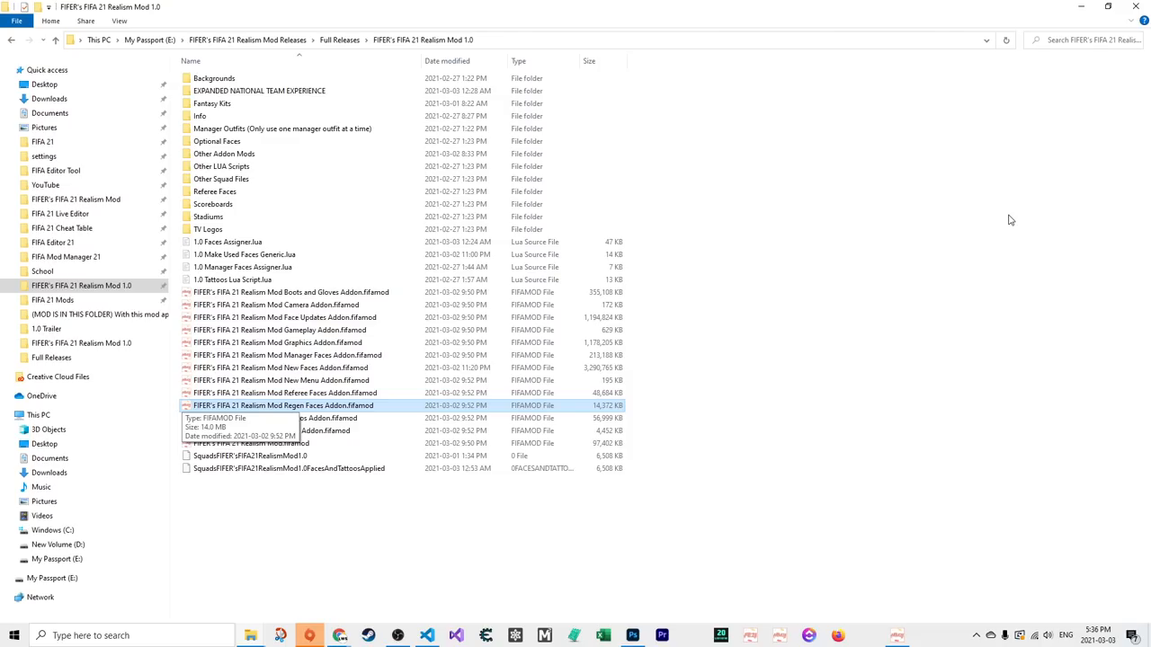
pyautogui.click(275, 417)
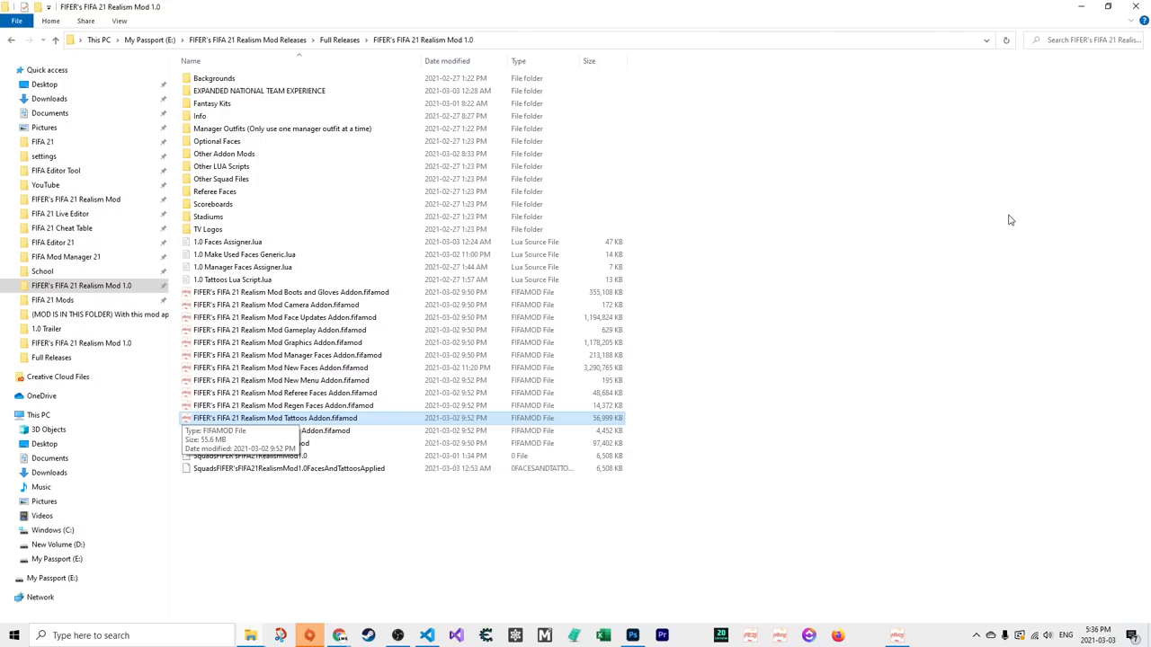
pyautogui.click(269, 432)
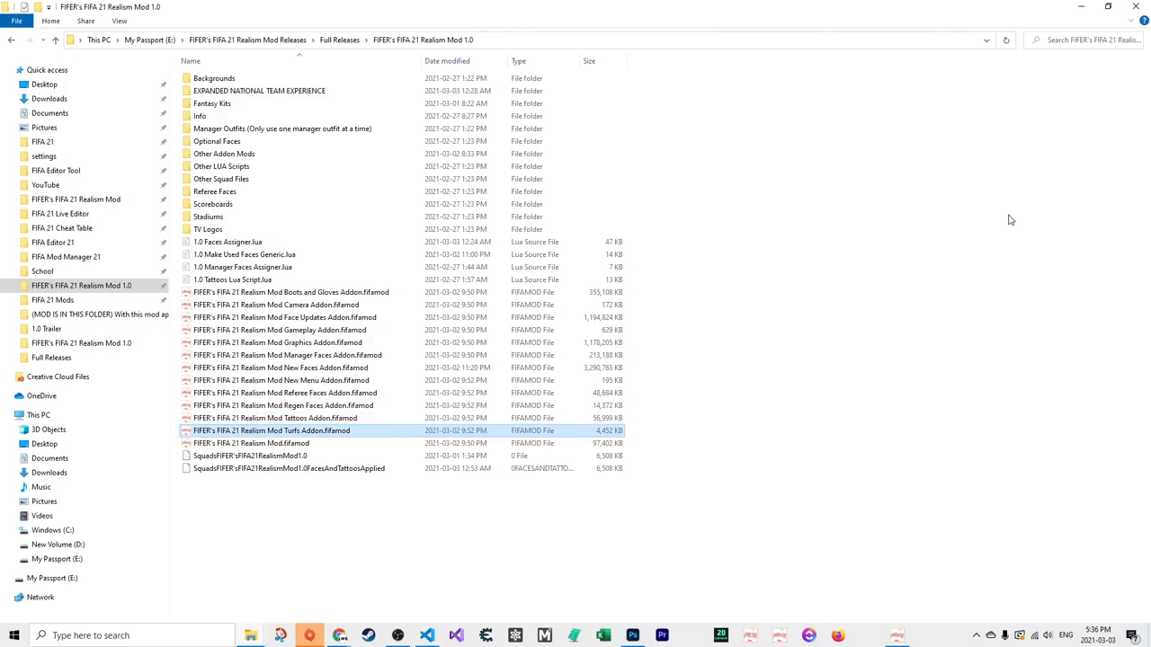
pyautogui.moveTo(271, 431)
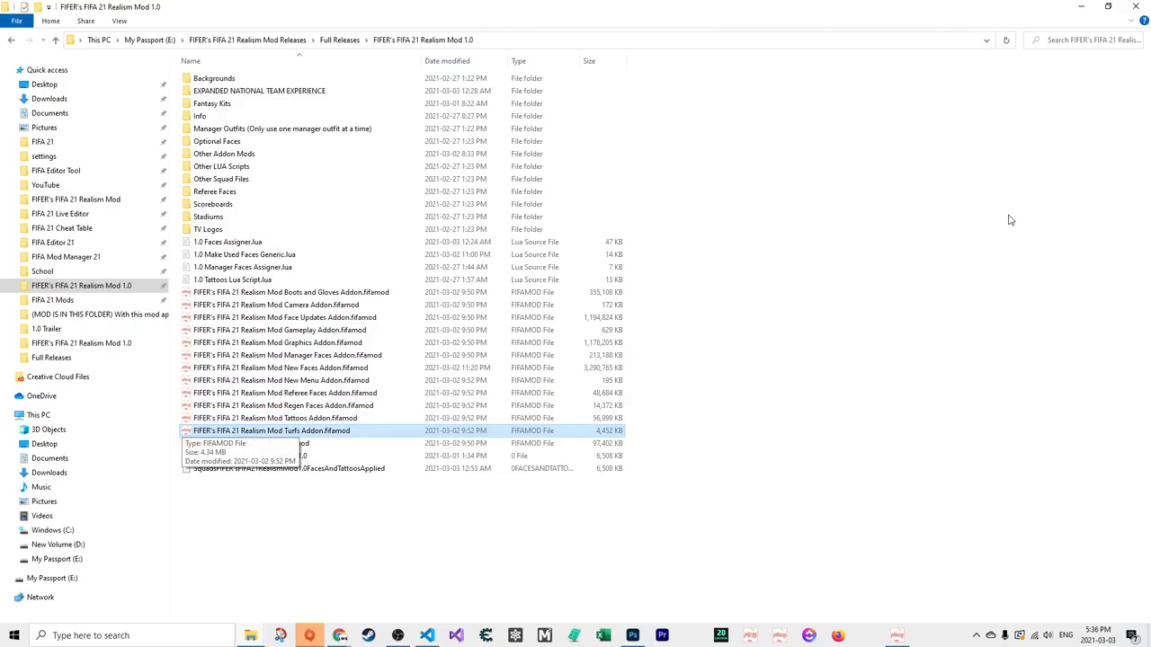
pyautogui.click(252, 443)
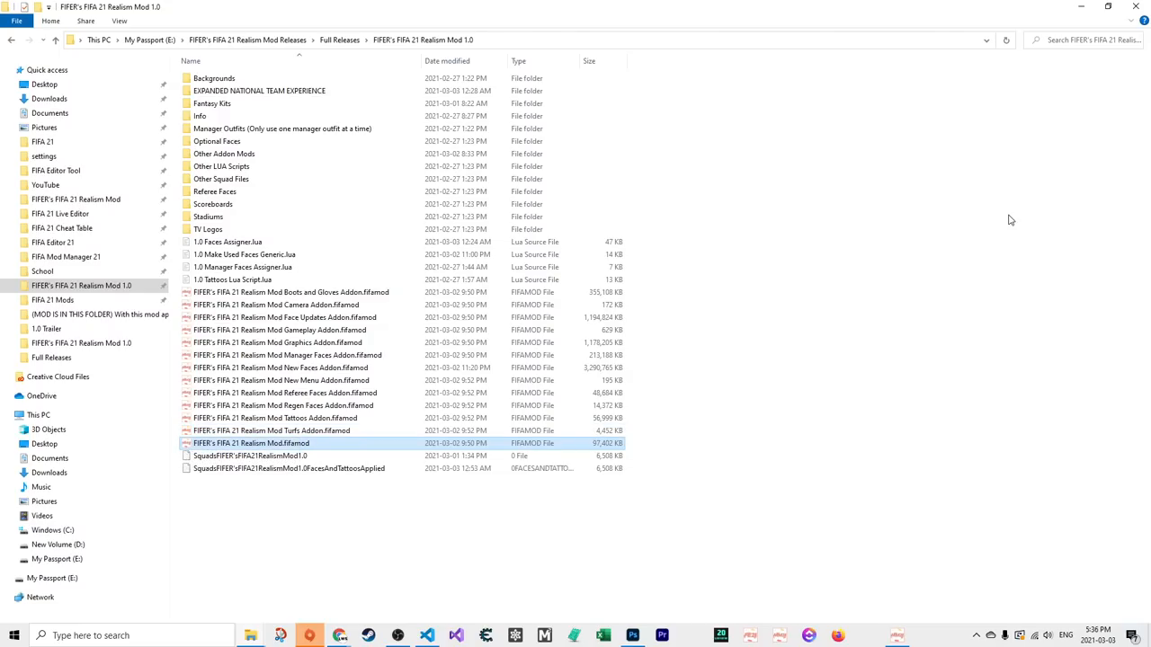
pyautogui.moveTo(252, 442)
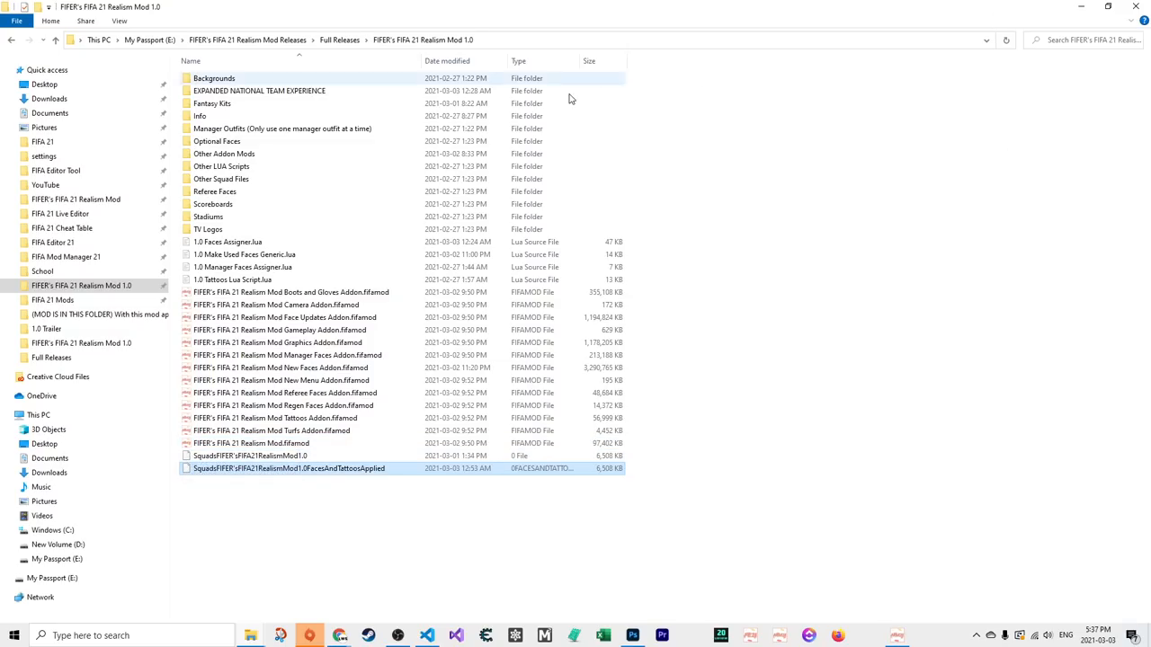
pyautogui.click(216, 77)
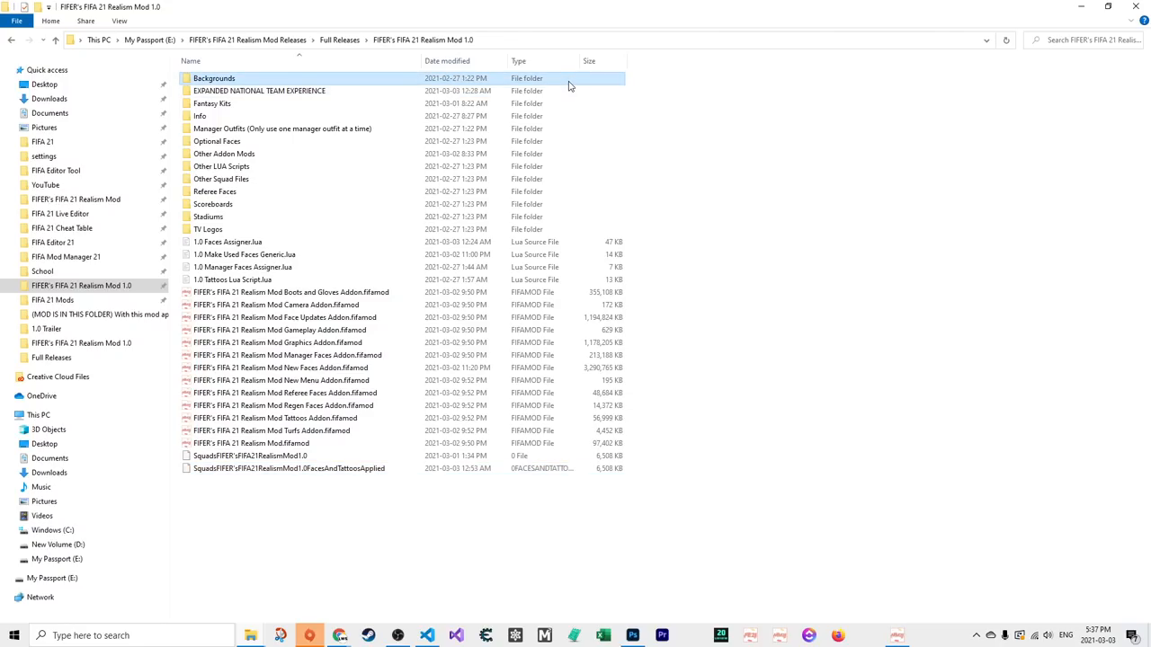
pyautogui.click(213, 102)
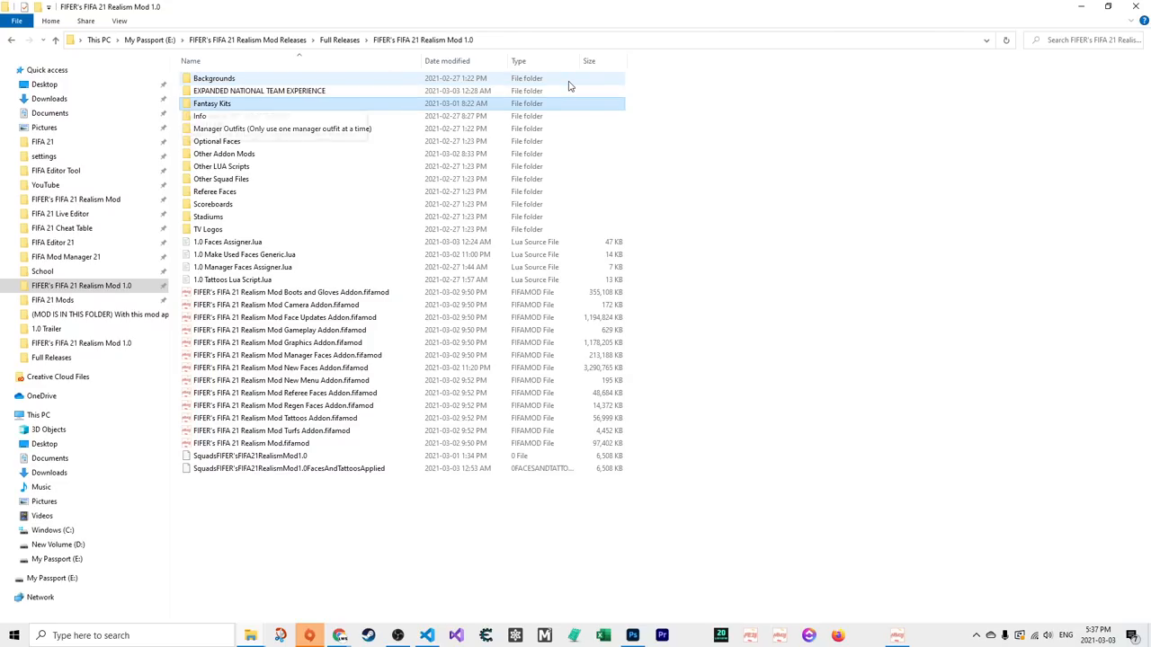
pyautogui.click(280, 129)
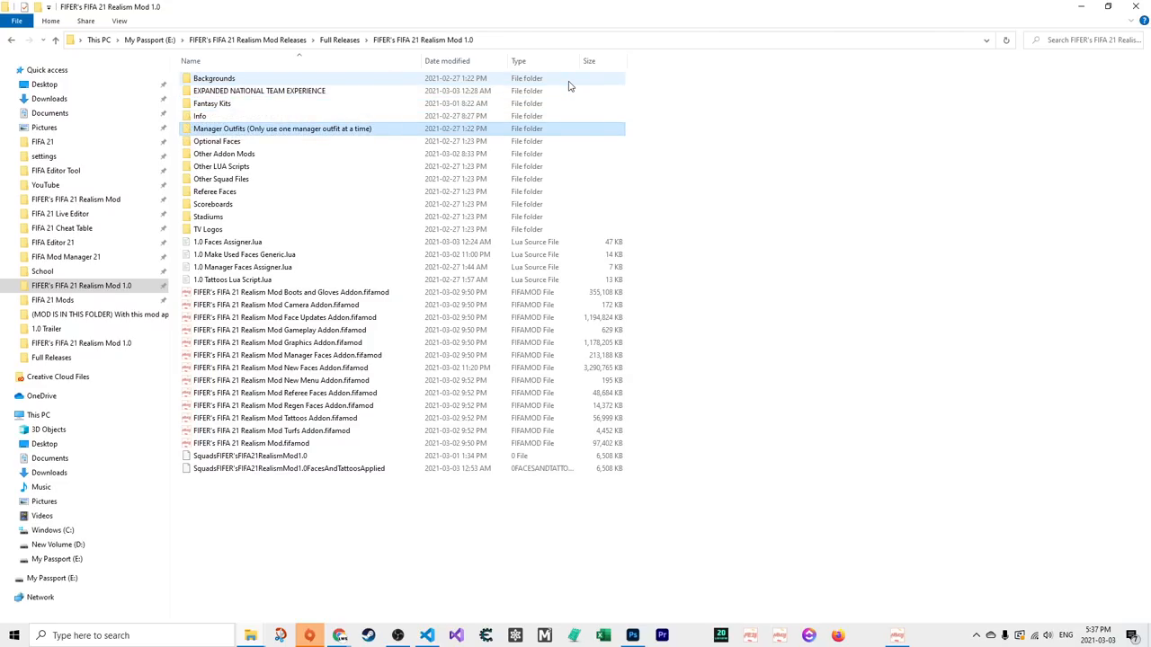
pyautogui.click(216, 140)
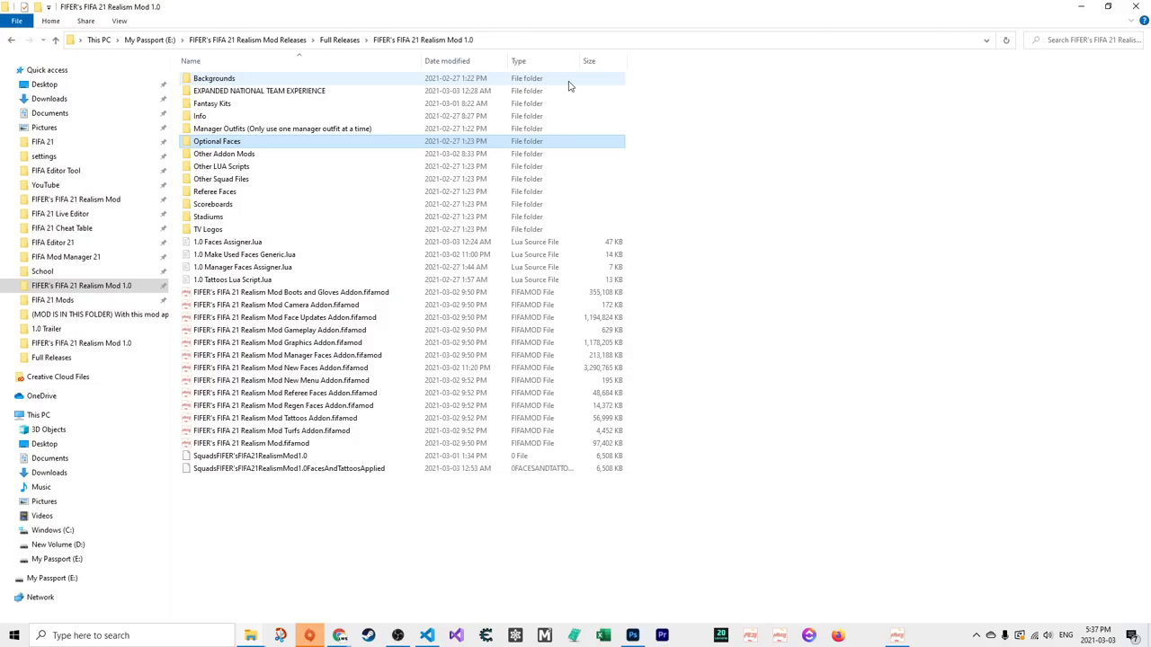
pyautogui.moveTo(216, 140)
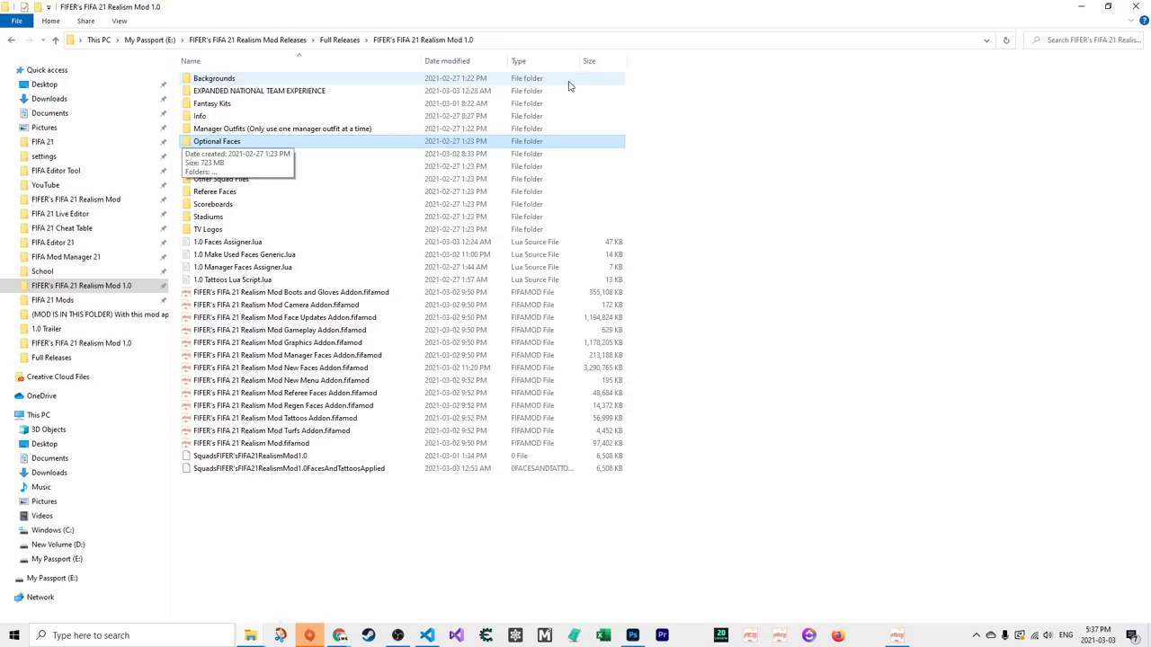
pyautogui.click(223, 153)
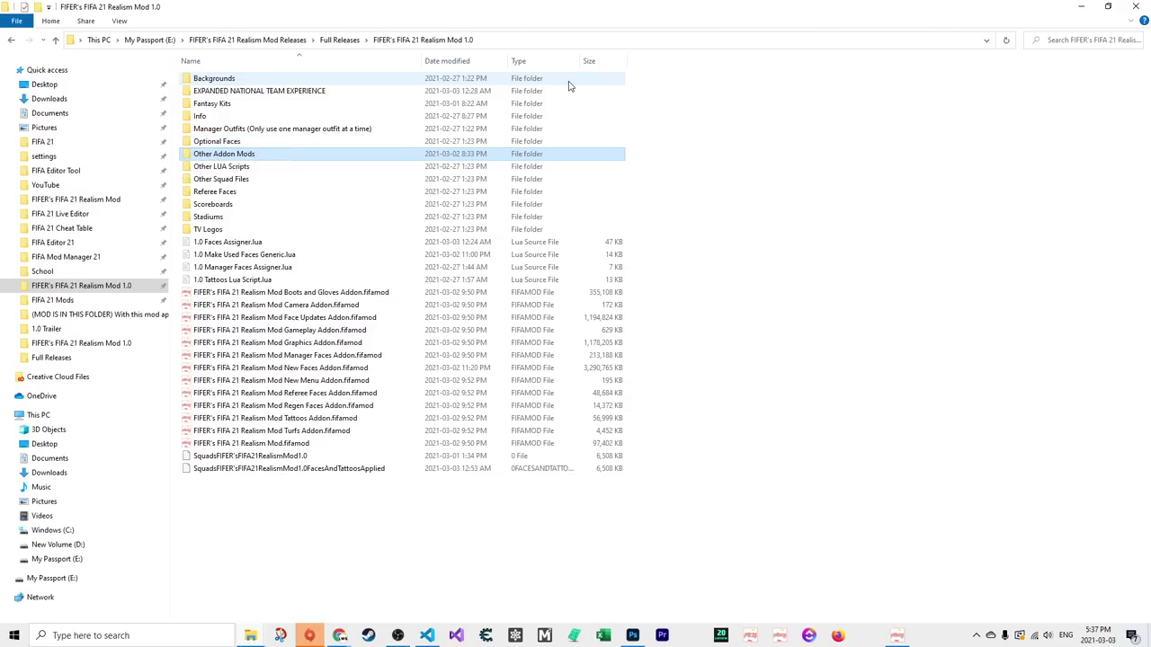
pyautogui.moveTo(223, 155)
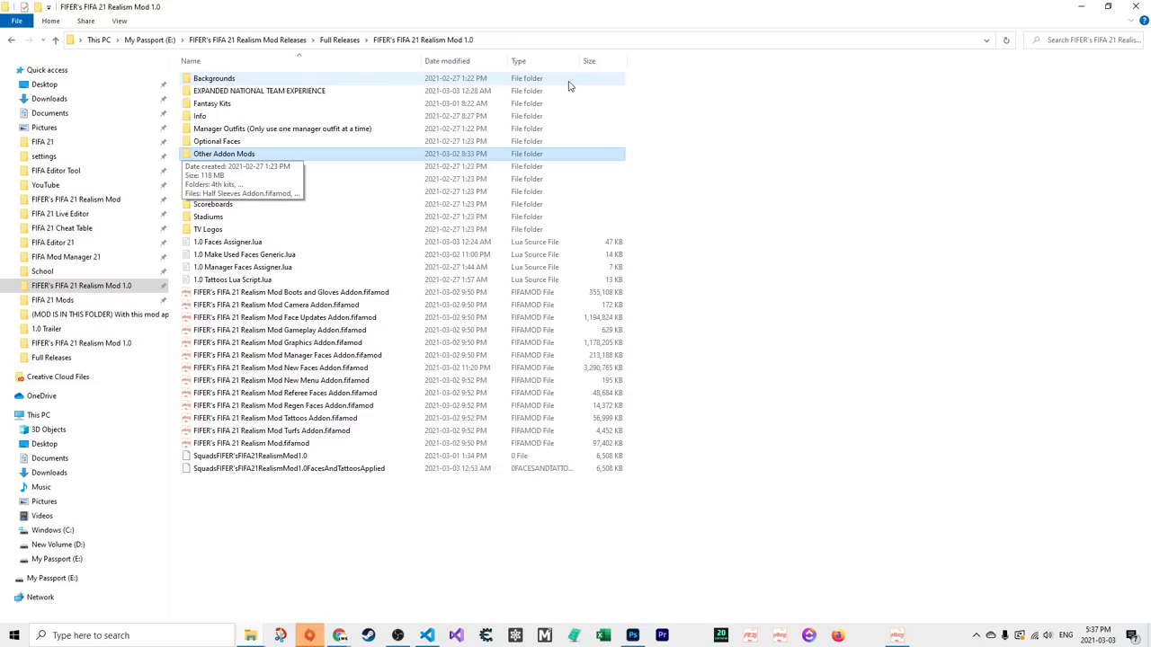
pyautogui.click(220, 165)
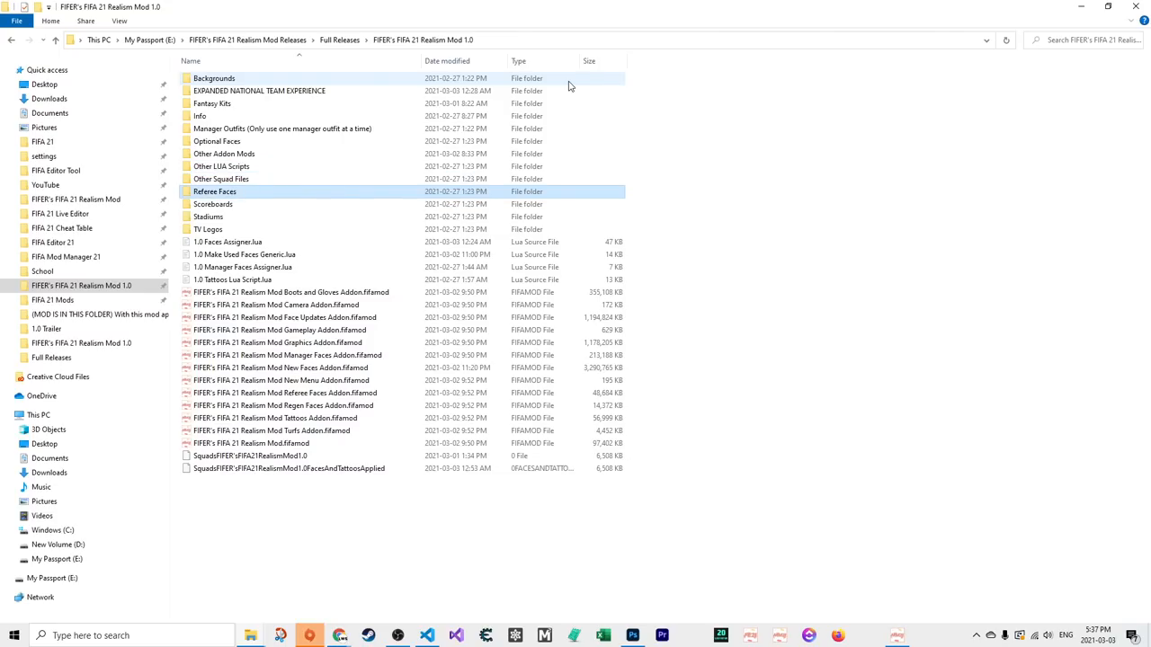
pyautogui.click(212, 205)
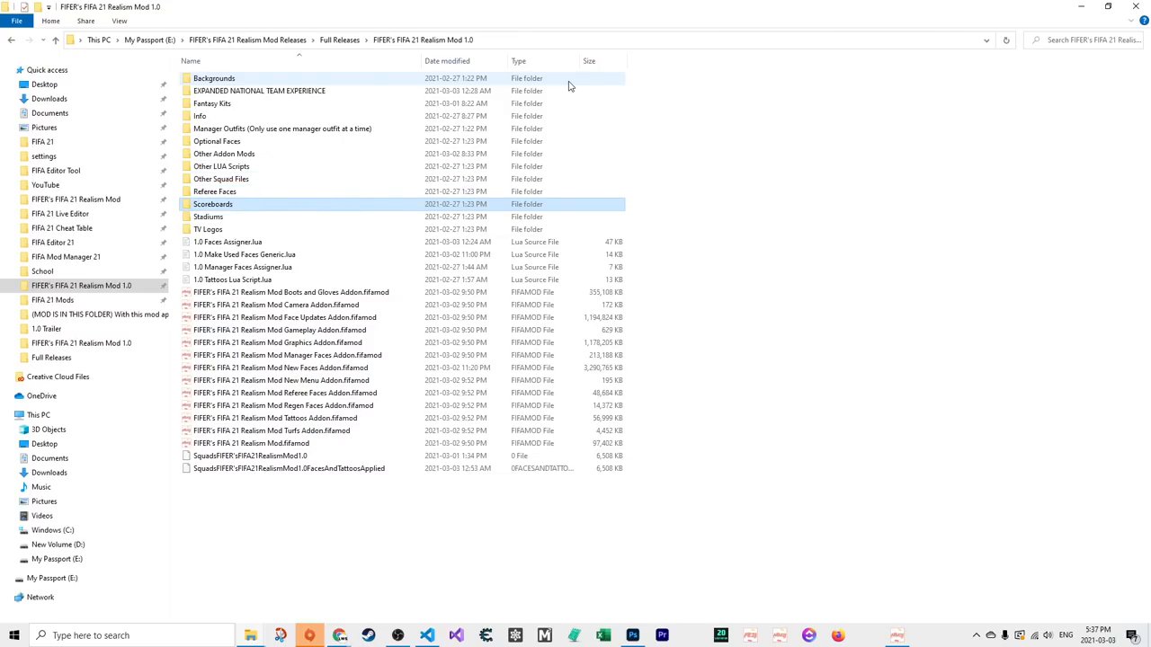
pyautogui.moveTo(213, 205)
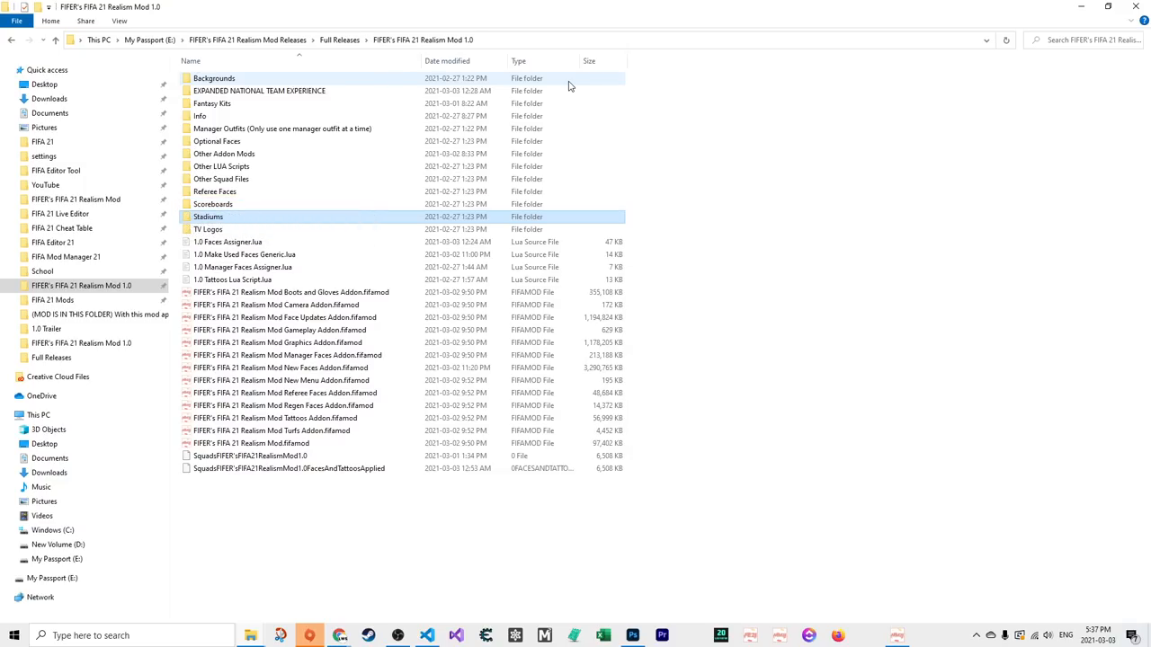
pyautogui.click(209, 230)
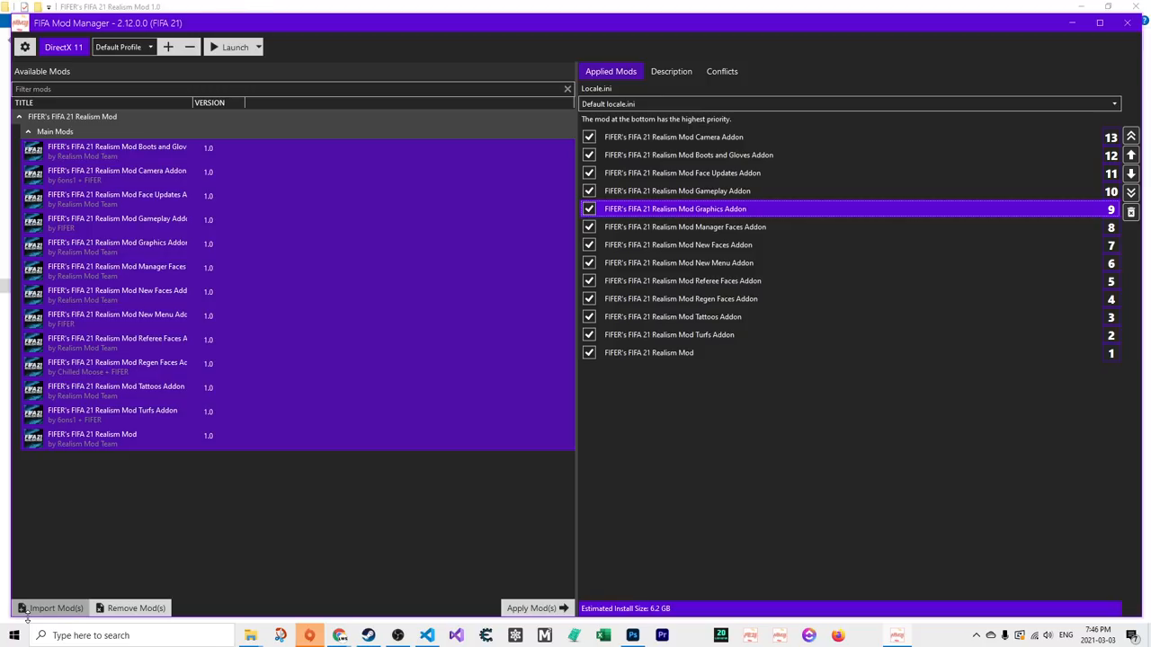
# Reopen the Import Mod(s) dialog on the Realism Mod 1.0 folder
pyautogui.click(55, 607)
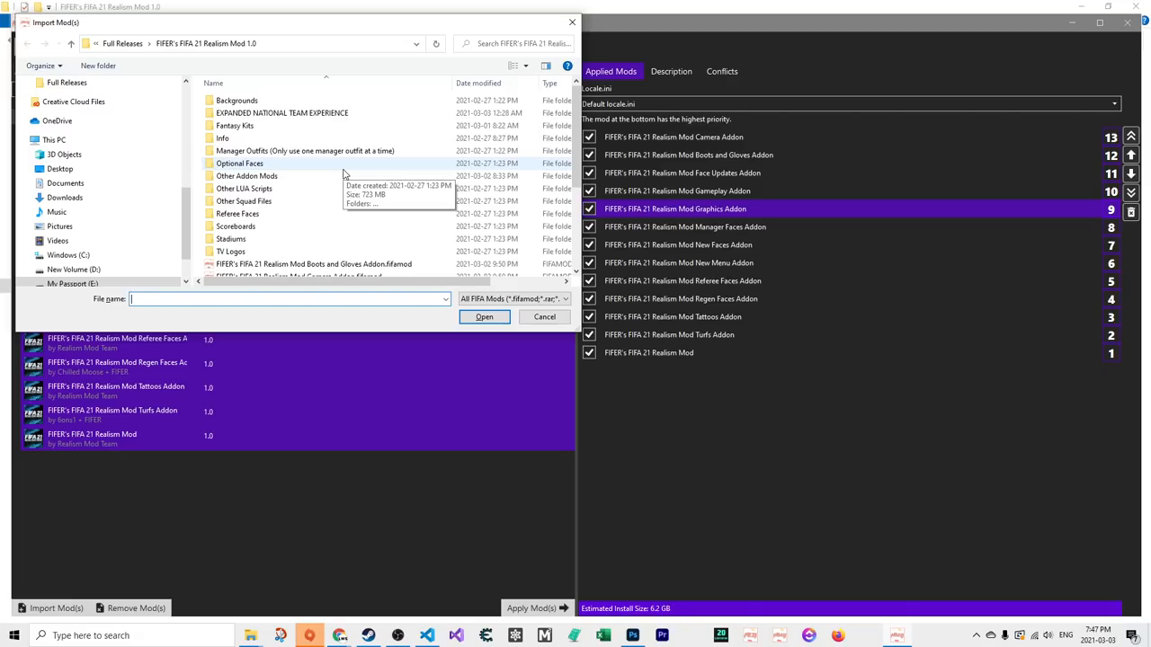
# Import the Expanded National Team Experience .fifamod, adding it as the fourteenth applied mod
pyautogui.scroll(-3)
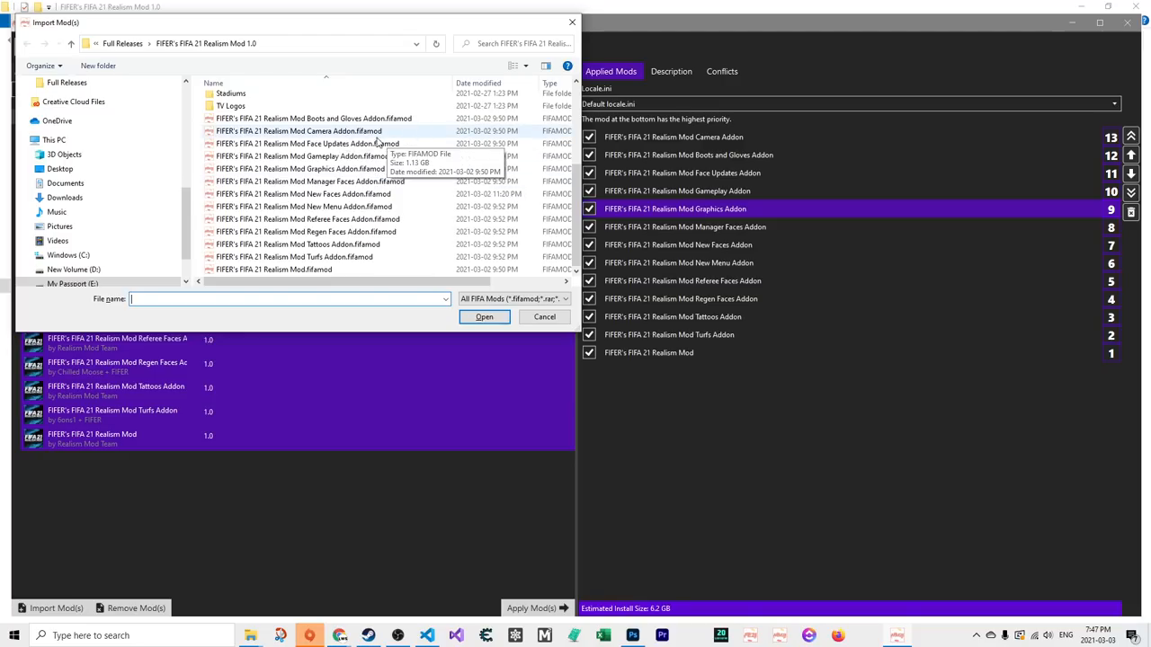
pyautogui.moveTo(327, 80)
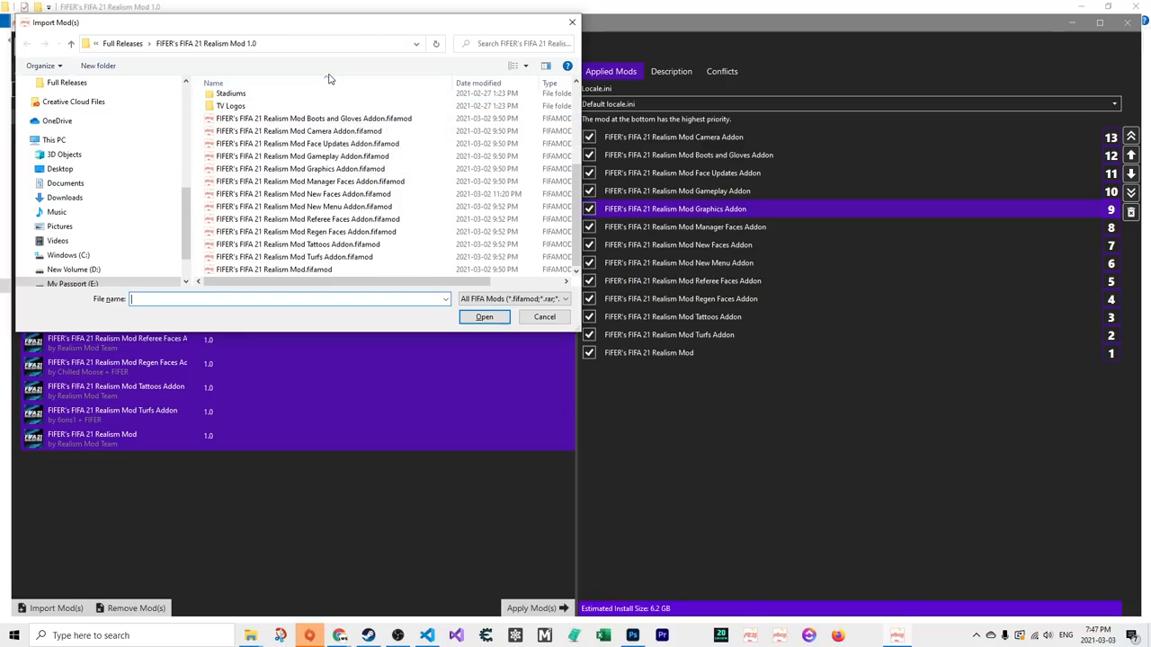
pyautogui.moveTo(306, 119)
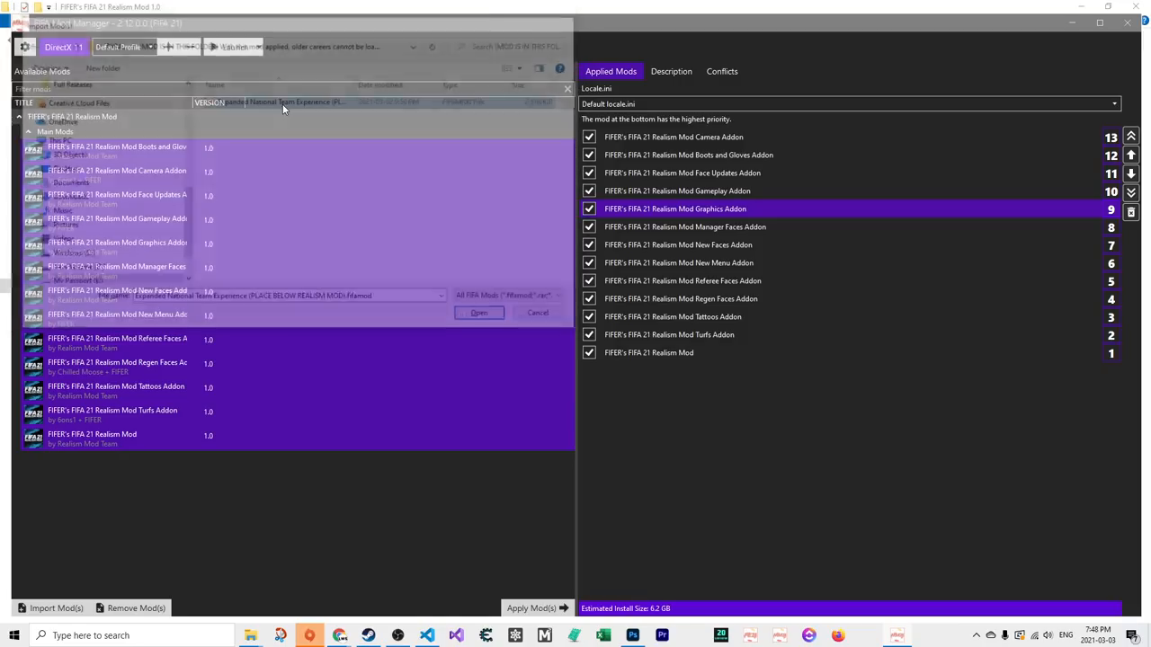
pyautogui.click(478, 313)
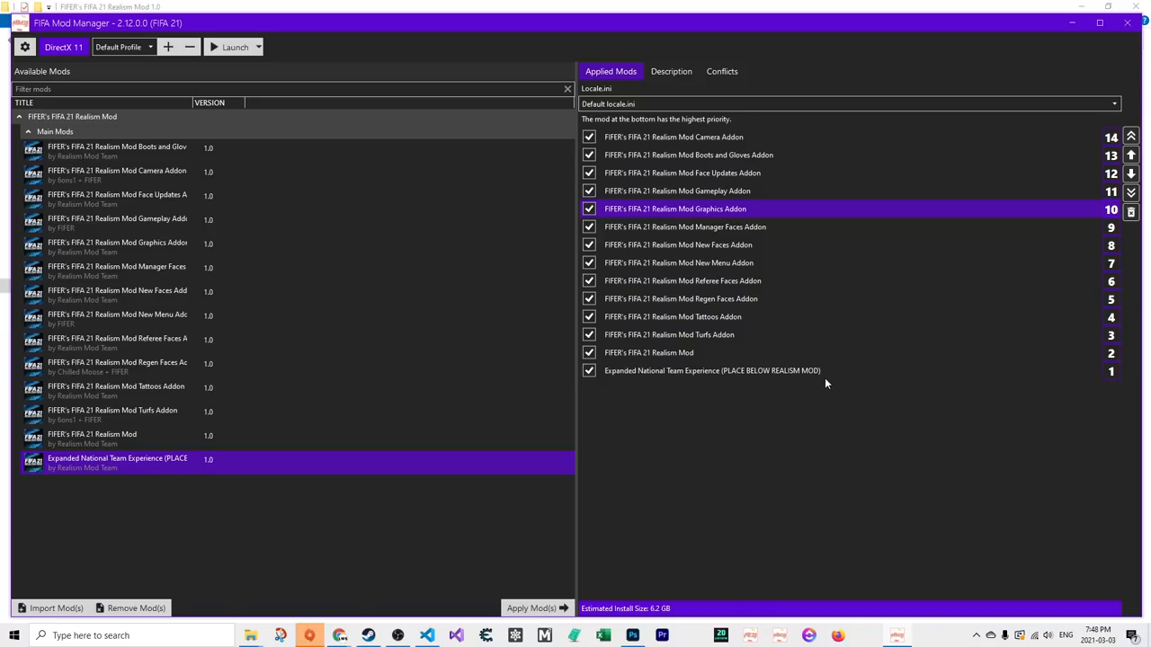
# Select the base Realism Mod in Applied Mods and reopen Import Mod(s)
pyautogui.click(648, 353)
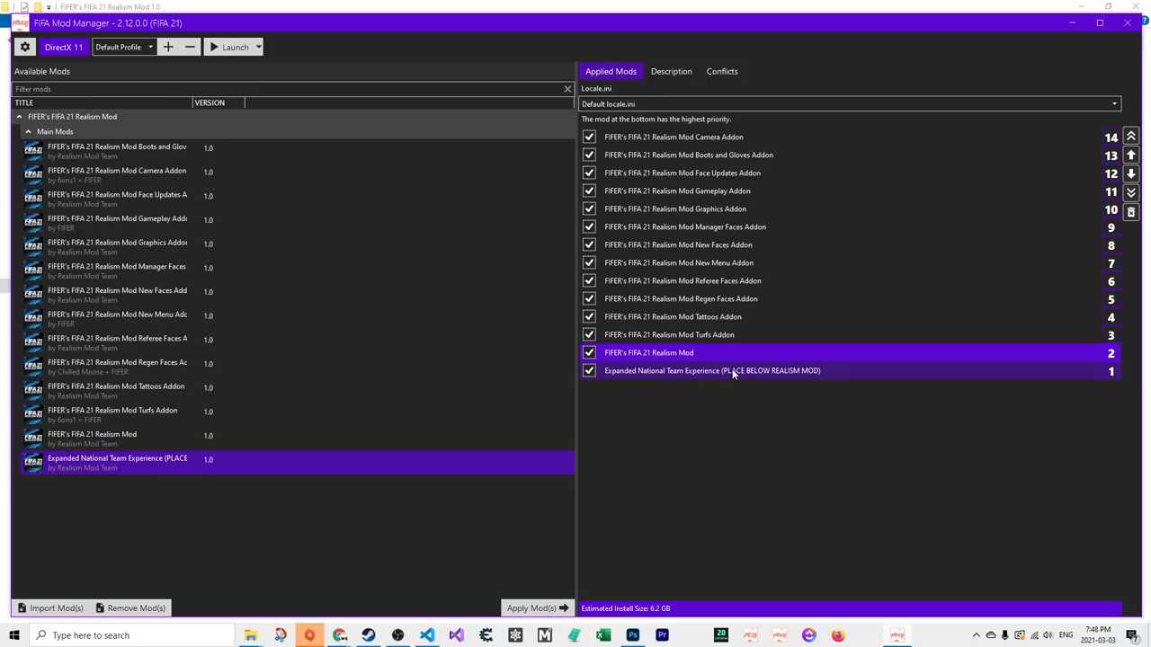
pyautogui.click(50, 608)
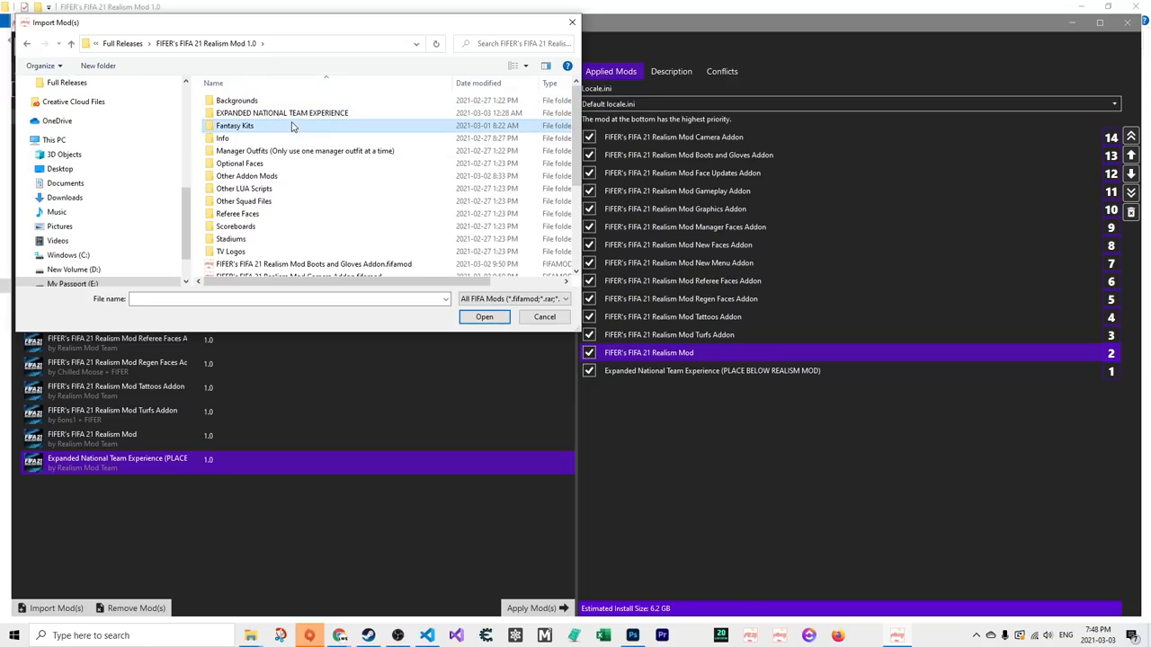
pyautogui.click(304, 151)
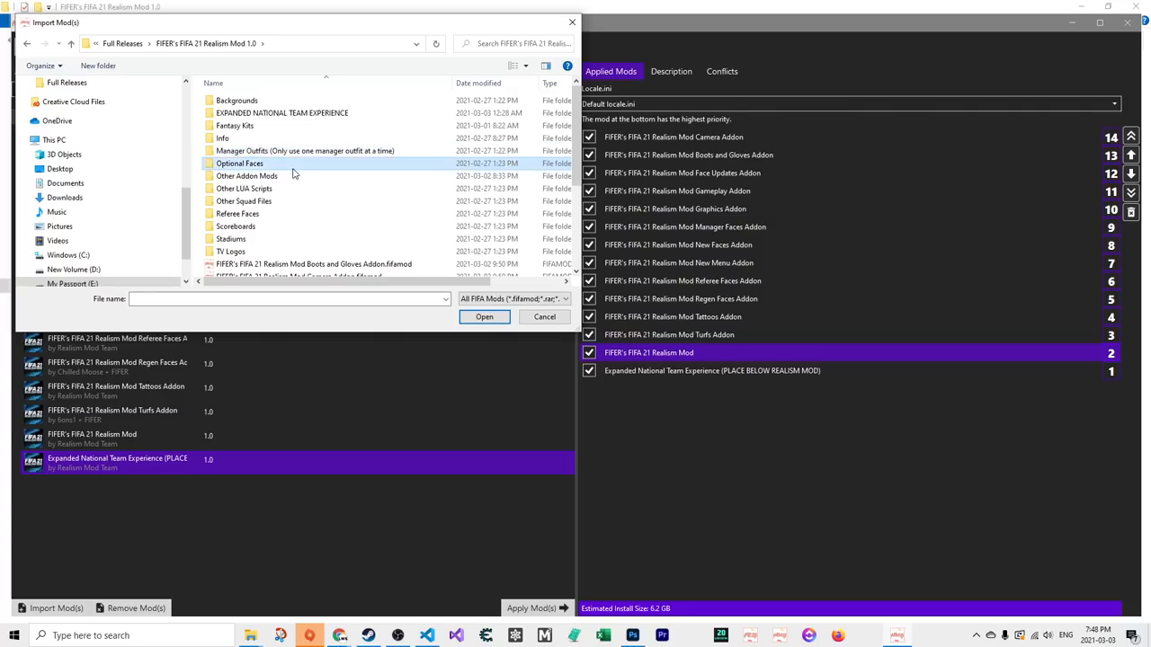
pyautogui.doubleClick(239, 162)
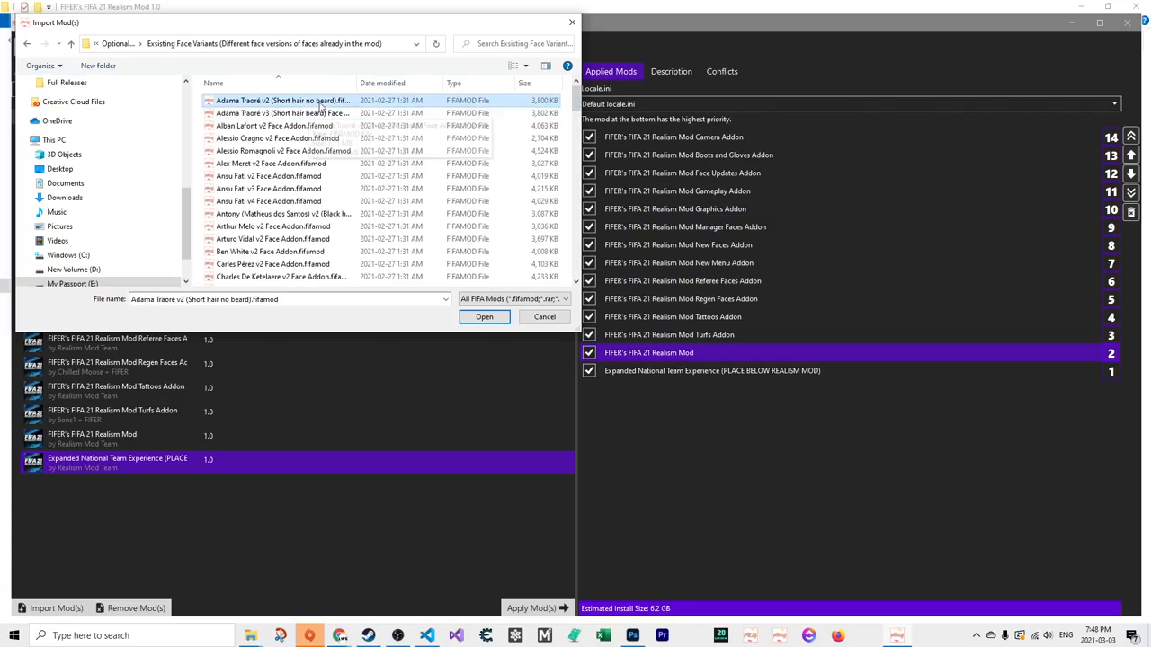
pyautogui.moveTo(309, 112)
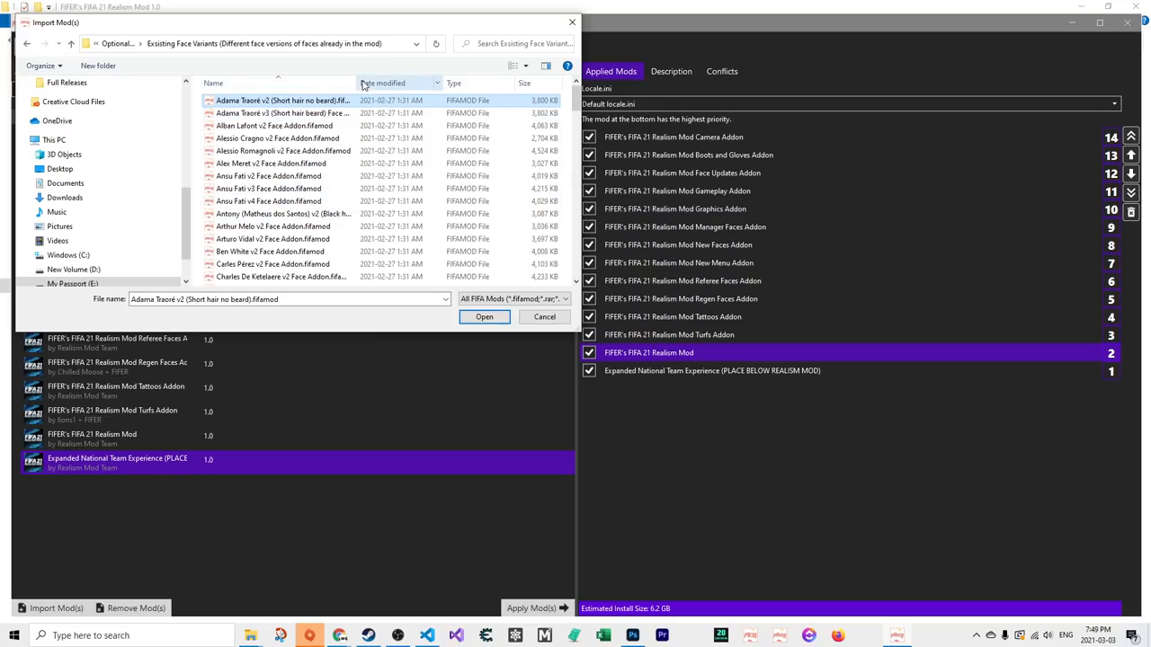
pyautogui.click(288, 111)
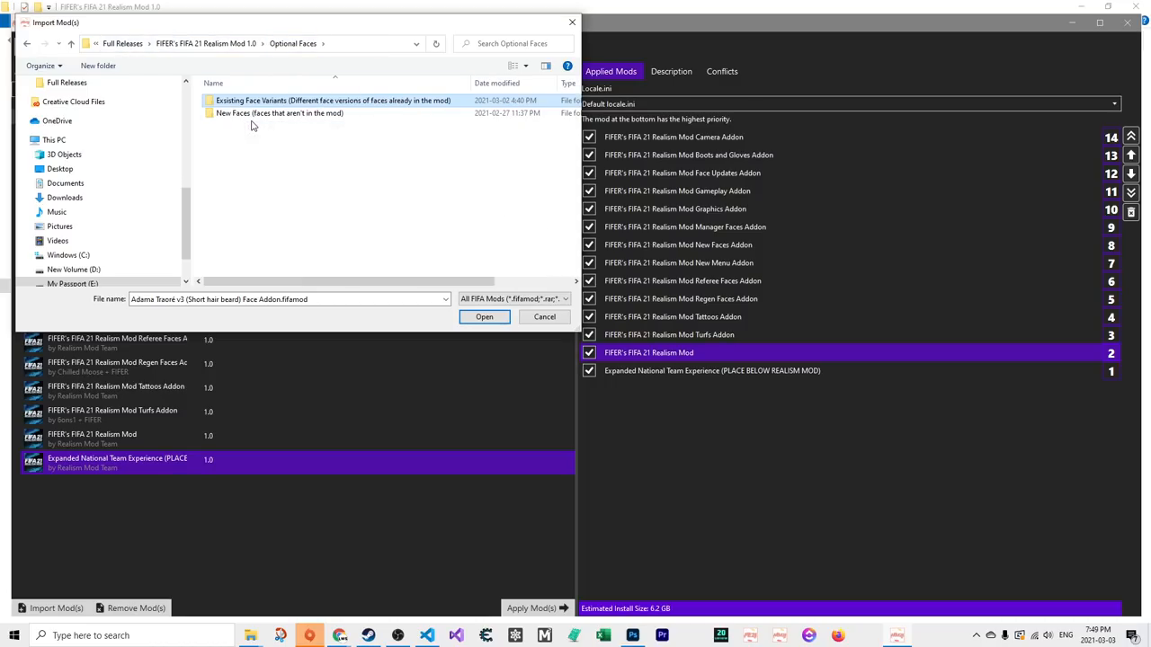
pyautogui.click(279, 111)
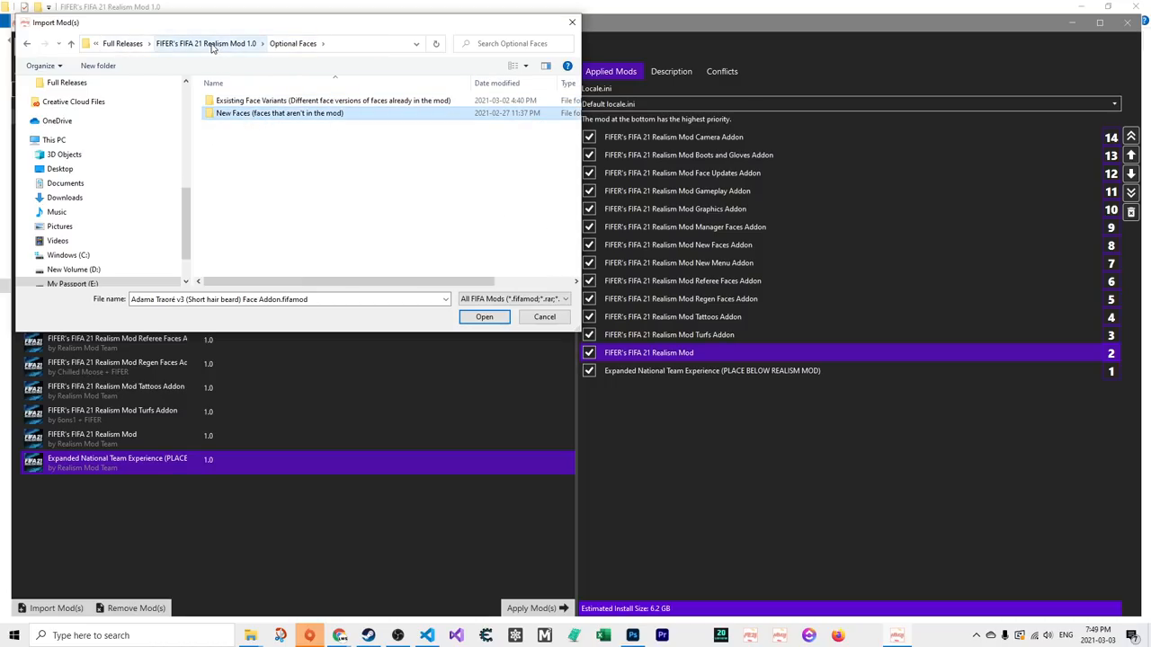
pyautogui.click(207, 43)
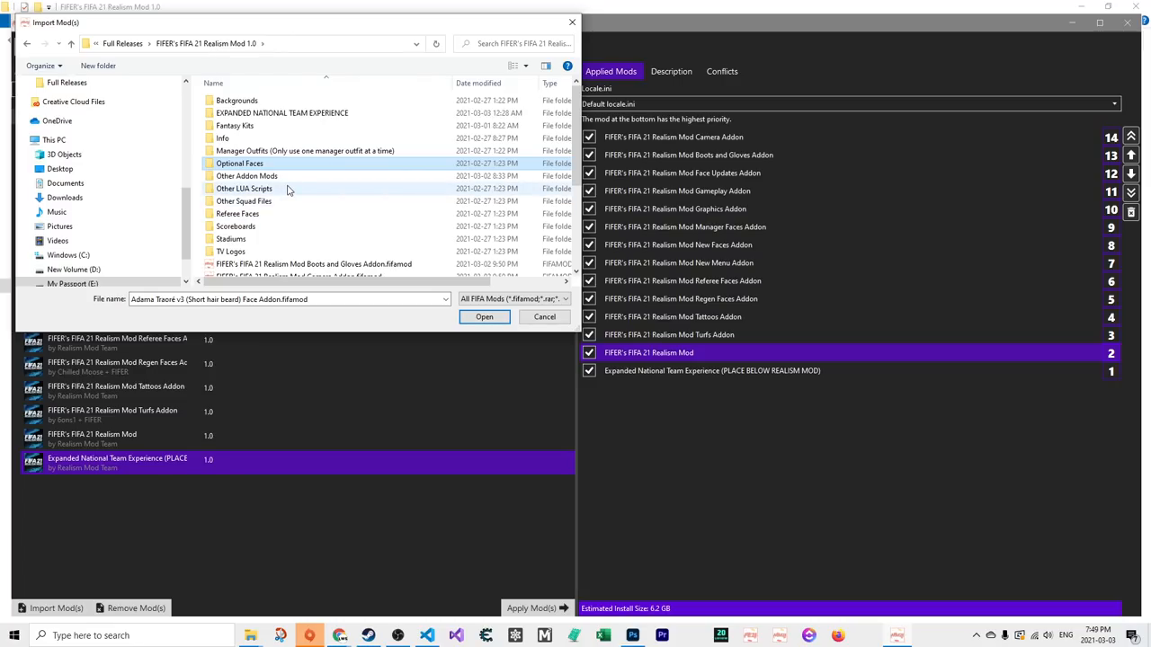
# Browse Scoreboards, then TV Logos, ending in the English Premier League logo mods
pyautogui.doubleClick(246, 176)
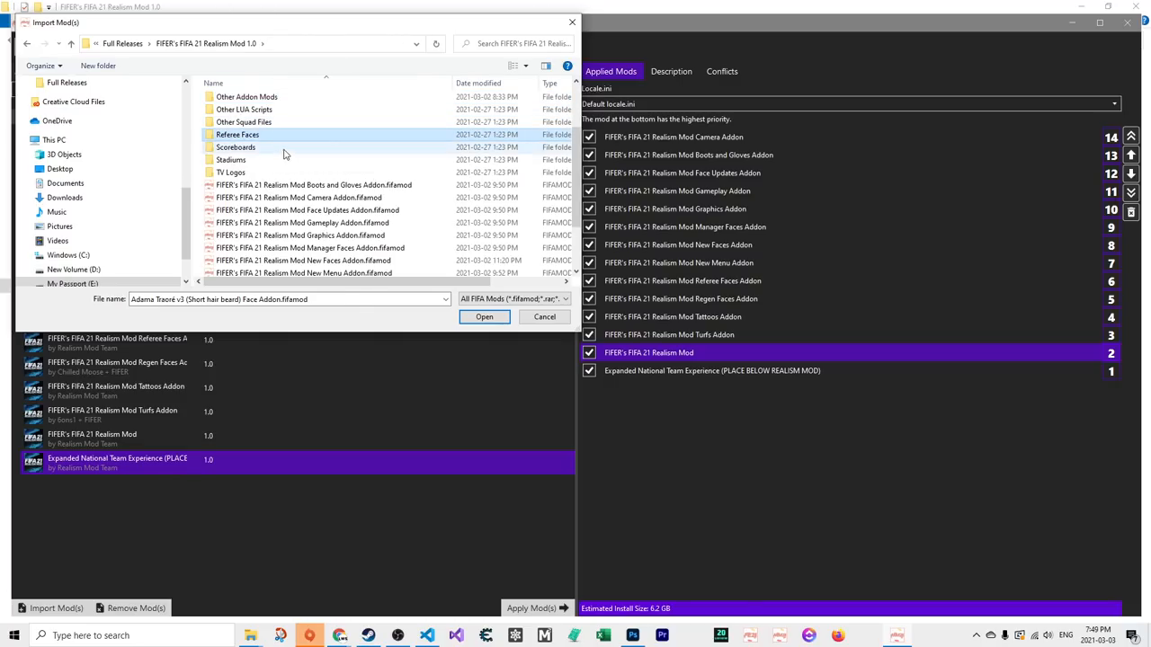
pyautogui.doubleClick(235, 148)
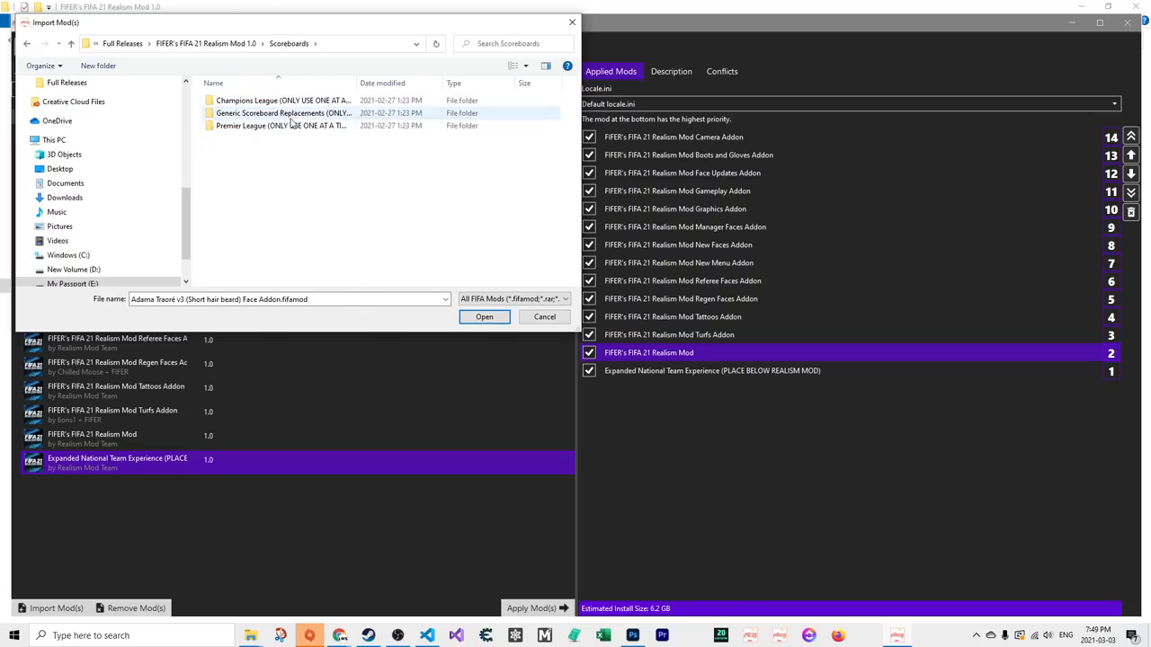
pyautogui.doubleClick(288, 101)
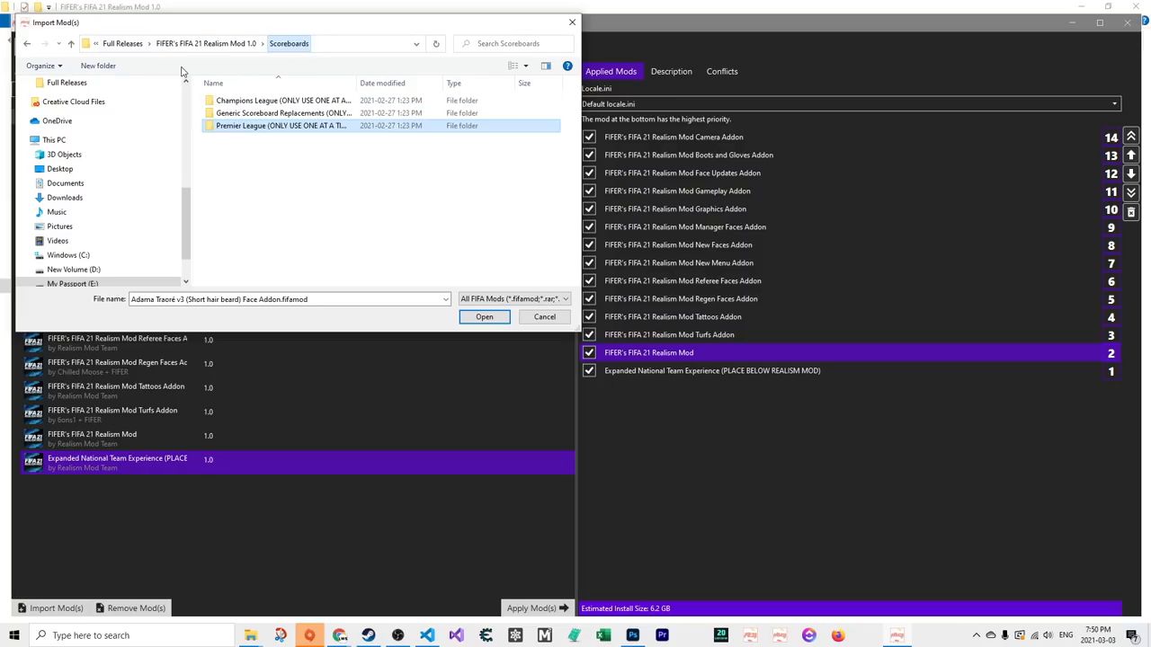
pyautogui.doubleClick(284, 111)
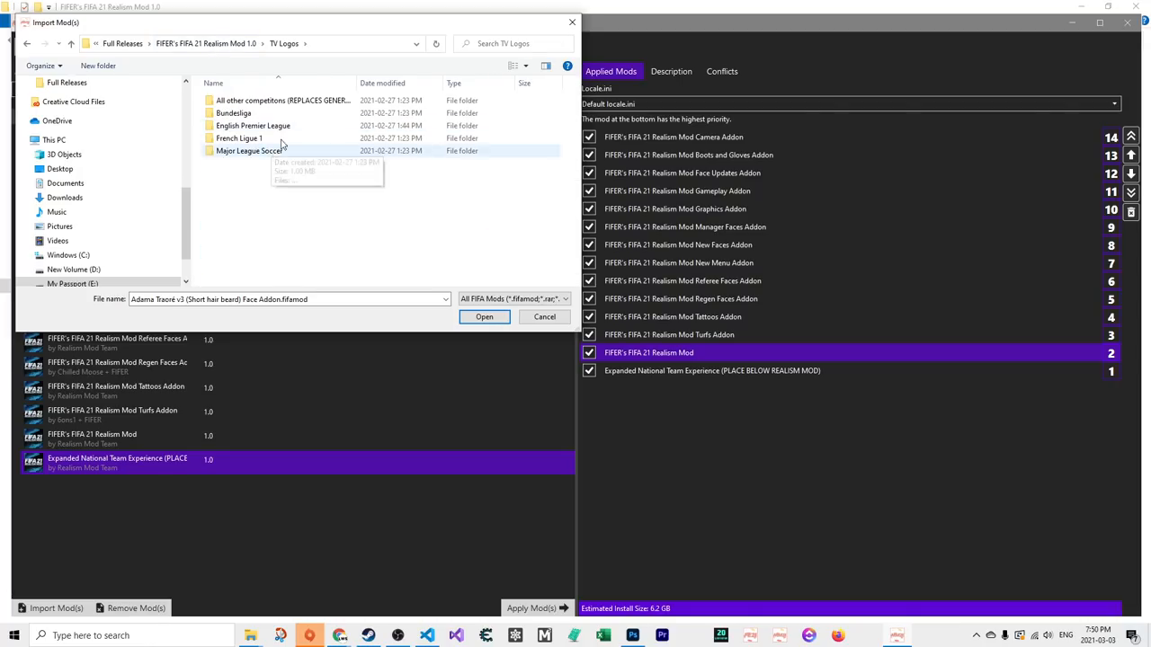
pyautogui.doubleClick(254, 126)
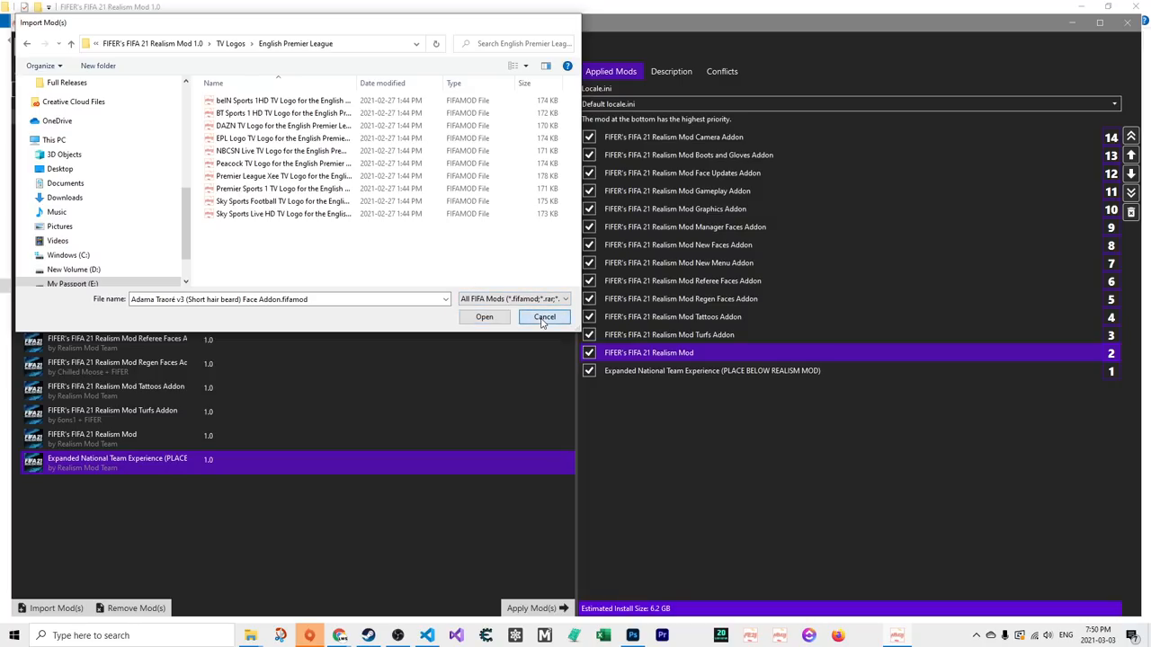
# Cancel the import and untick Expanded National Team Experience in Applied Mods
pyautogui.click(543, 316)
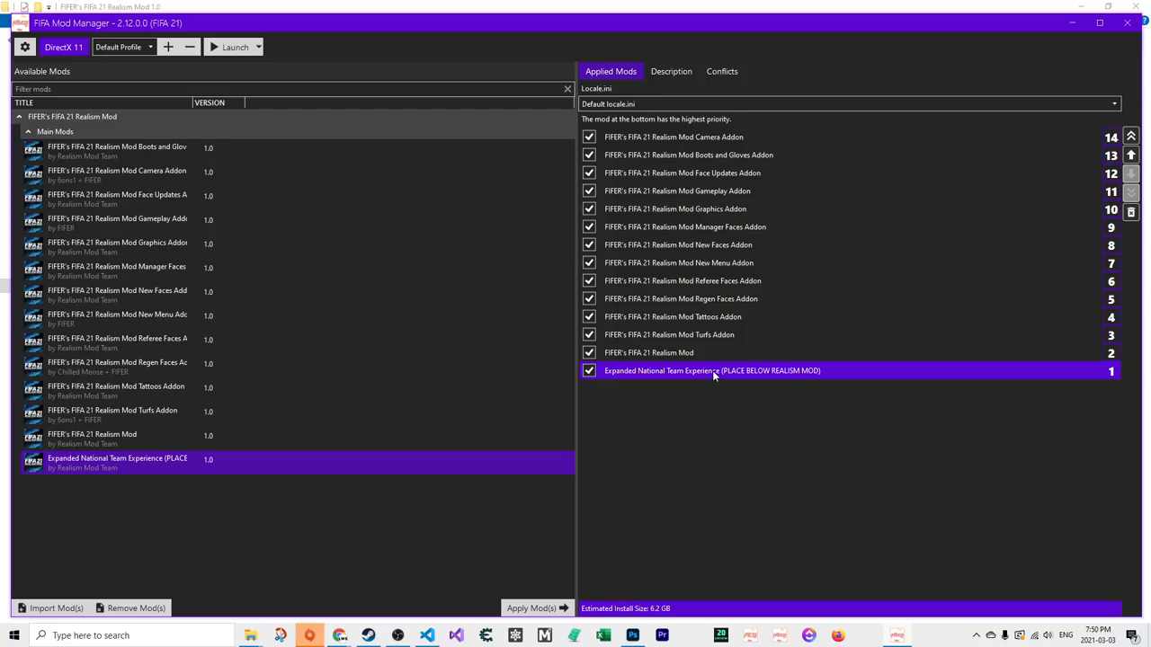
pyautogui.click(587, 370)
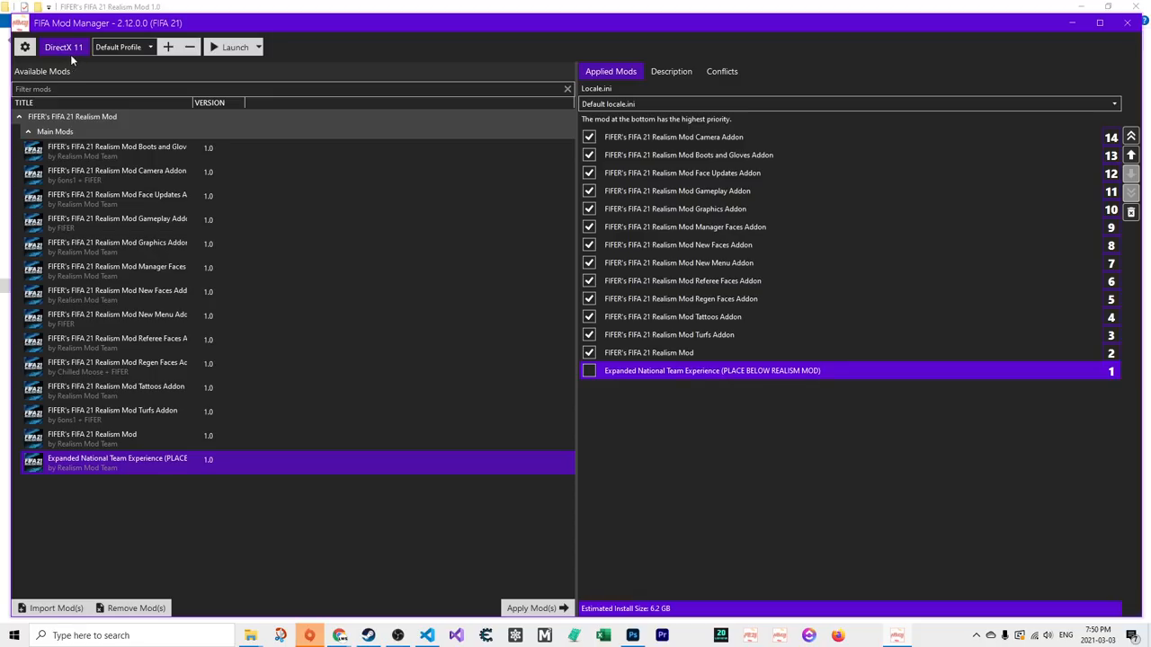
pyautogui.moveTo(94, 64)
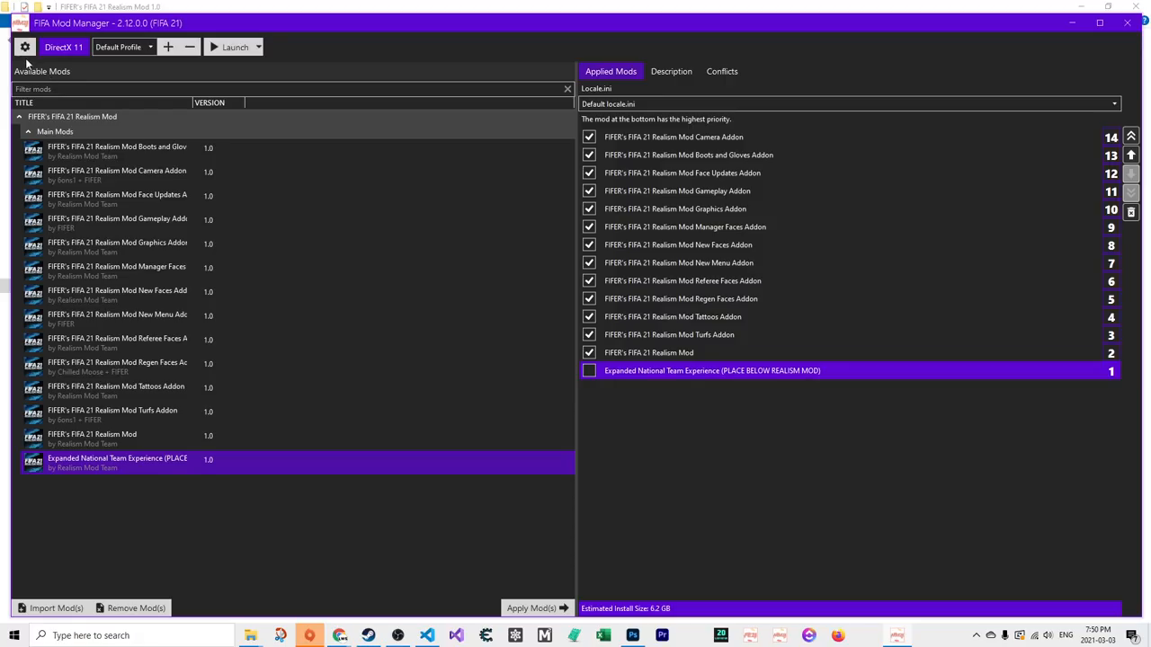
pyautogui.click(26, 47)
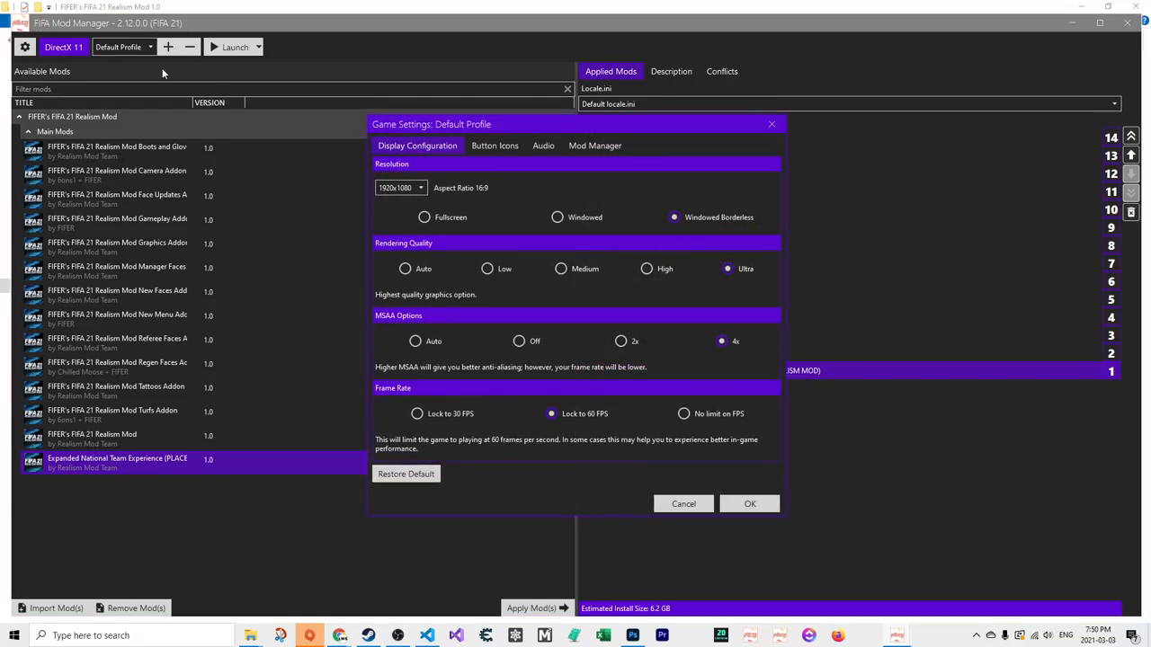
pyautogui.moveTo(584, 185)
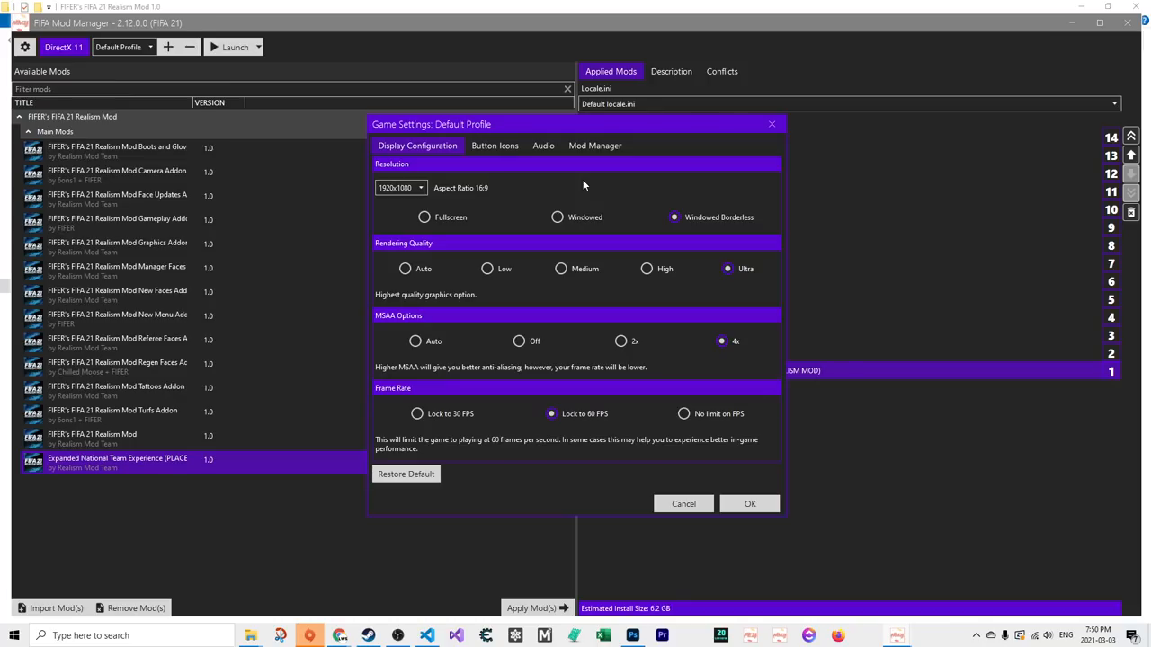
pyautogui.moveTo(703, 209)
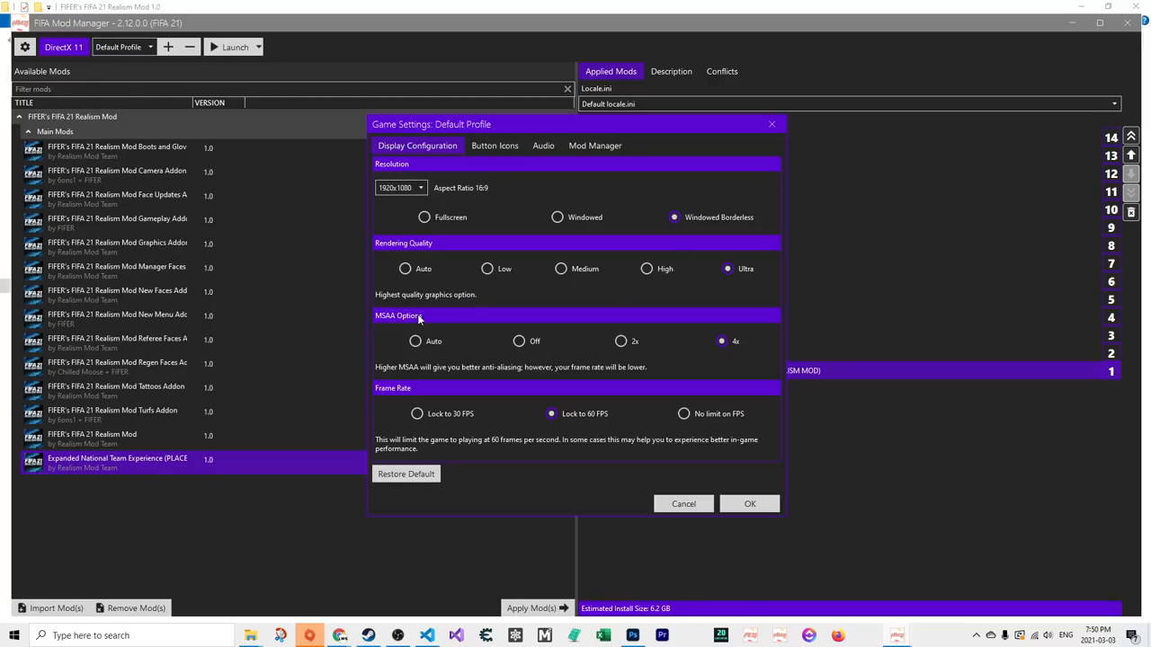
pyautogui.moveTo(471, 216)
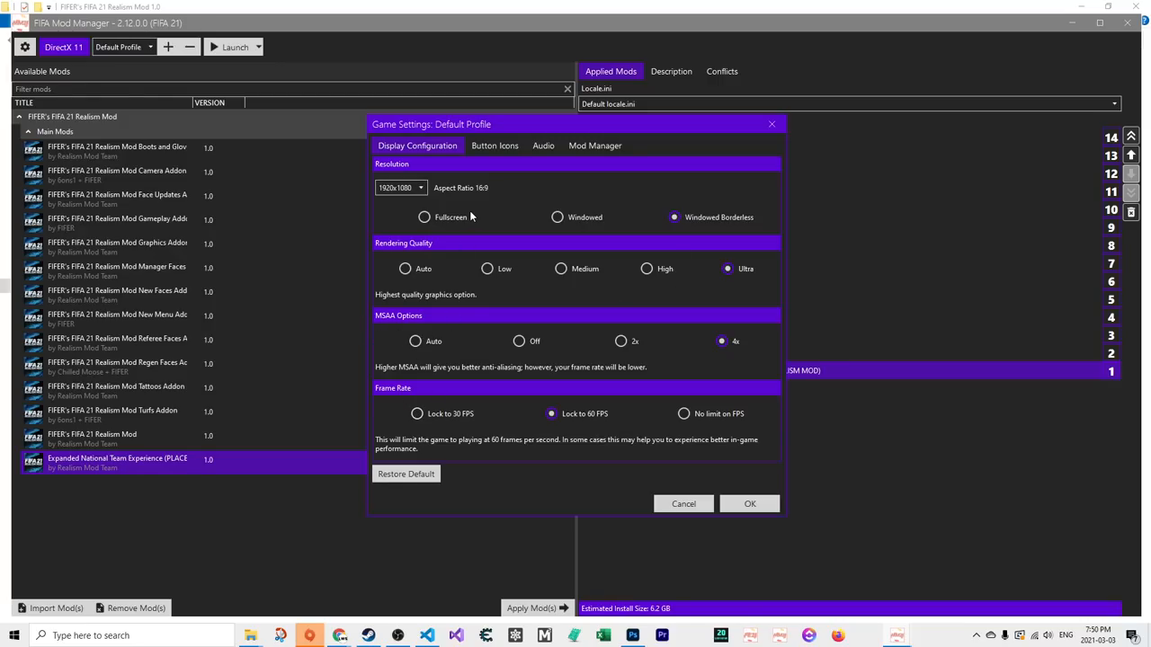
pyautogui.click(594, 145)
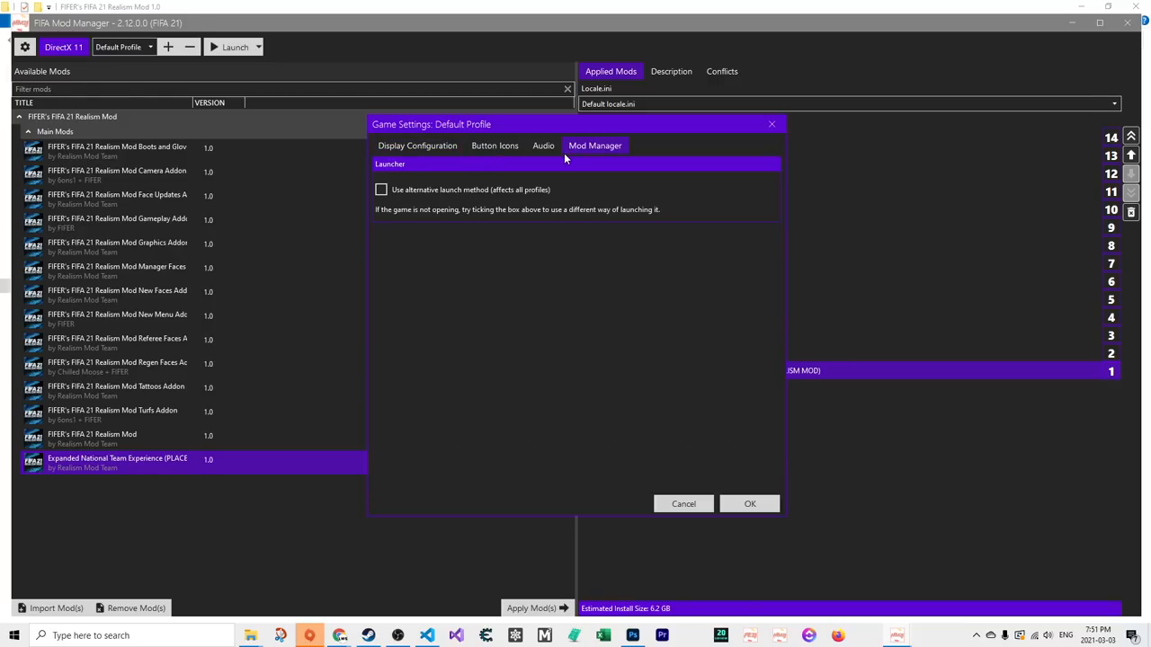
pyautogui.moveTo(579, 155)
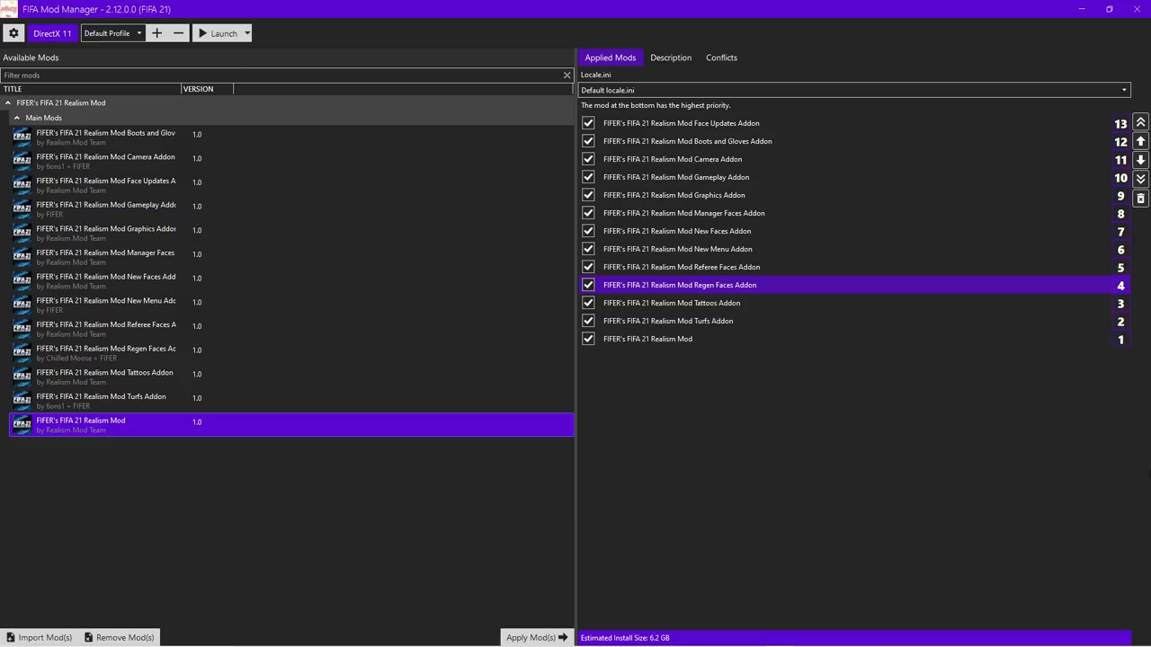
pyautogui.moveTo(1147, 320)
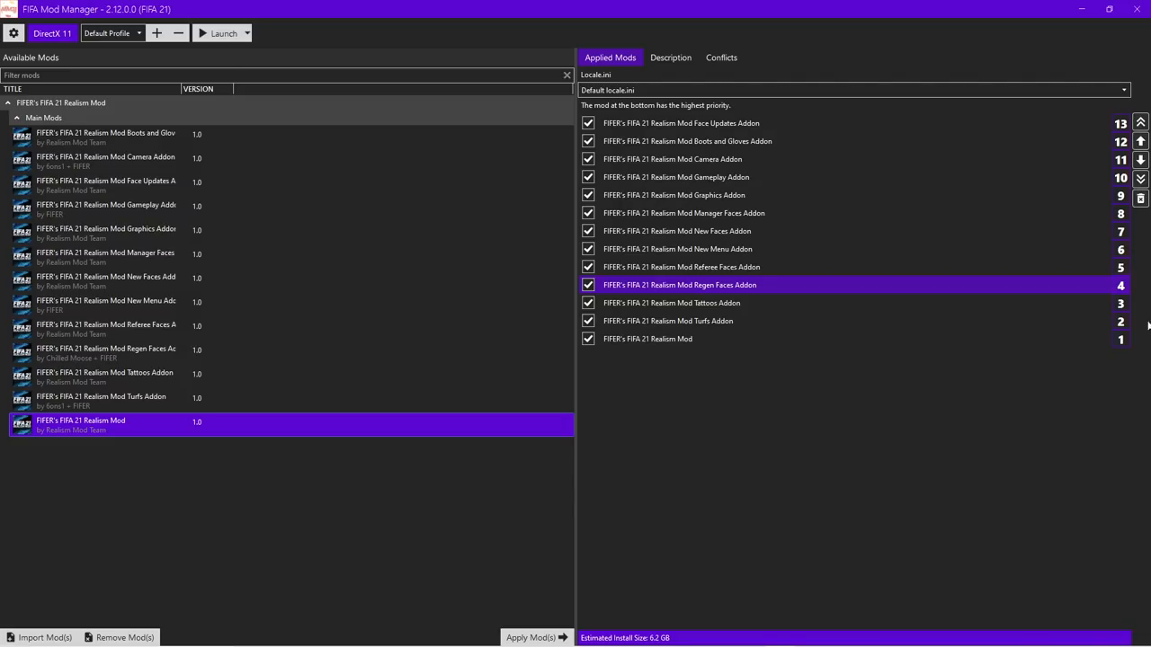
pyautogui.click(1122, 90)
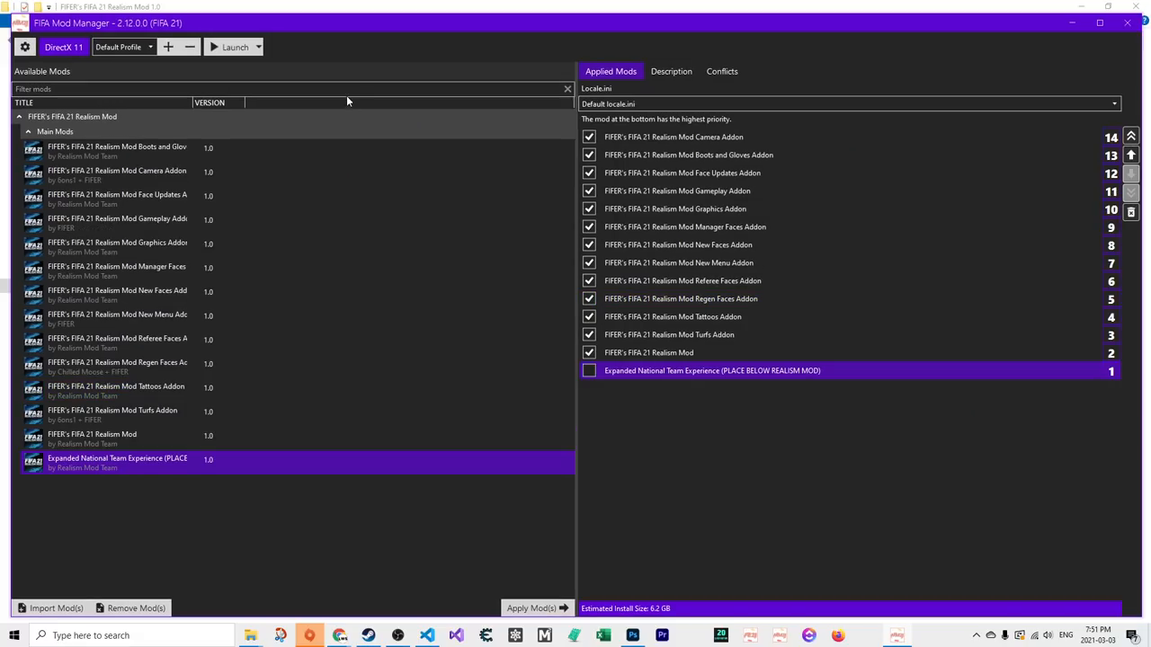
pyautogui.moveTo(414, 118)
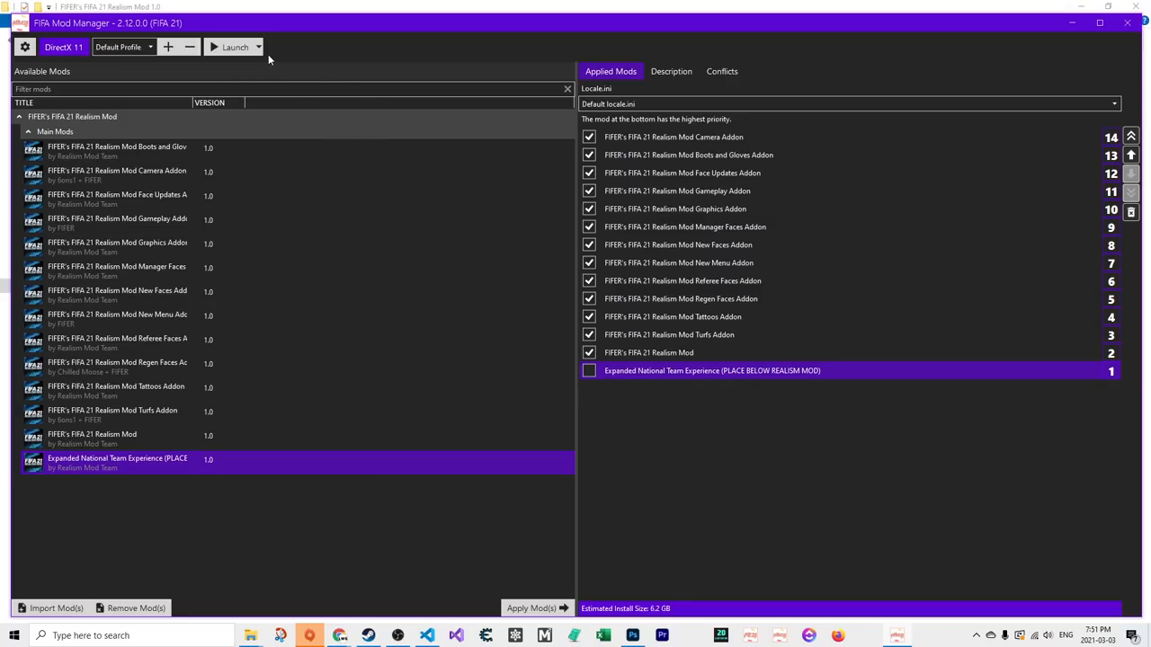
# Launch FIFA 21 via 'Delete FIFAModData and launch' from the Launch menu
pyautogui.click(259, 48)
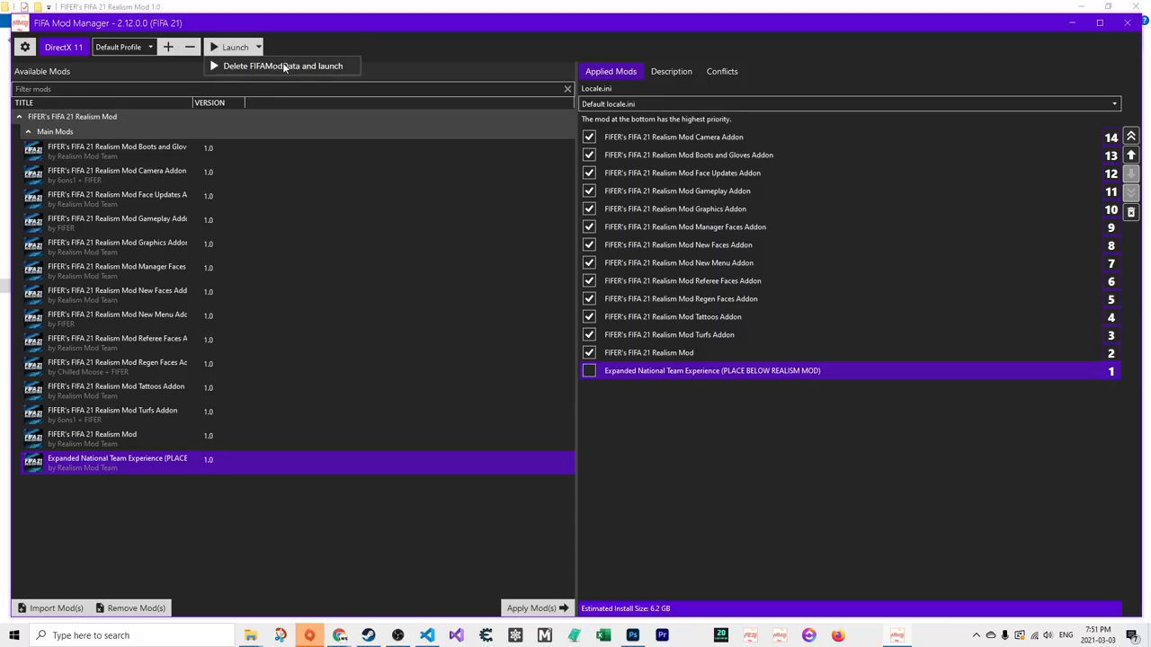
pyautogui.moveTo(309, 64)
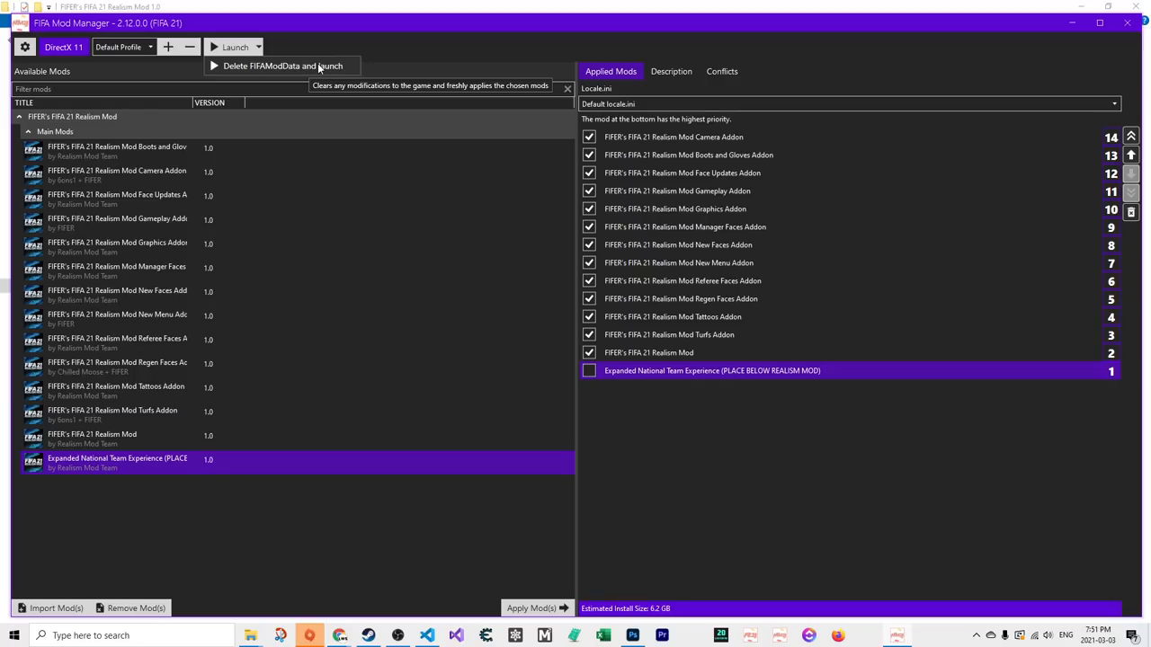
pyautogui.click(538, 608)
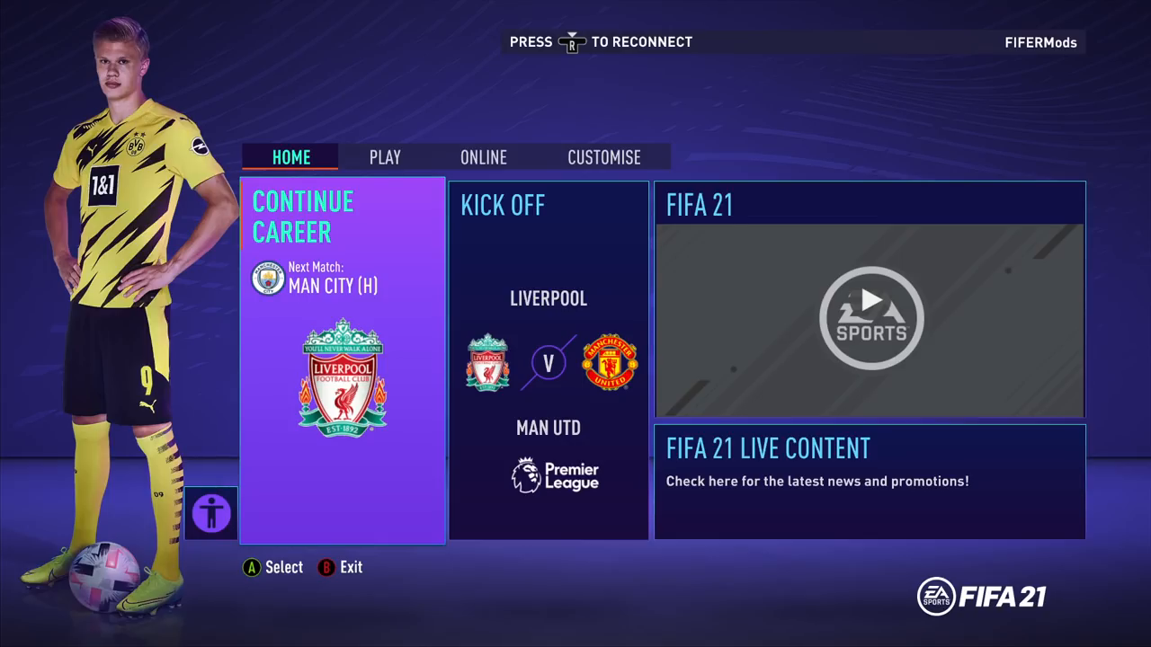
# Visit FIFA 21's Customise tab, then Alt+Tab back to the Realism Mod folder
pyautogui.click(604, 156)
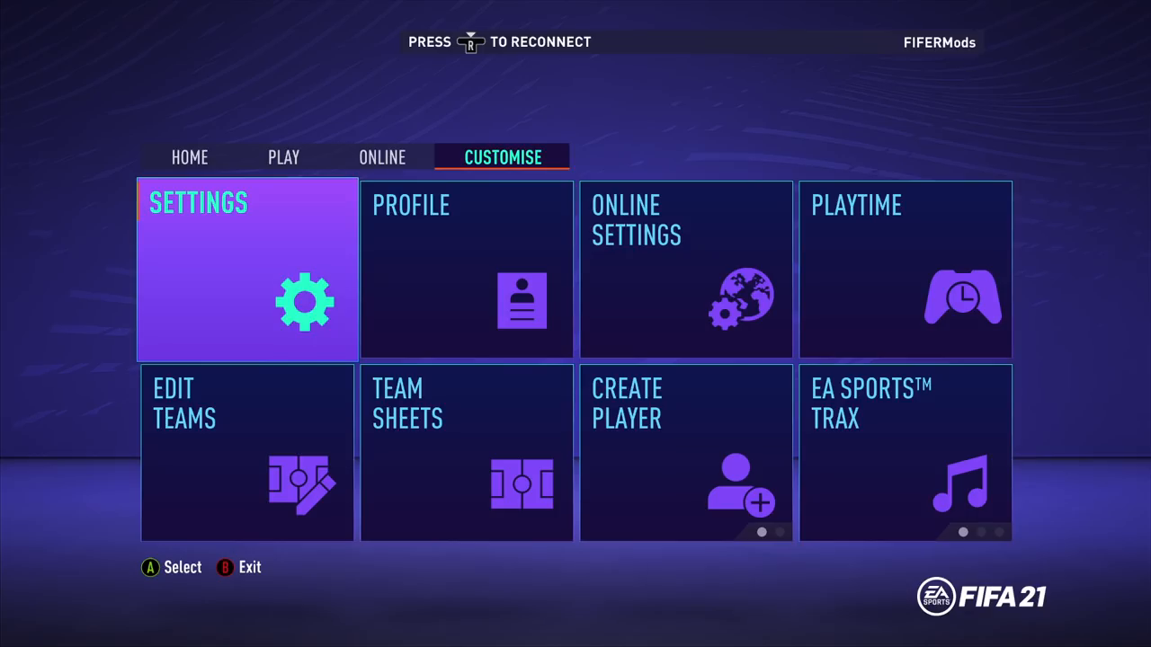
pyautogui.press('alt+tab')
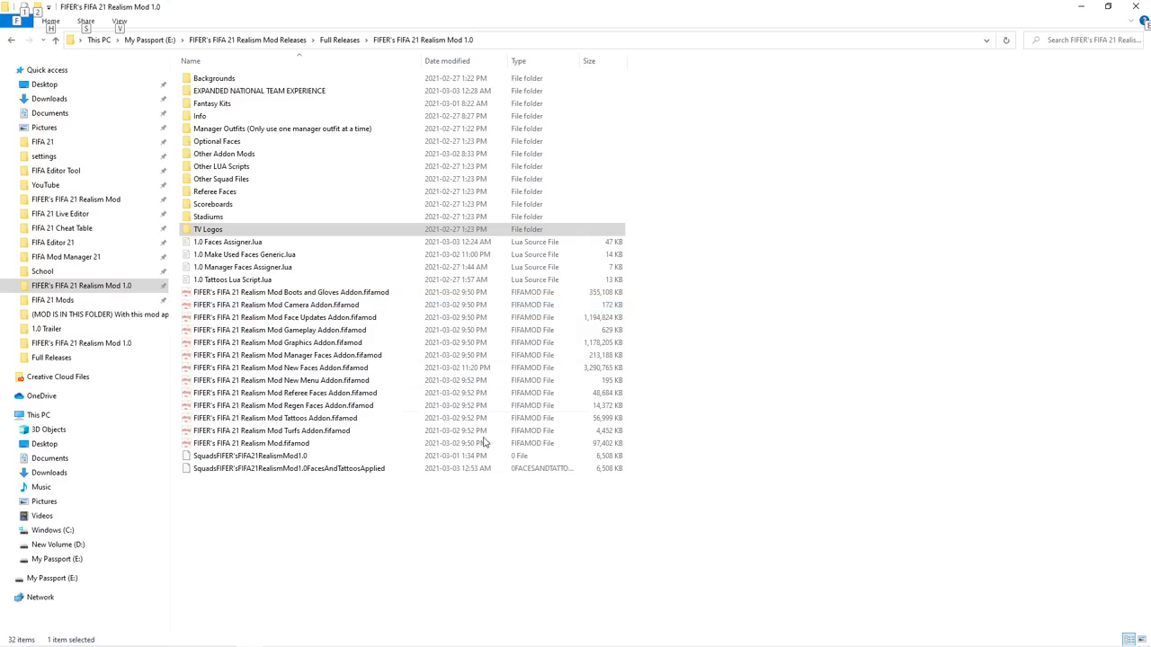
# Browse the Realism Mod 1.0 squad files and the EXPANDED NATIONAL TEAM EXPERIENCE subfolder in File Explorer
pyautogui.click(252, 457)
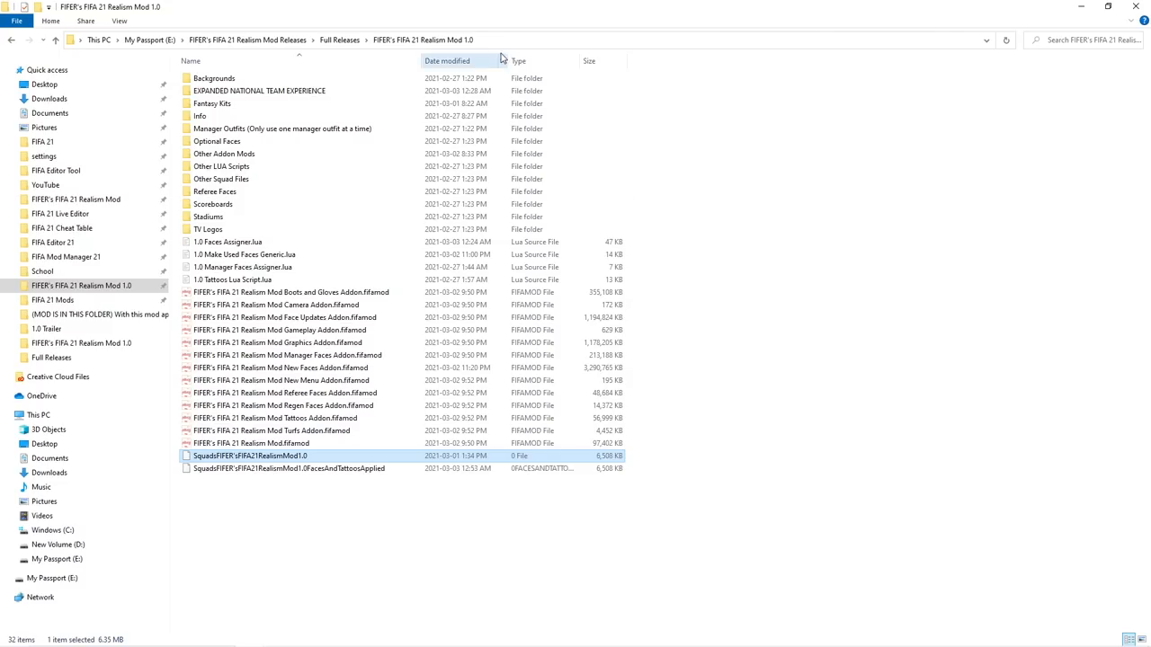
pyautogui.click(259, 90)
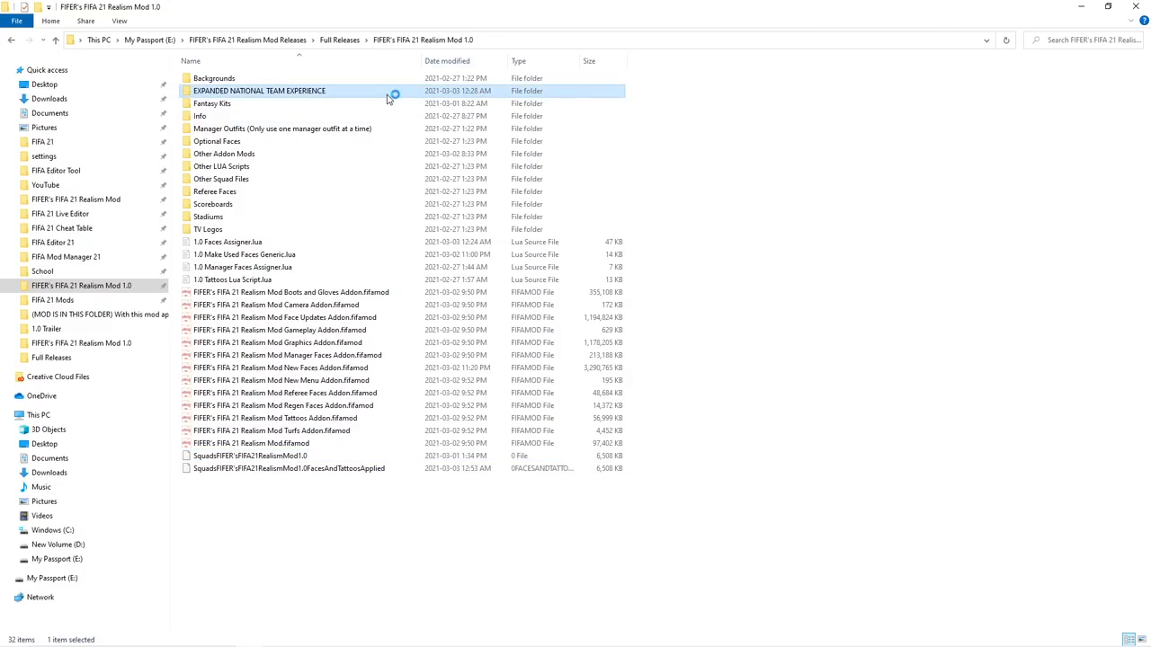
pyautogui.doubleClick(261, 90)
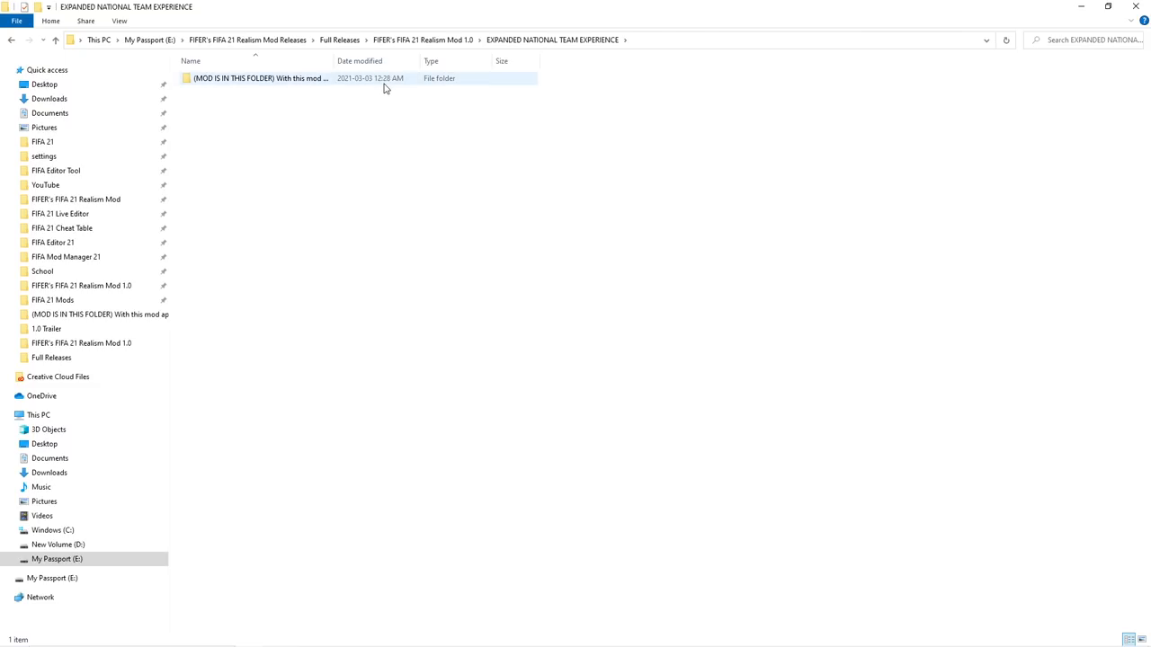
pyautogui.doubleClick(261, 79)
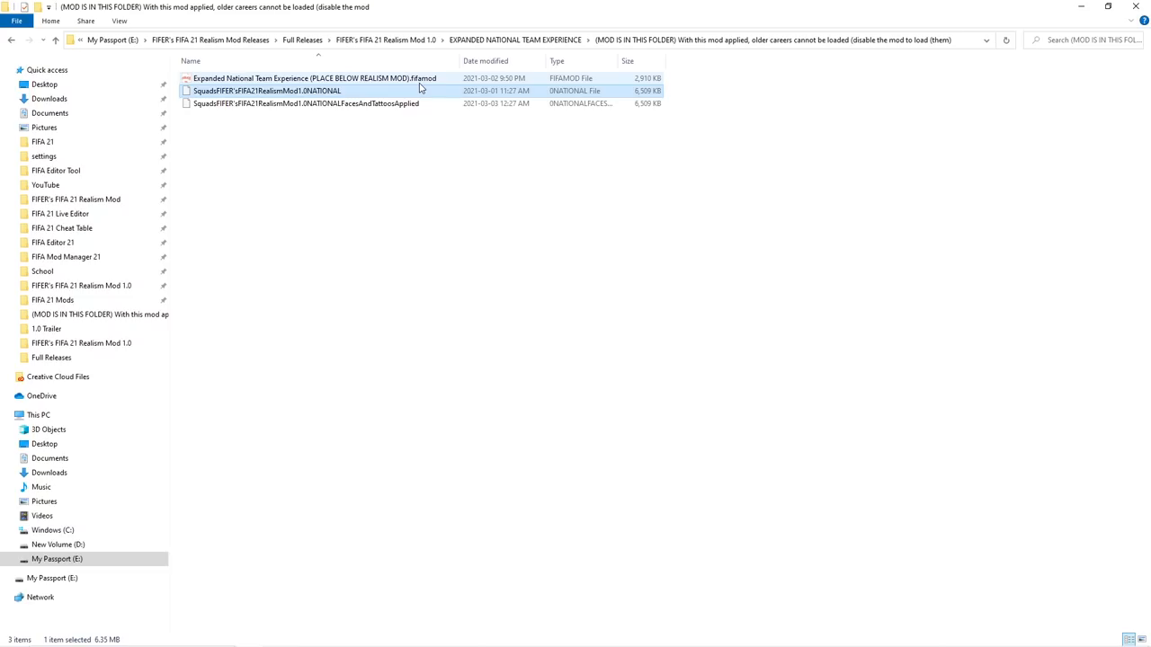
pyautogui.moveTo(422, 86)
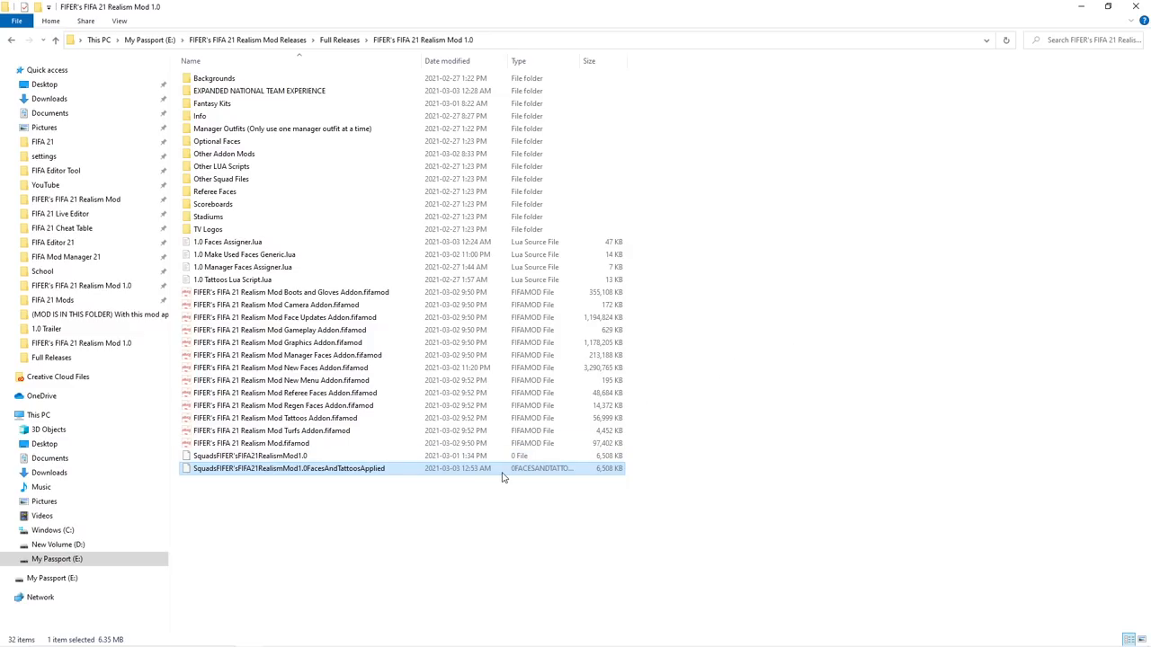
pyautogui.rightClick(288, 468)
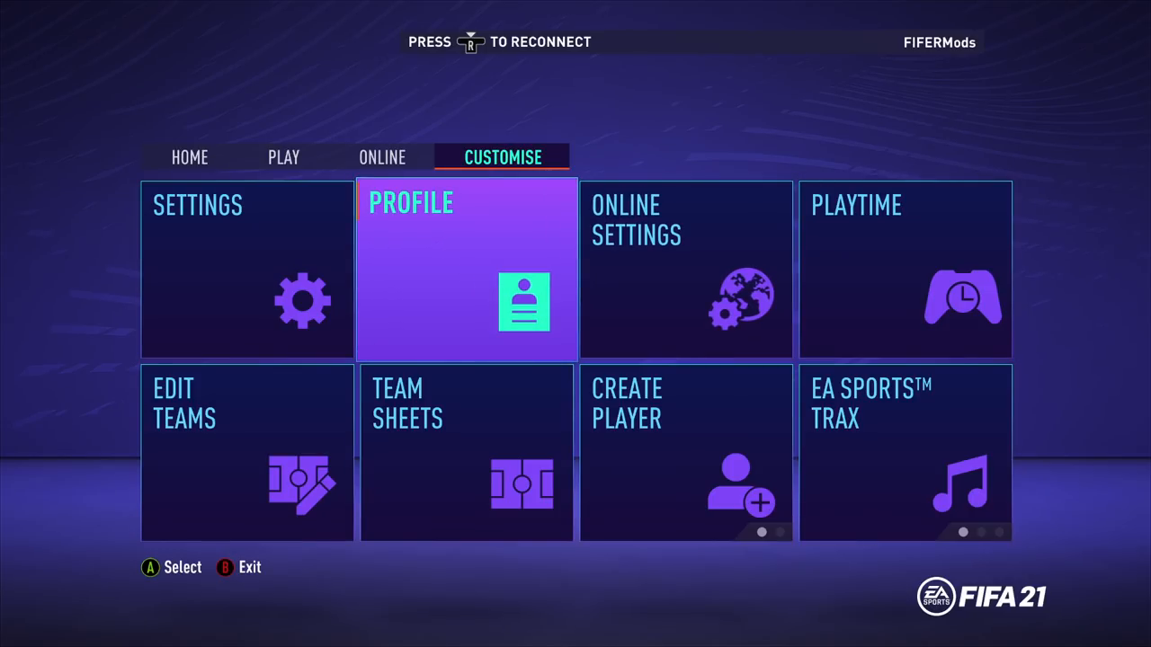
# Load the newest Realism Mod 1.0 squad file via Customise > Profile > Load Squads
pyautogui.click(466, 270)
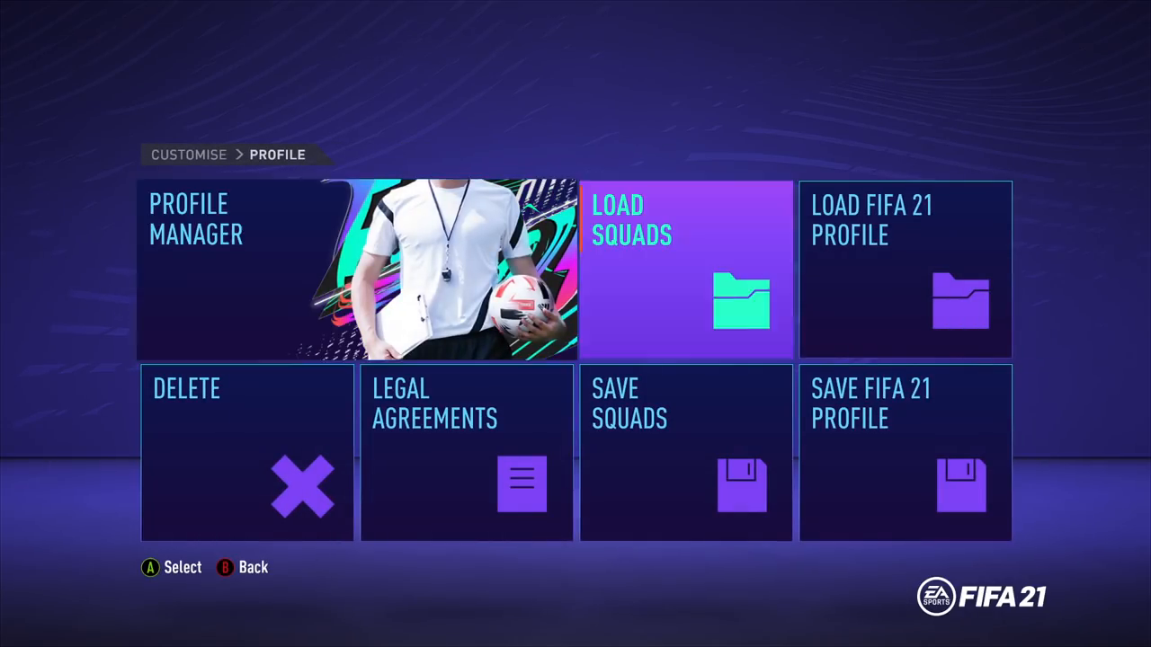
pyautogui.click(685, 269)
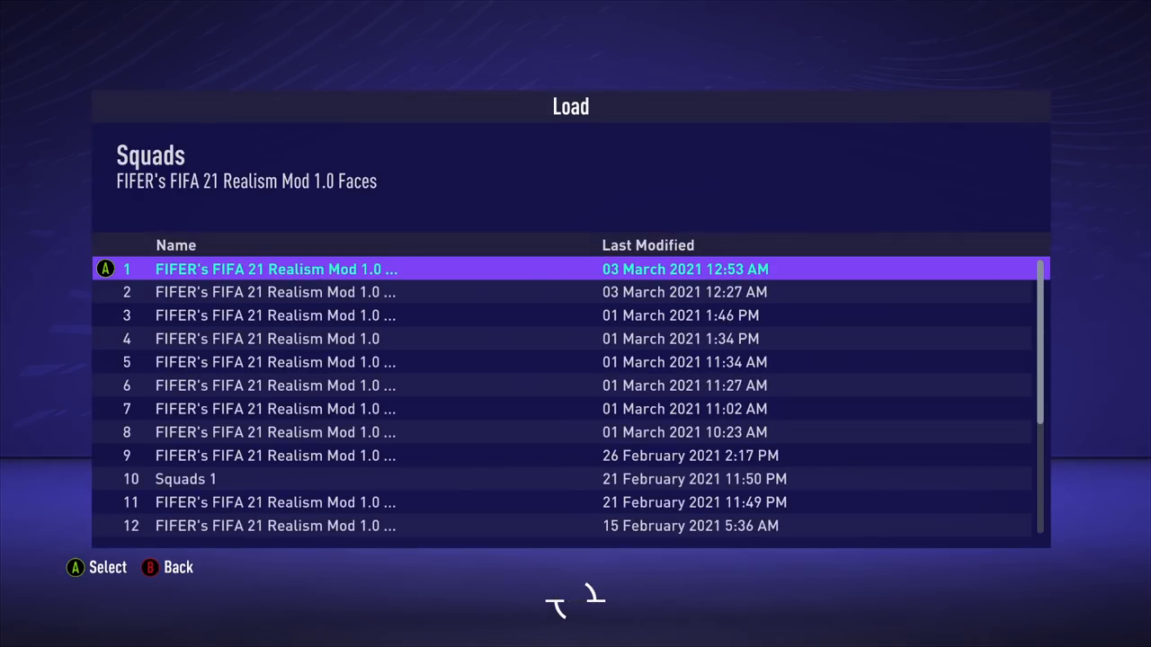
pyautogui.press('down')
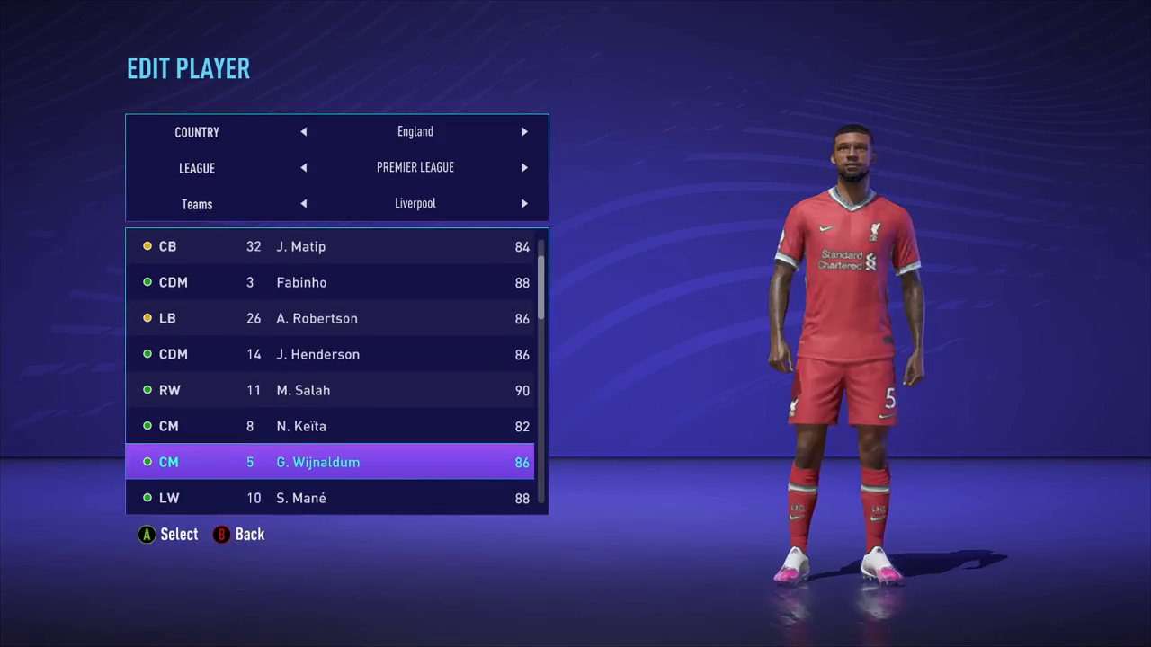
pyautogui.scroll(-3)
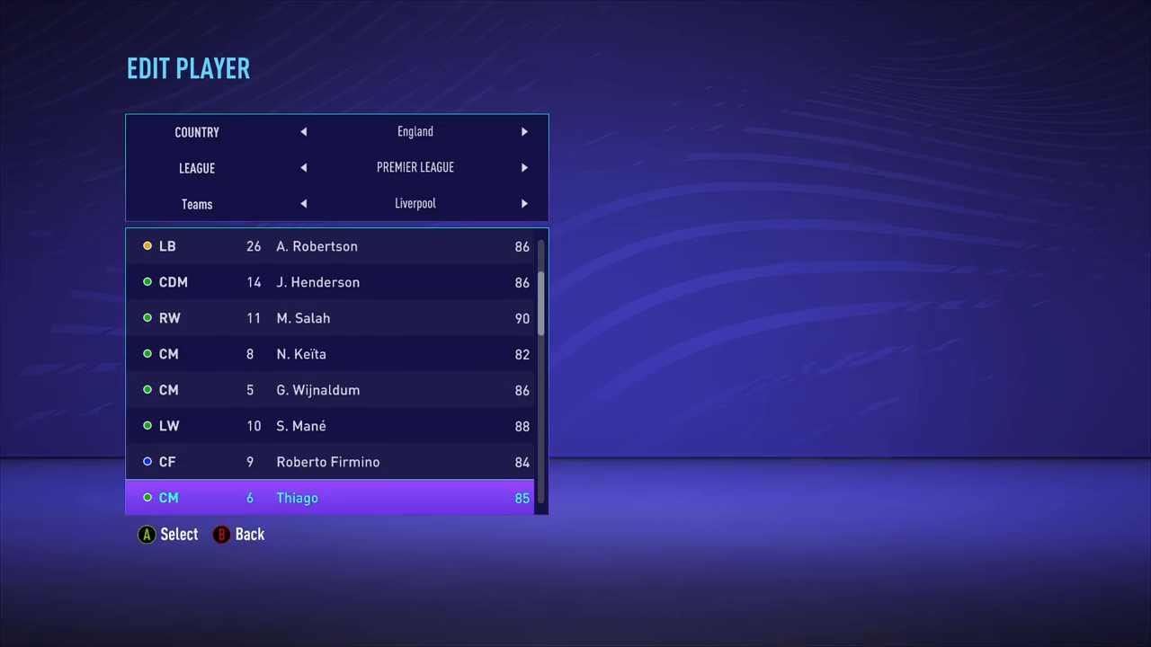
pyautogui.scroll(-3)
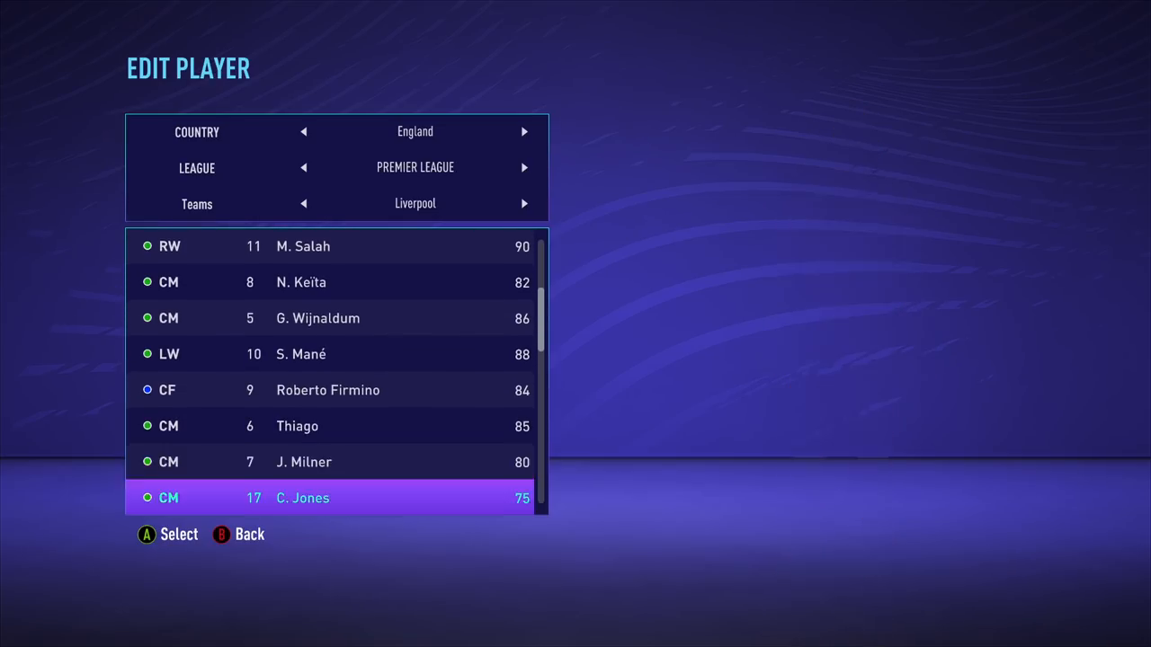
pyautogui.scroll(-3)
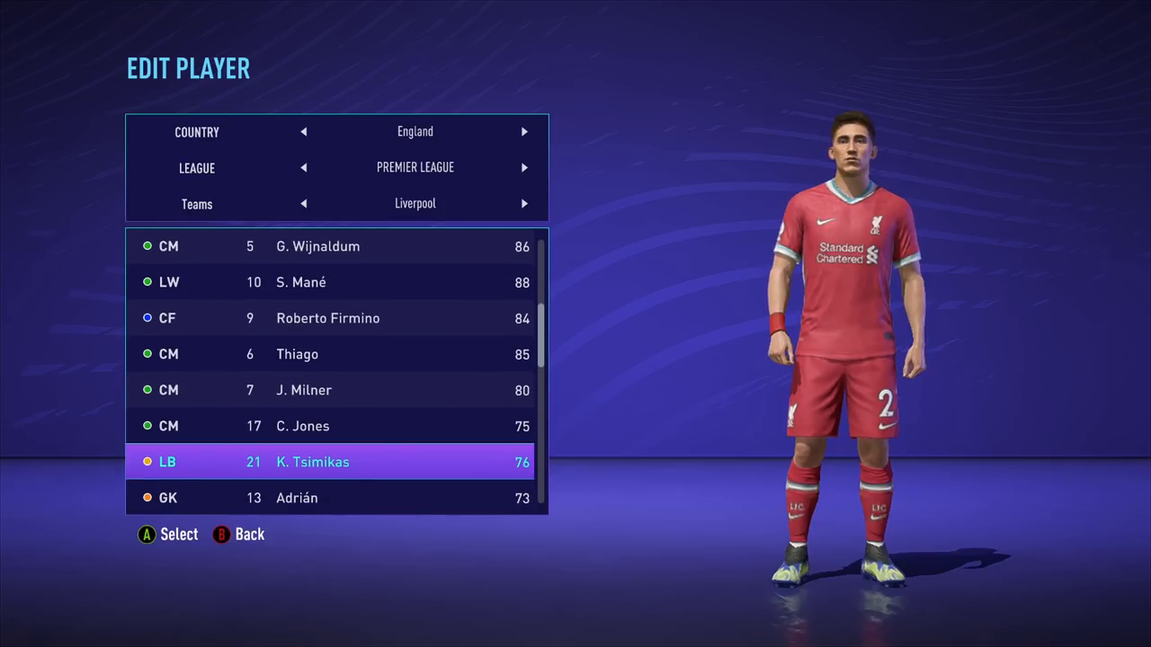
pyautogui.scroll(-3)
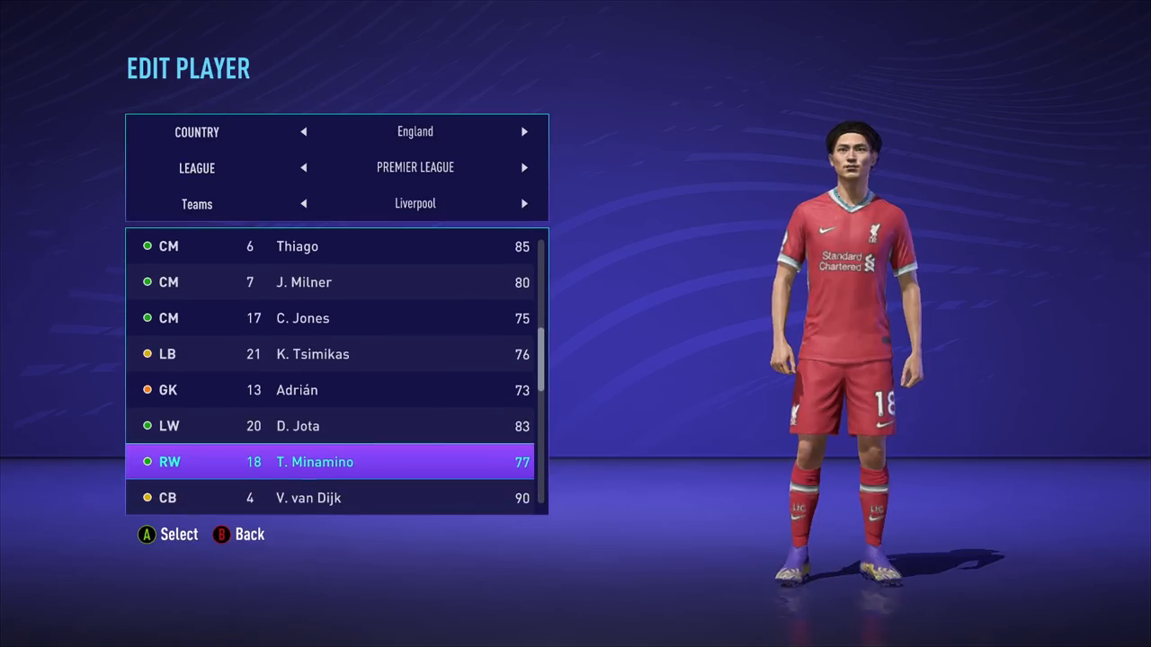